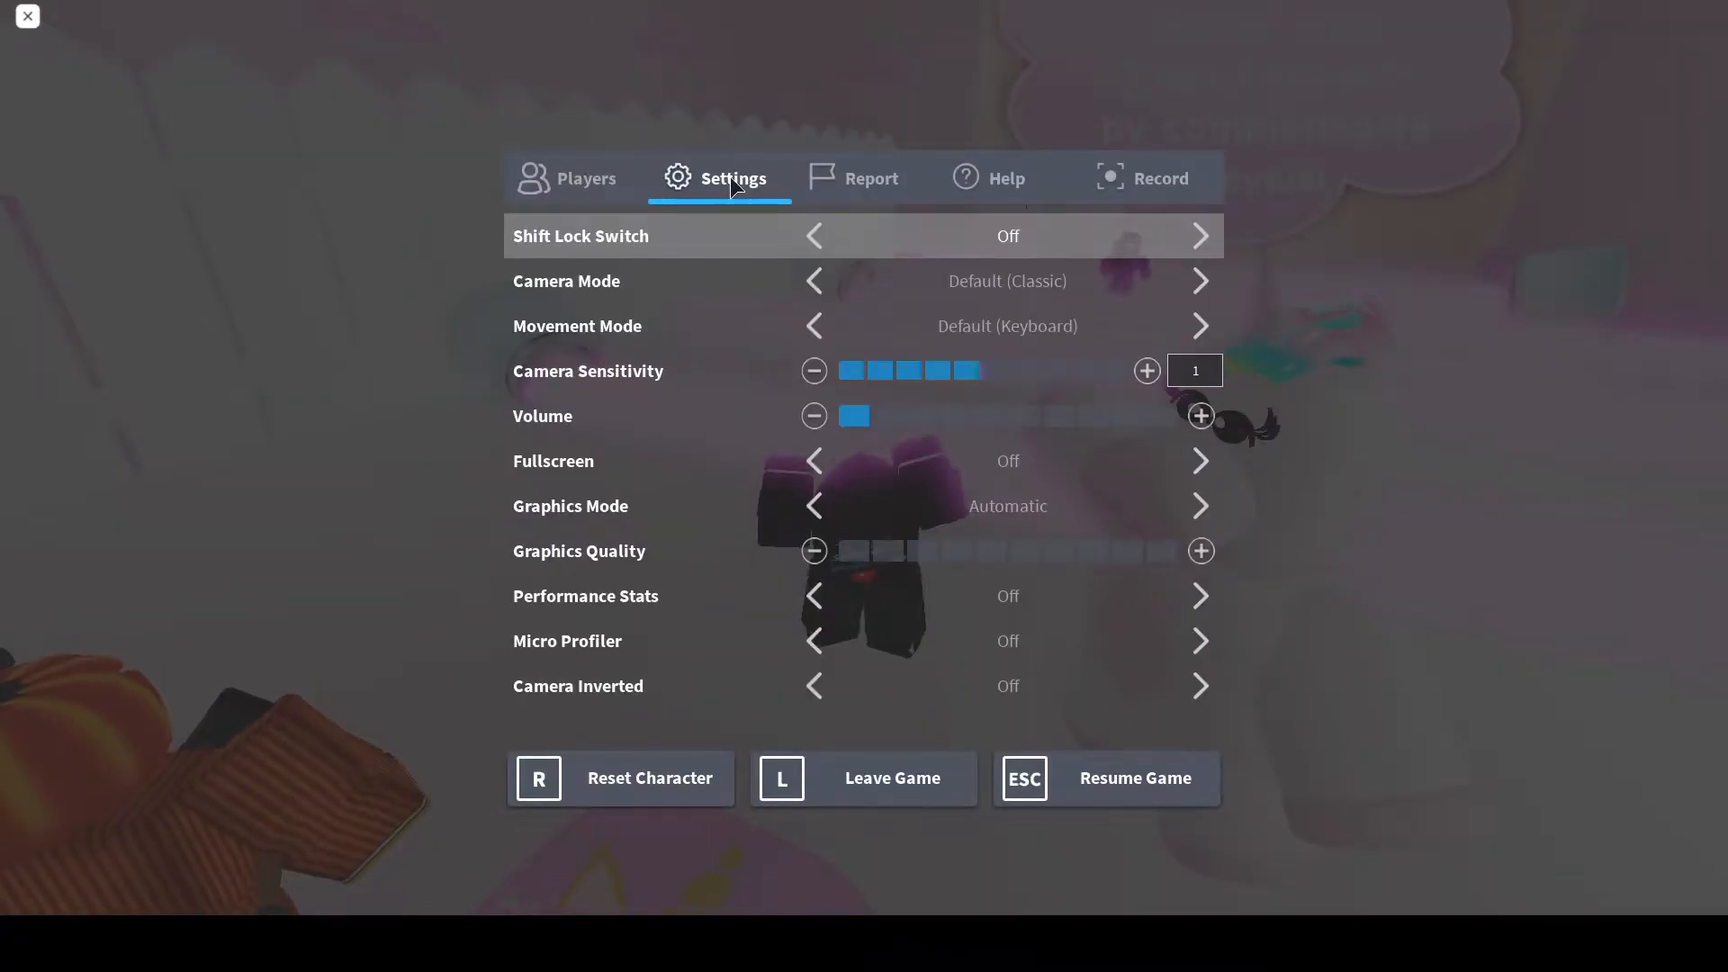
# - Resume the game from the settings menu, returning to stage 7 of the obby
pyautogui.click(1134, 777)
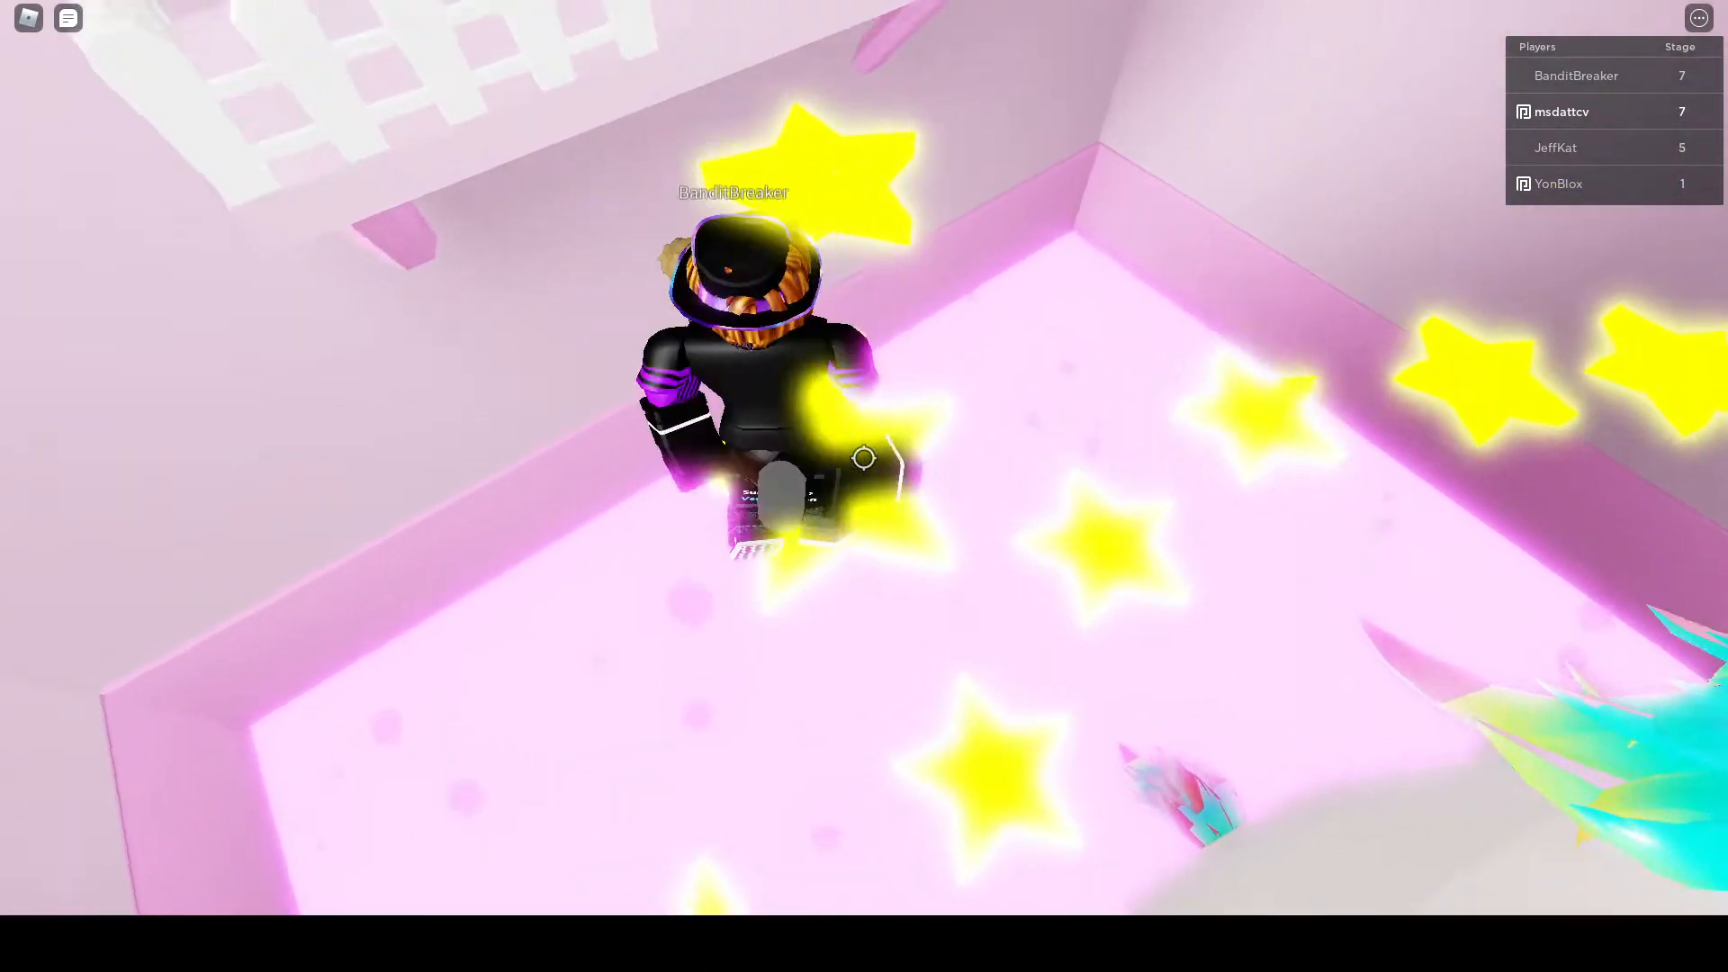
pyautogui.moveTo(862, 457)
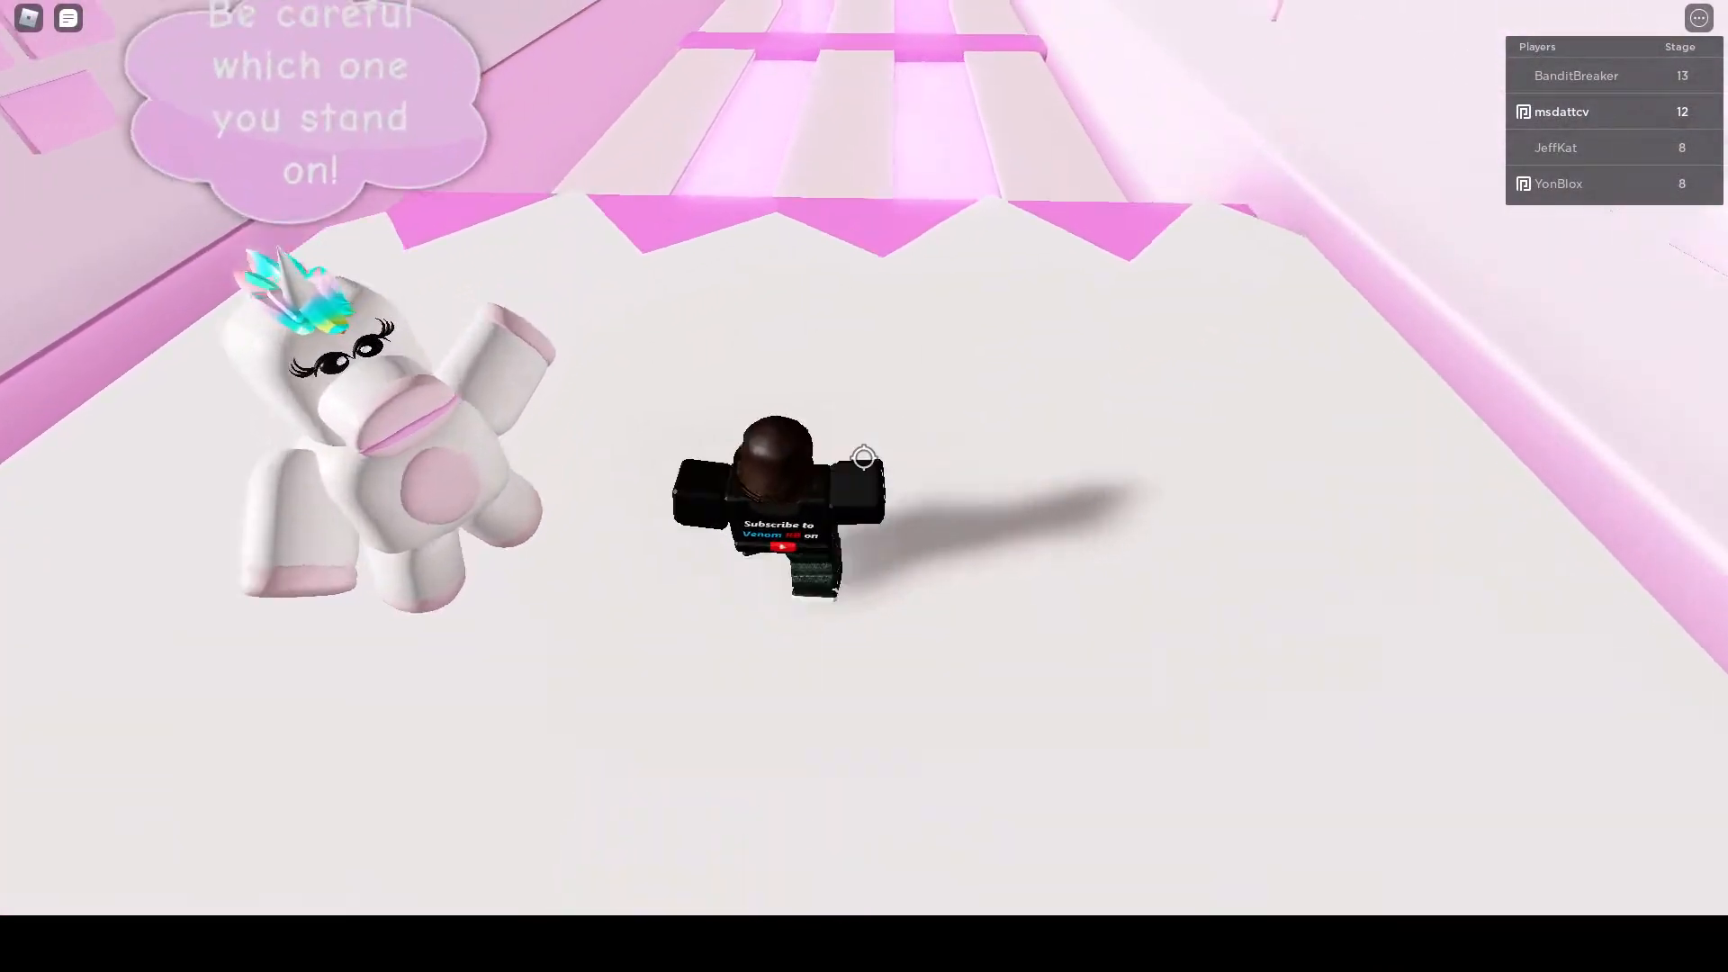
# - Run forward through the remaining obby stages toward the castle
pyautogui.press('w')
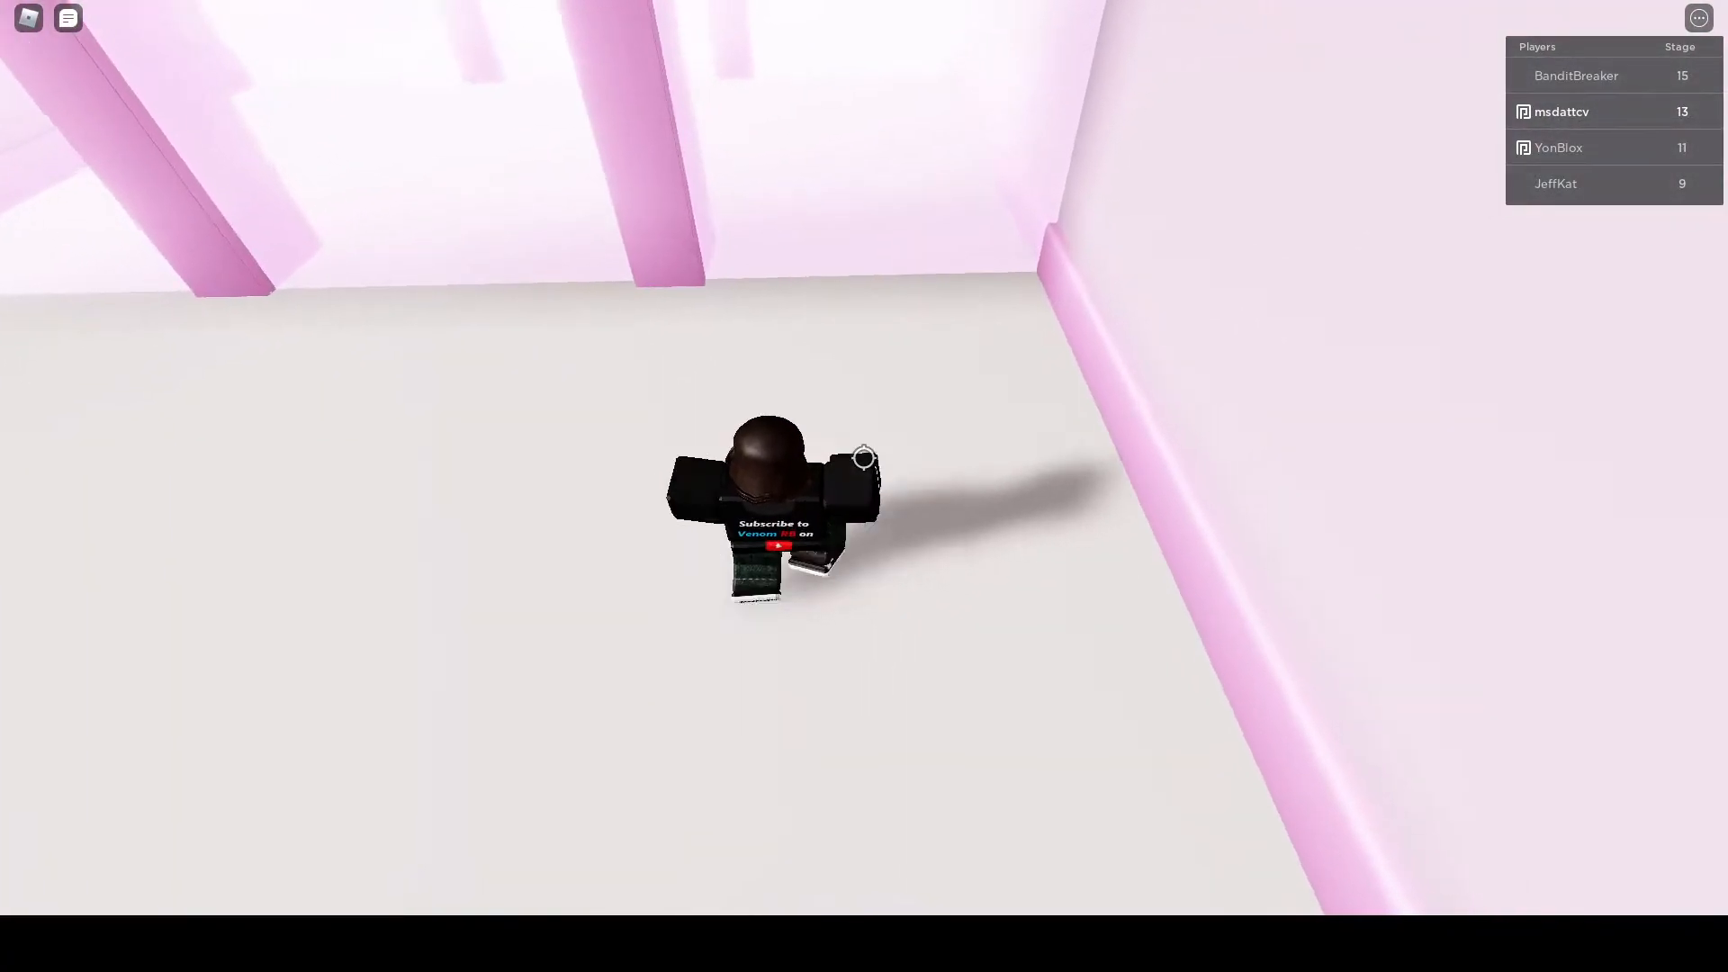
pyautogui.moveTo(772, 496)
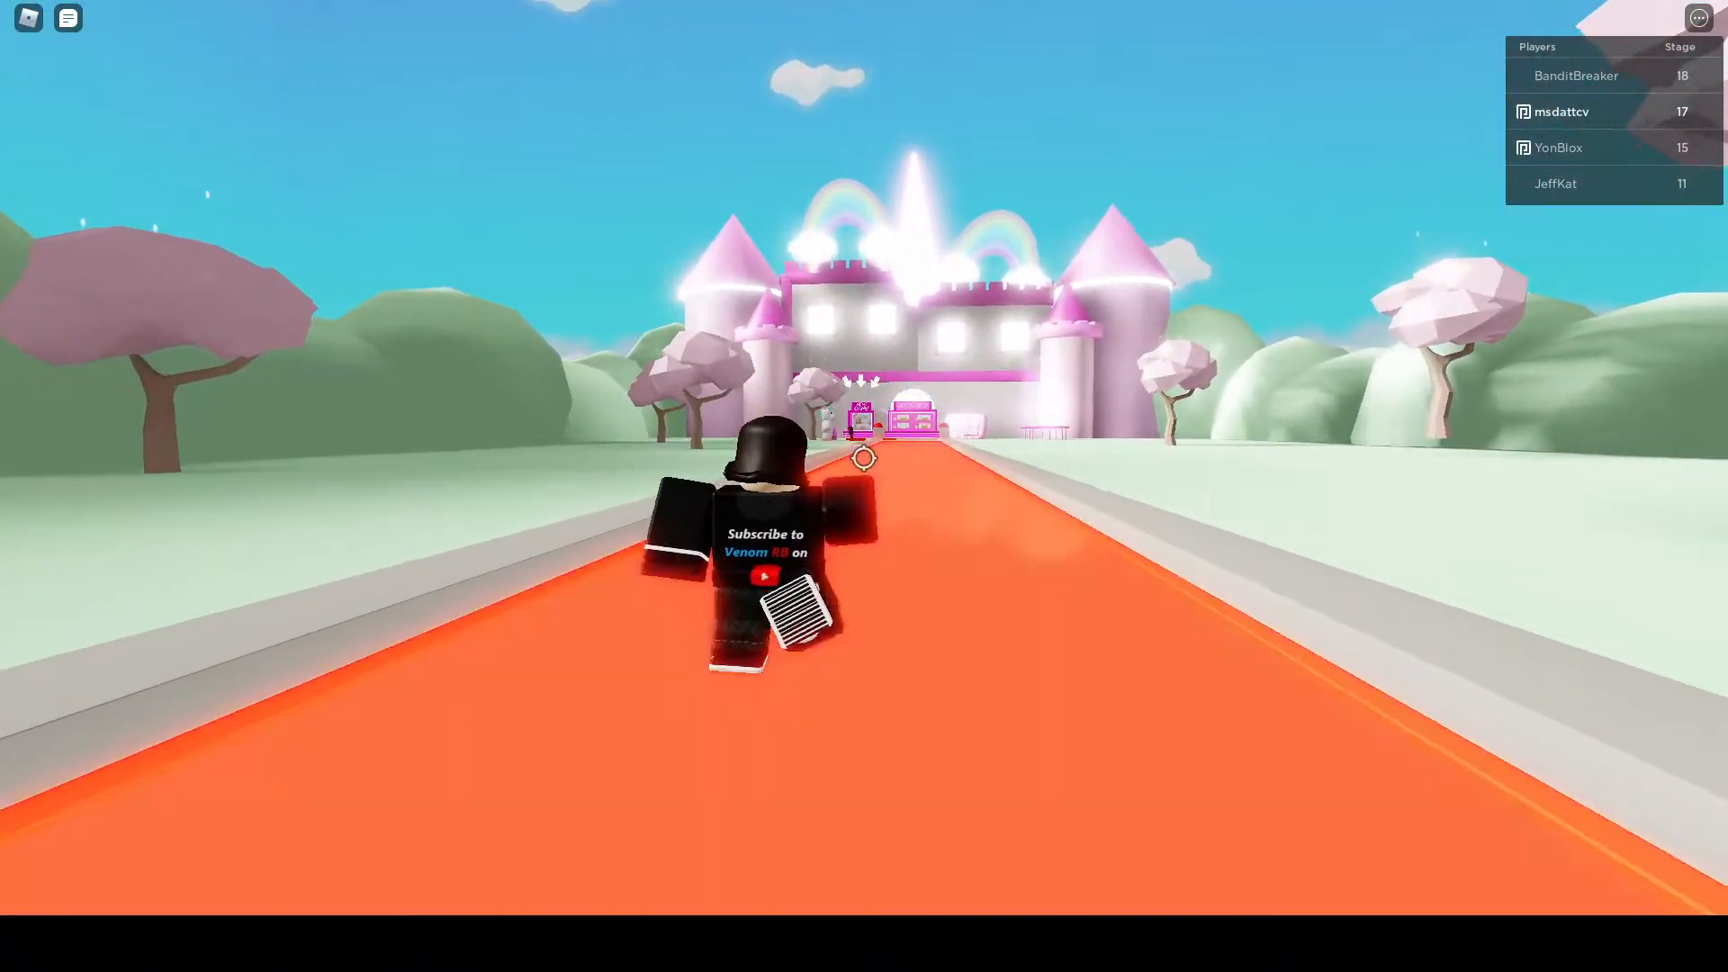
# - Dismiss the menu while reaching the stage 18 finish and the Sparks Kilowatts chest
pyautogui.press('Escape')
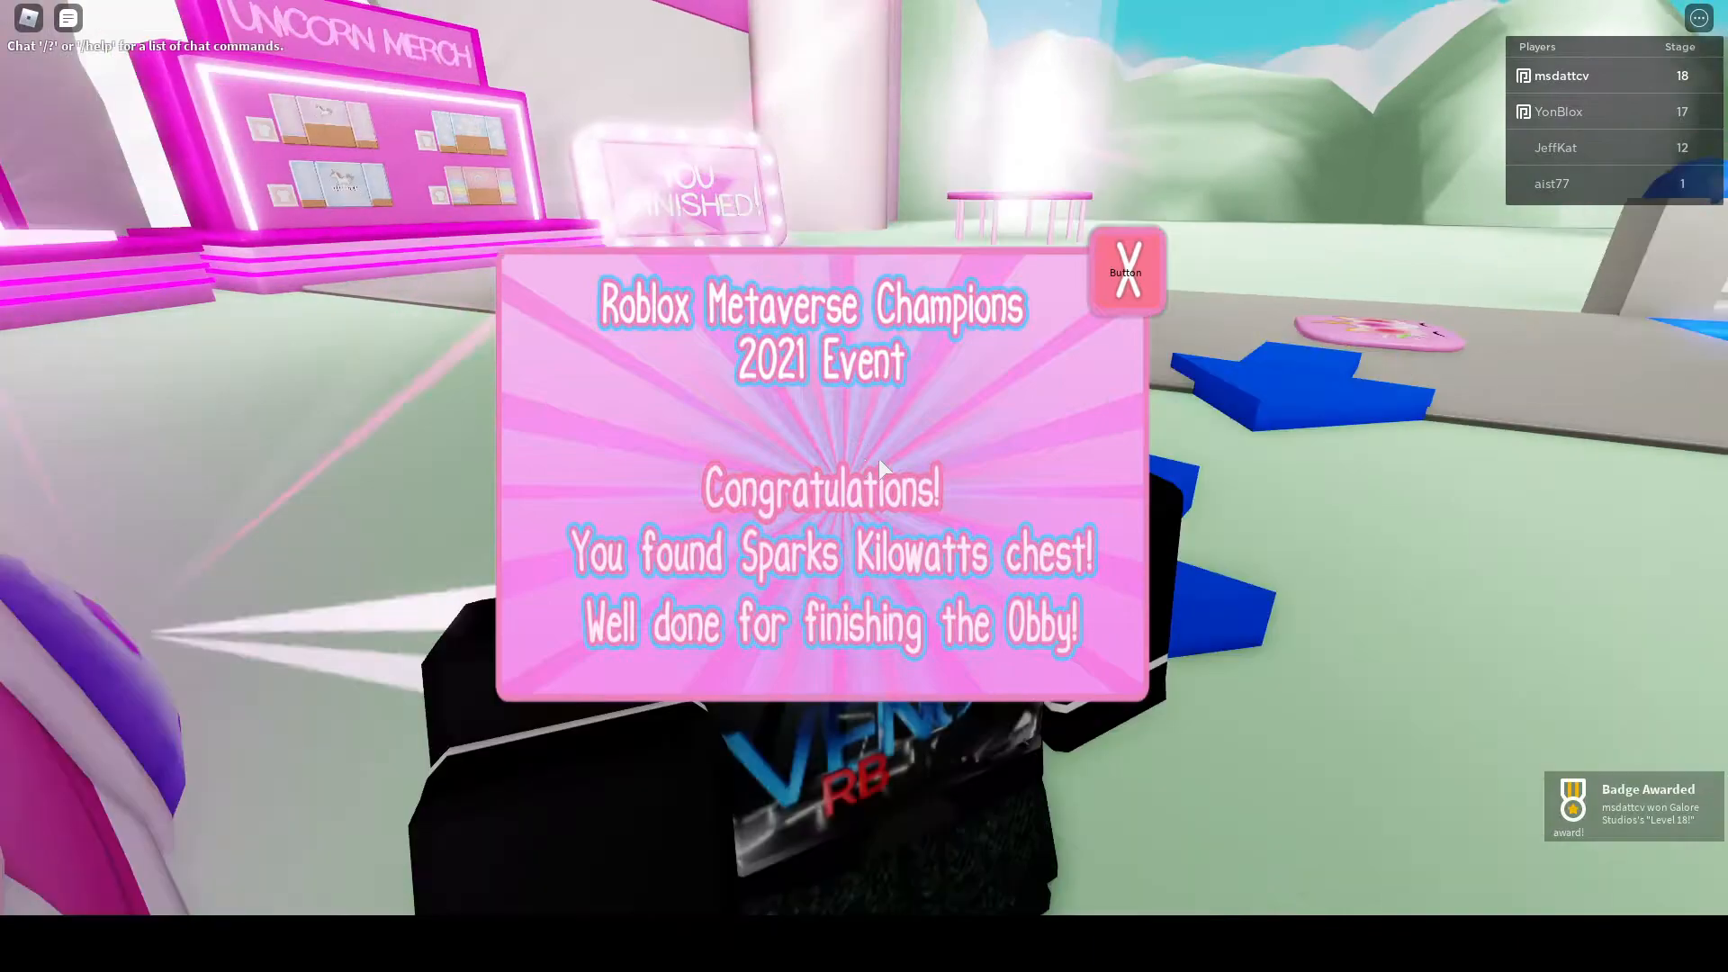
pyautogui.click(1125, 272)
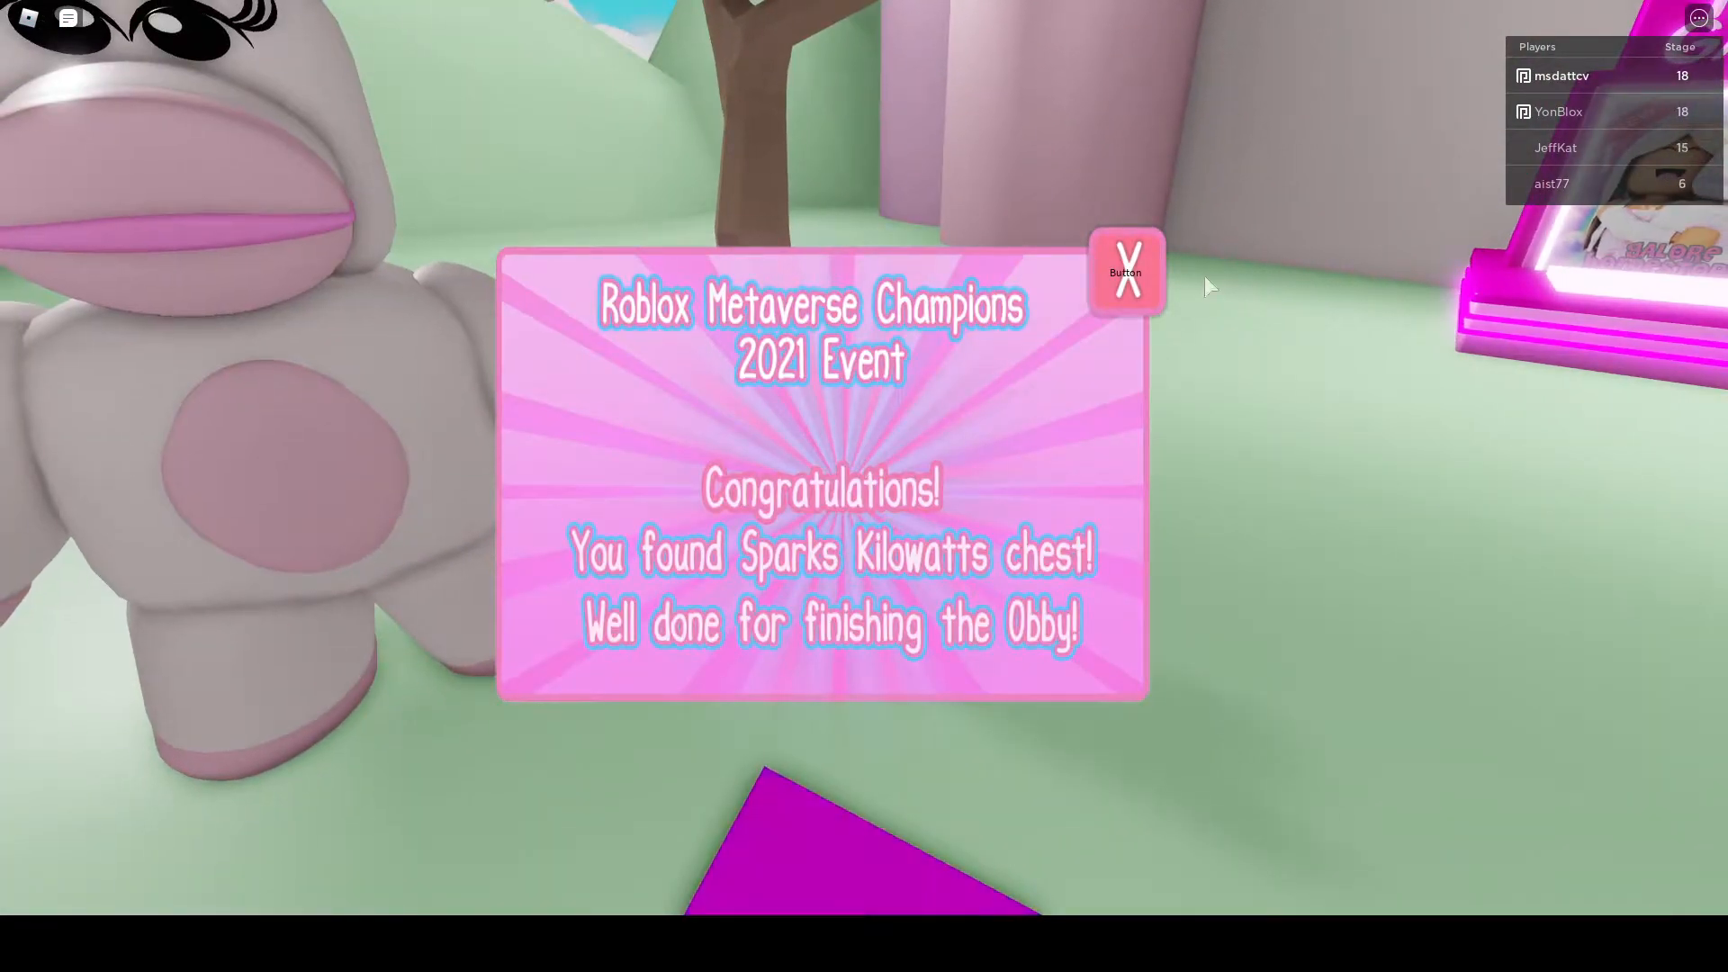
pyautogui.click(1125, 273)
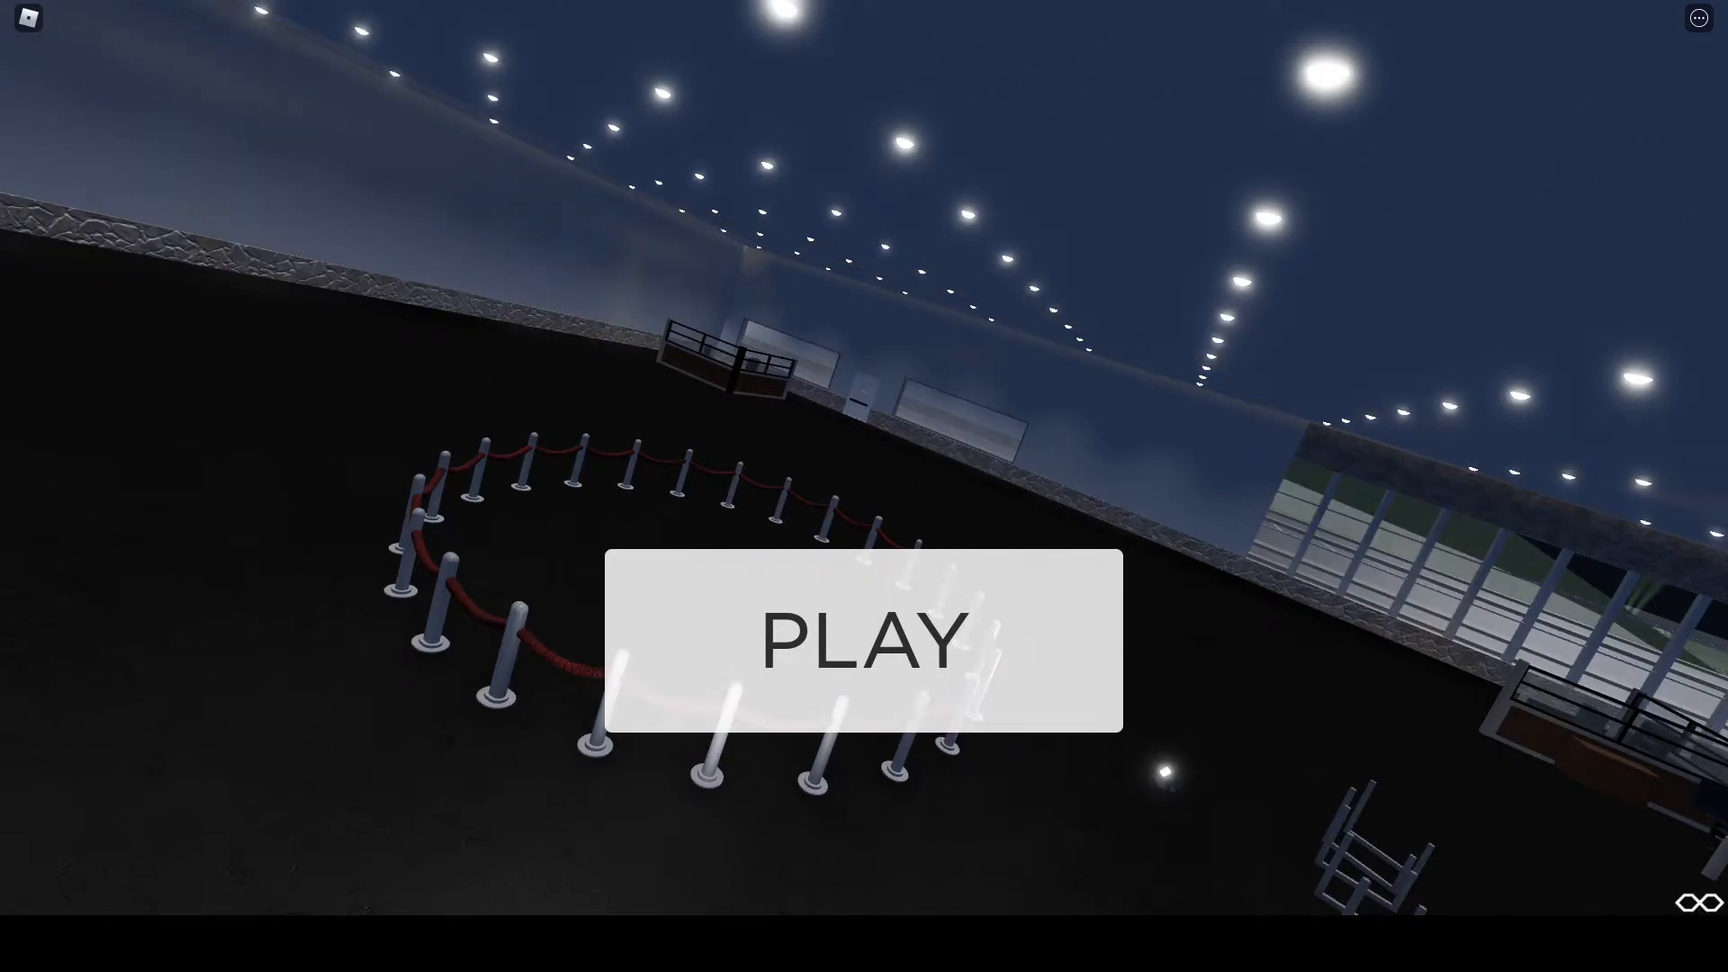
# - Start the roleplay town as a Citizen in the parking lot, then resume play from the pause menu
pyautogui.click(862, 639)
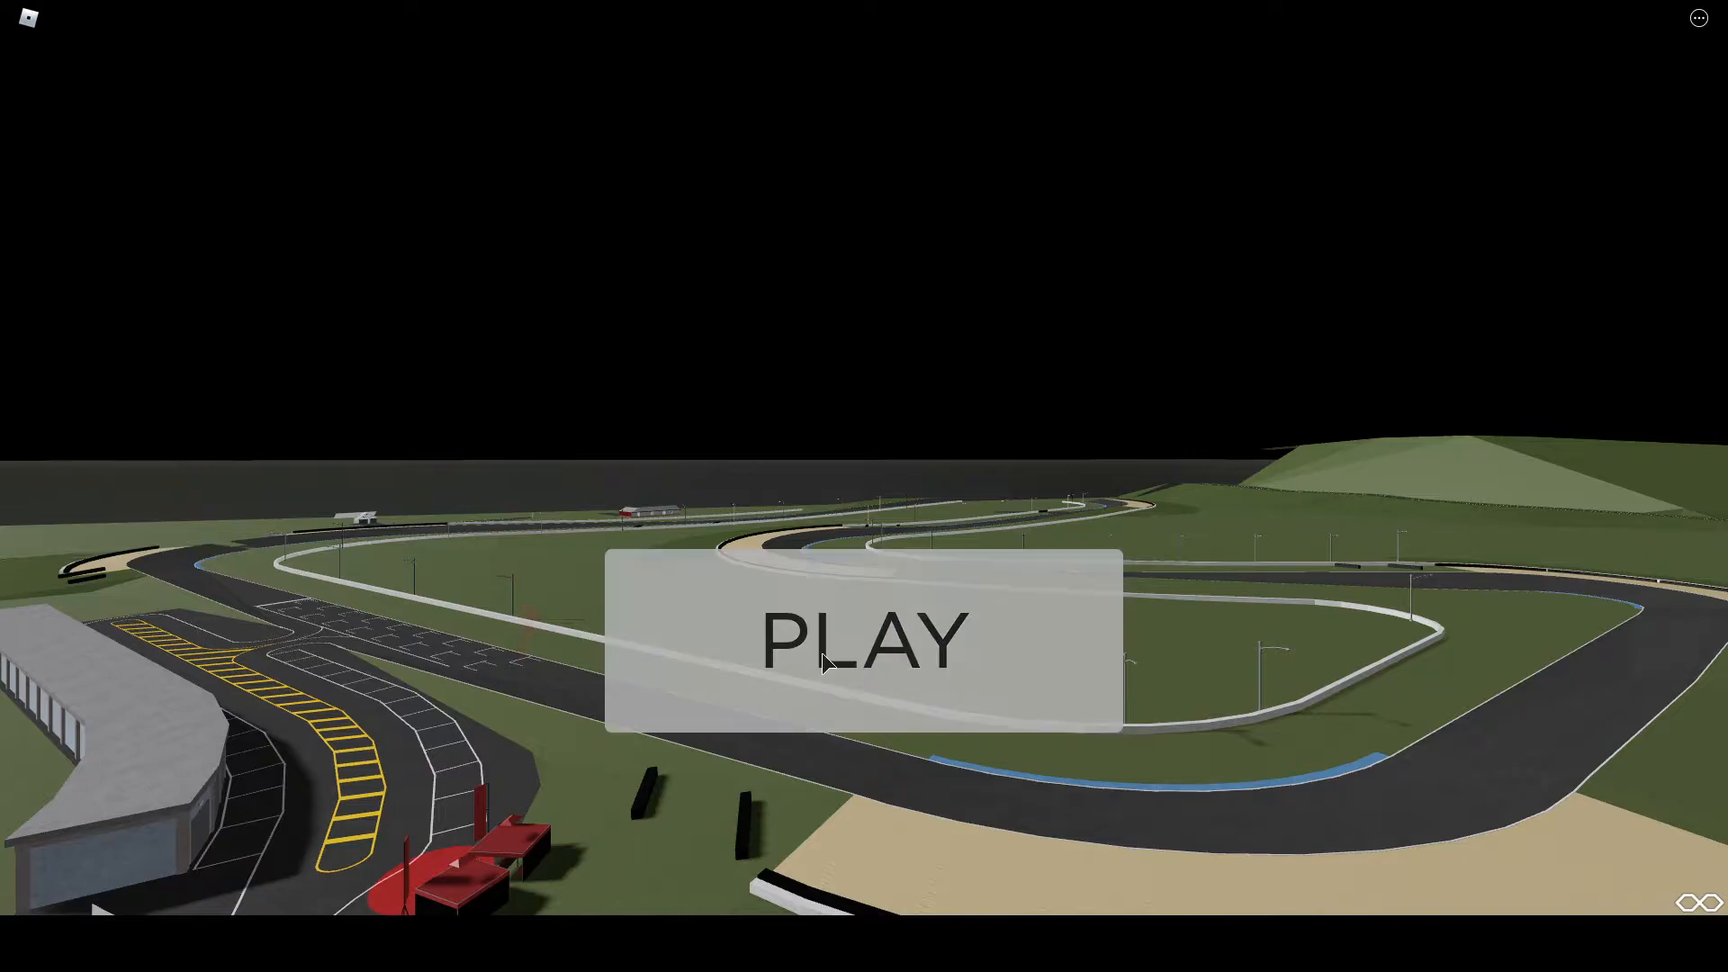
pyautogui.click(862, 639)
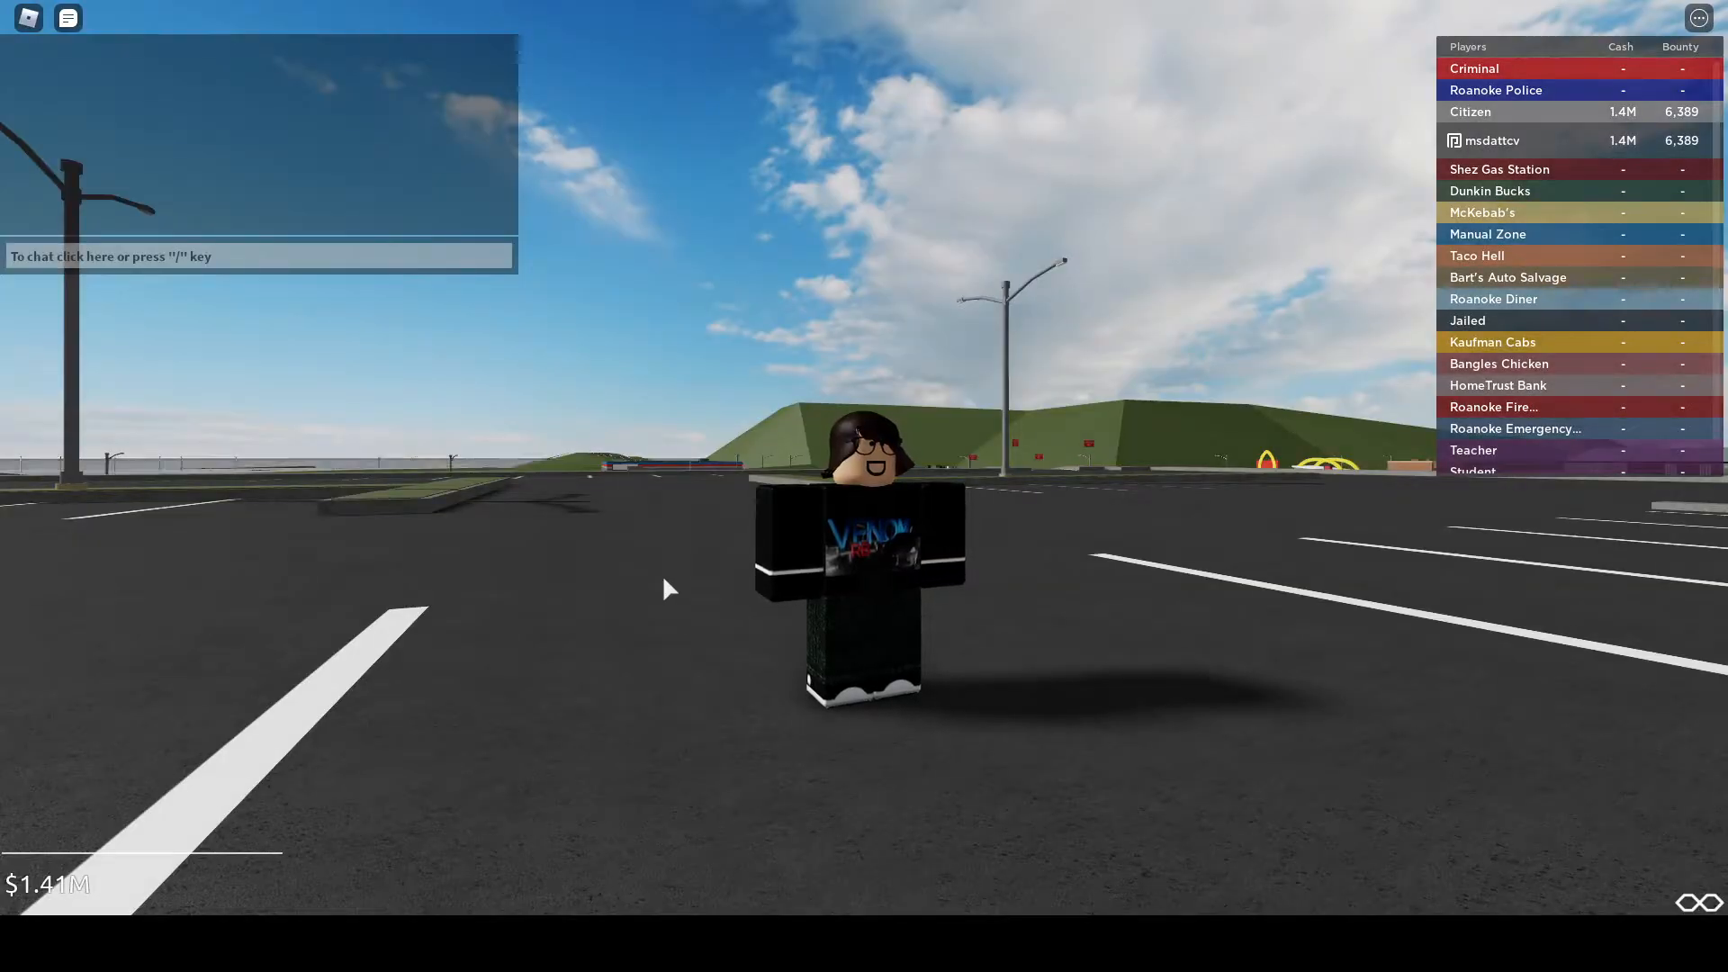
pyautogui.press('Escape')
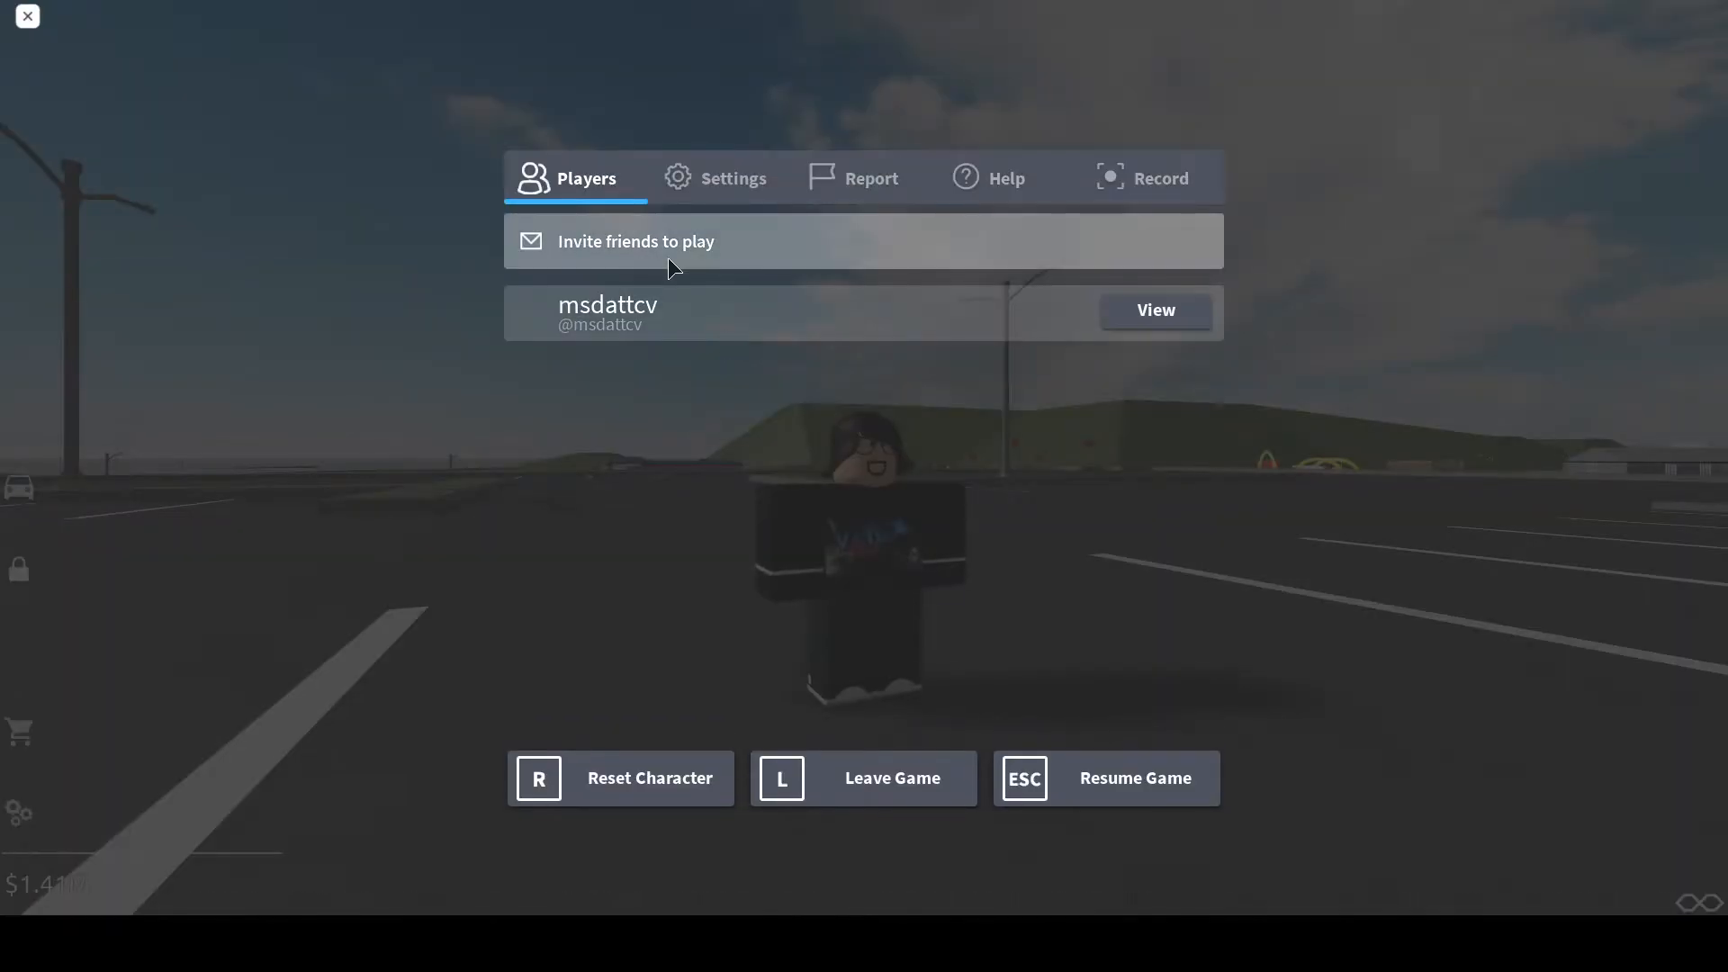
pyautogui.click(733, 178)
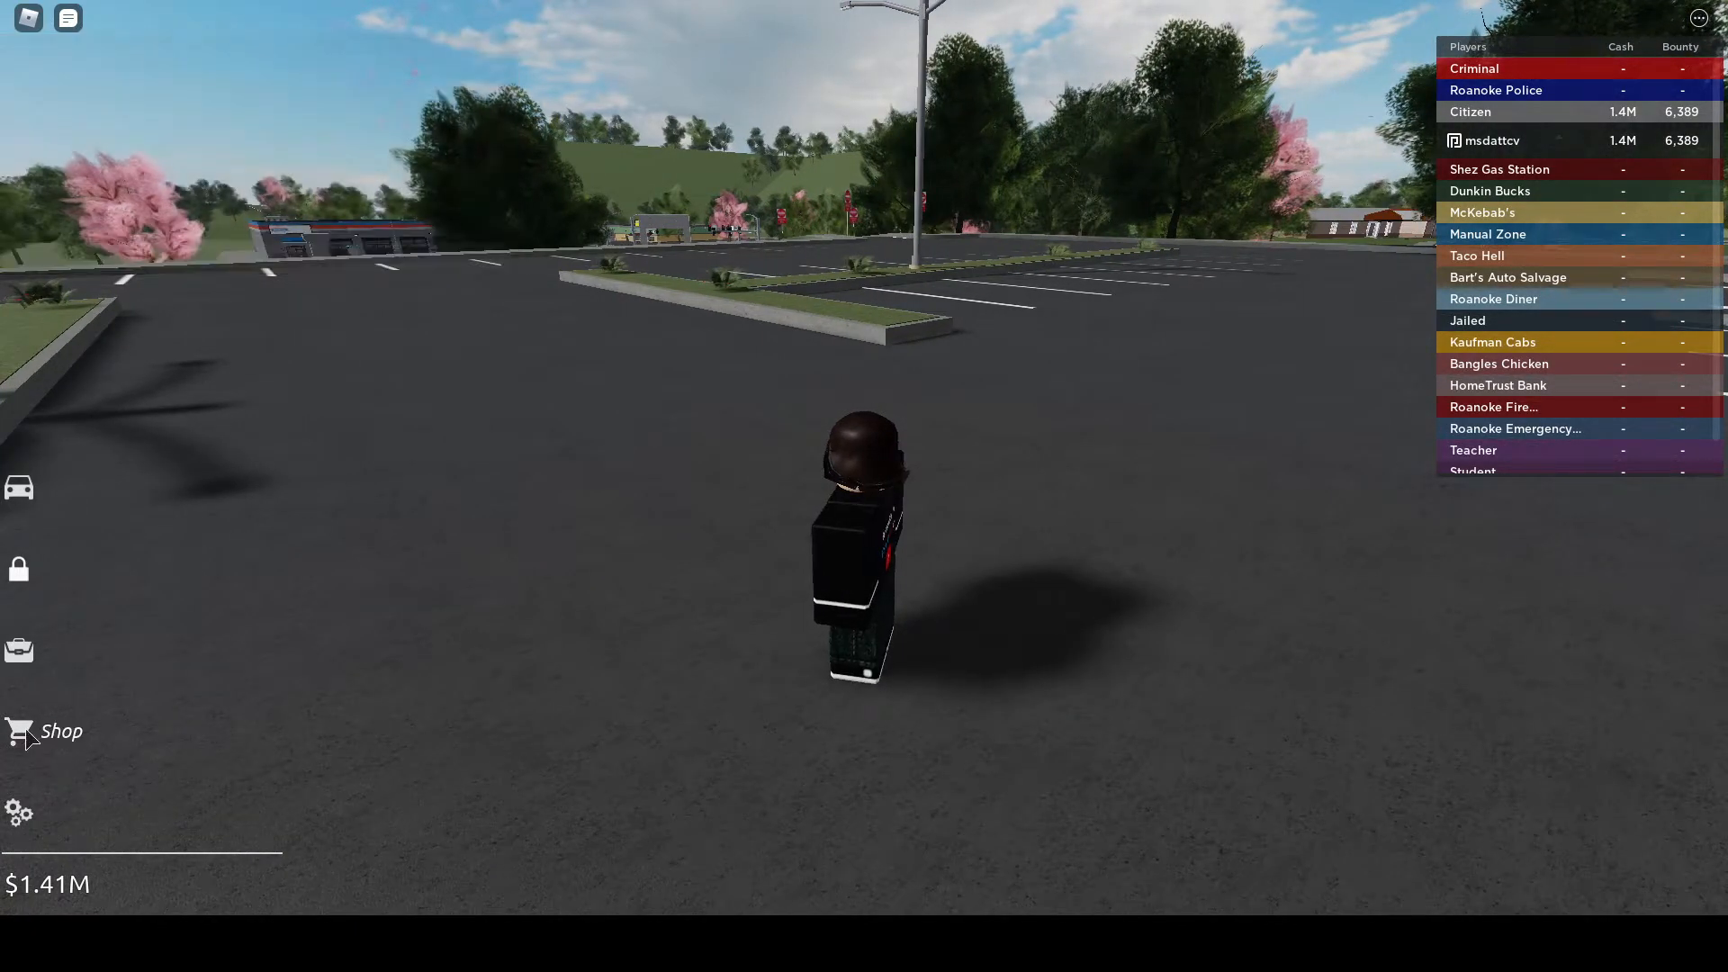
# - Redeem the promo code 200K in the shop's Codes section, which returns expired, and close the shop
pyautogui.click(59, 730)
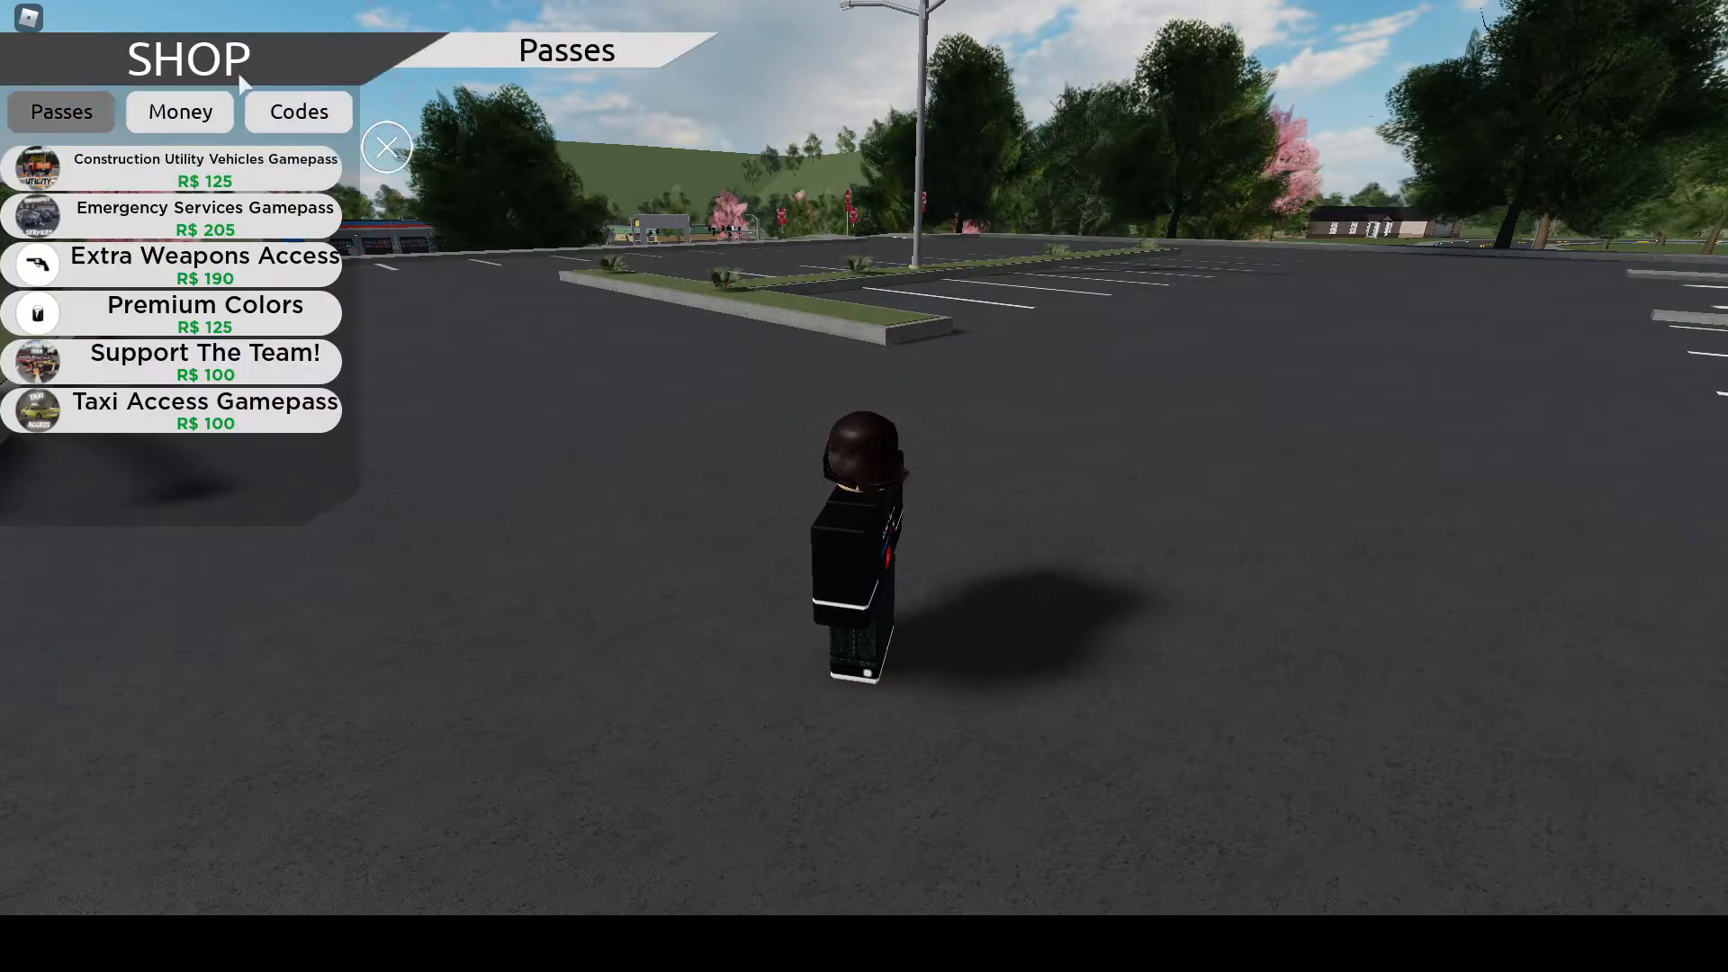
pyautogui.click(180, 111)
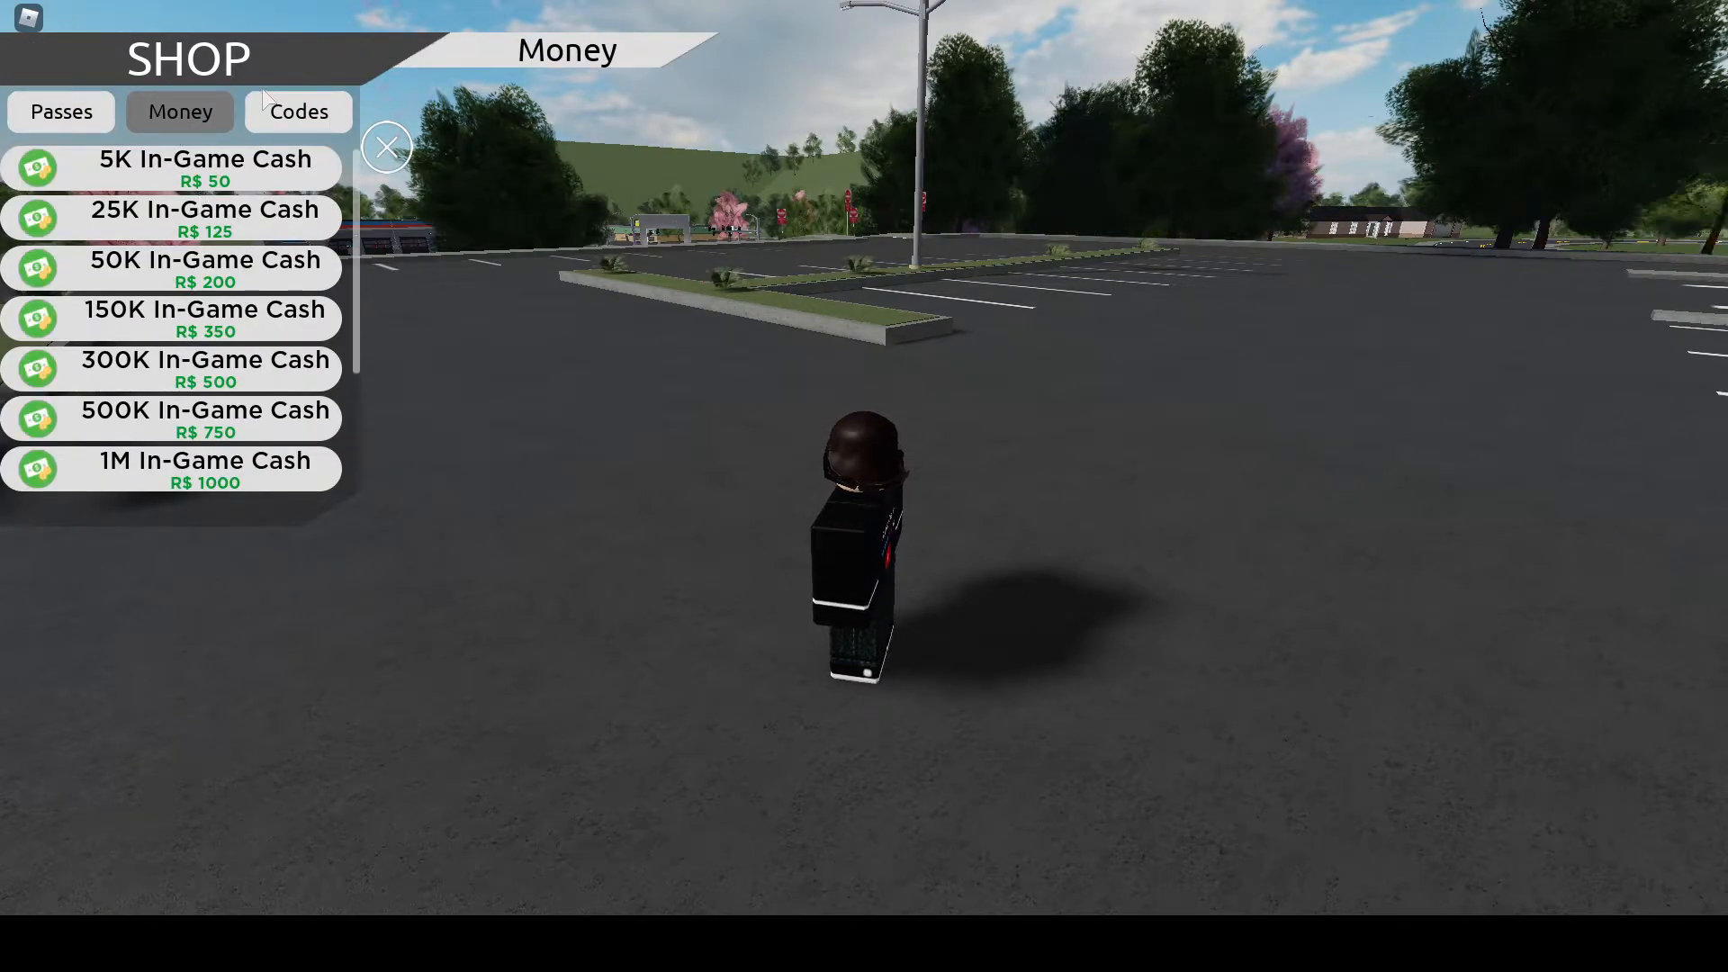
pyautogui.click(297, 111)
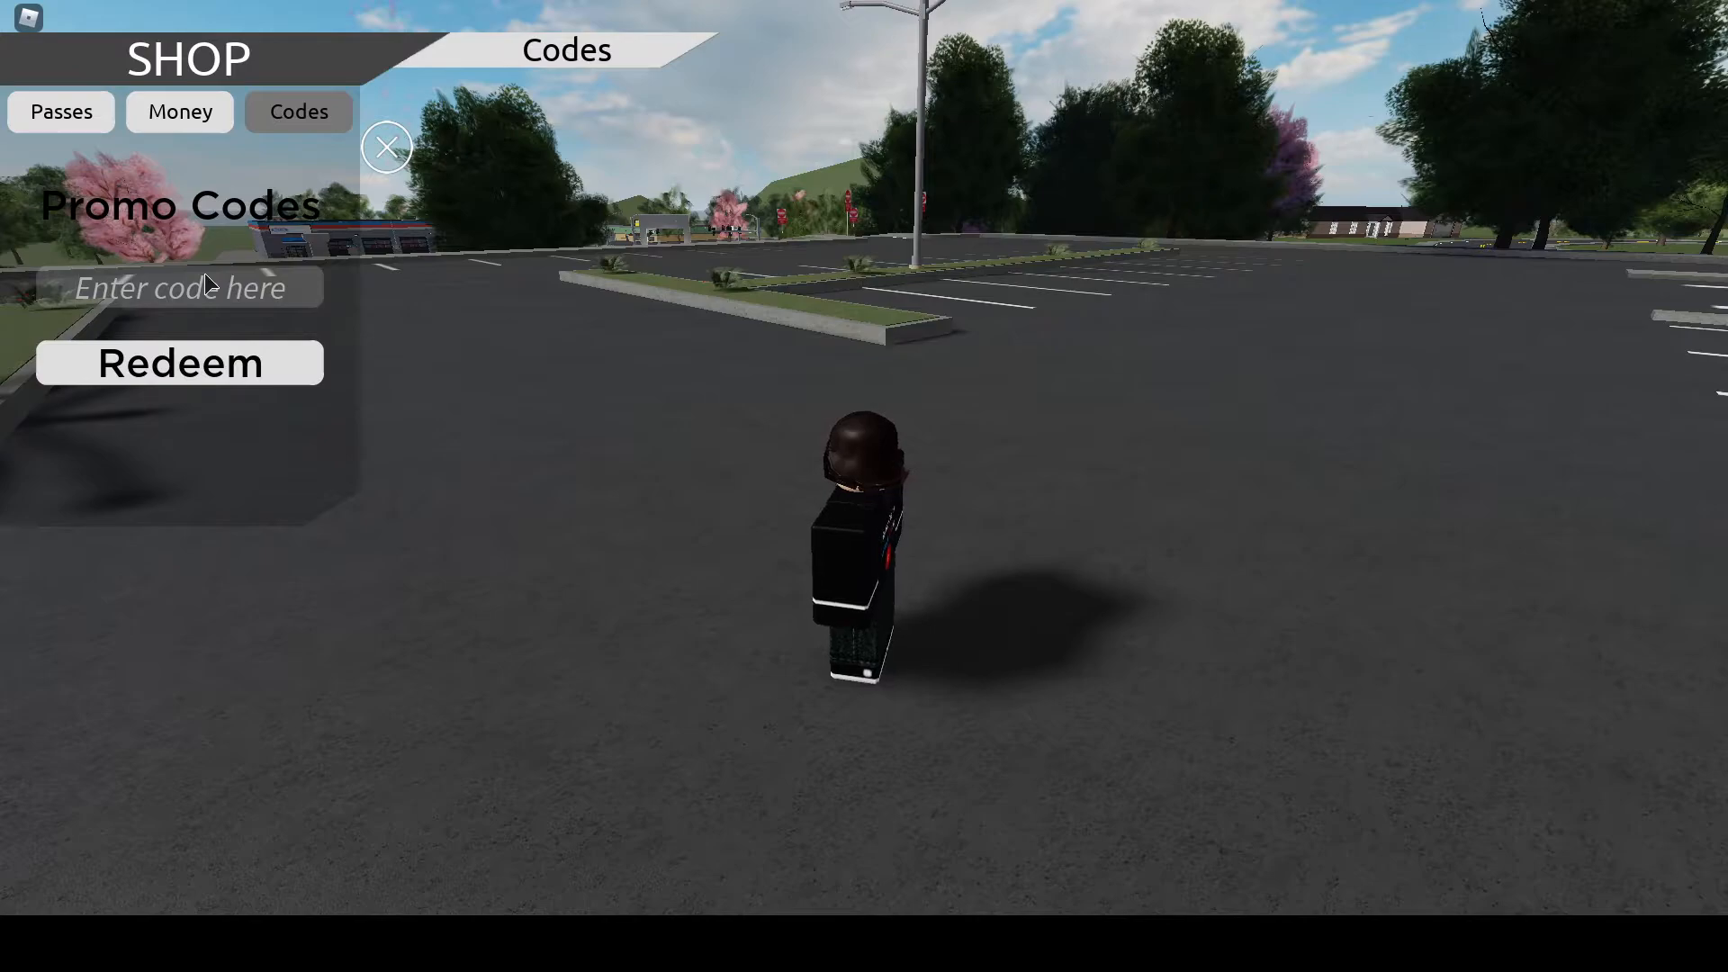
pyautogui.write('200k')
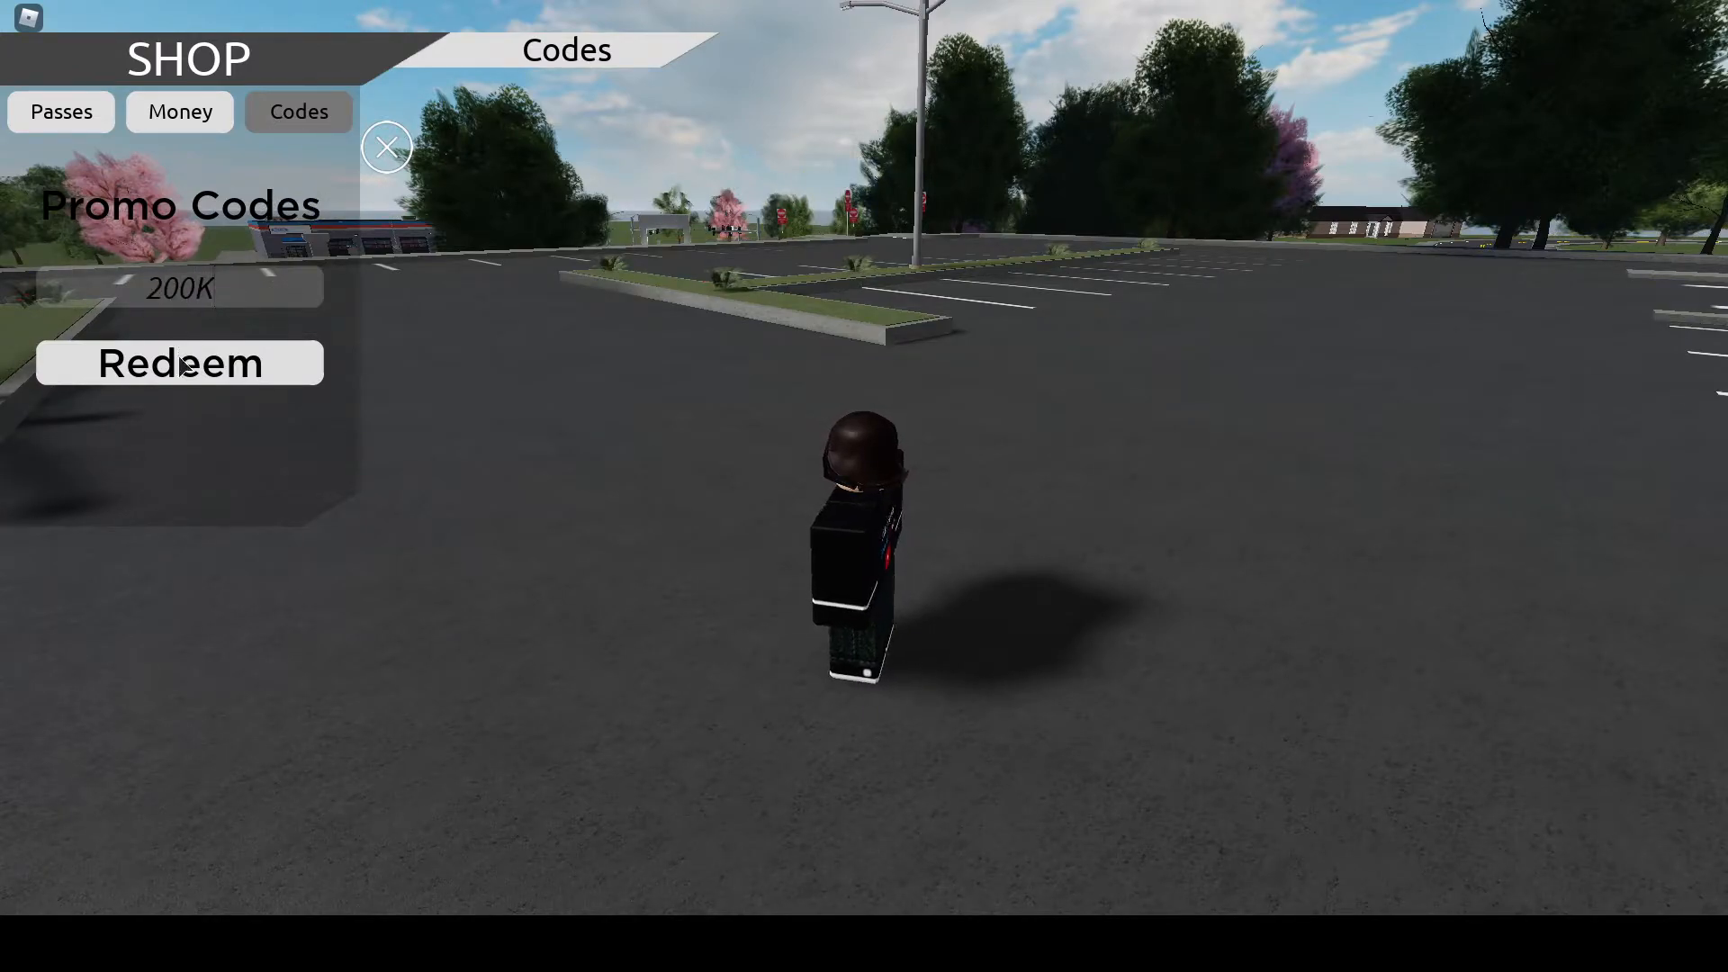
pyautogui.click(178, 362)
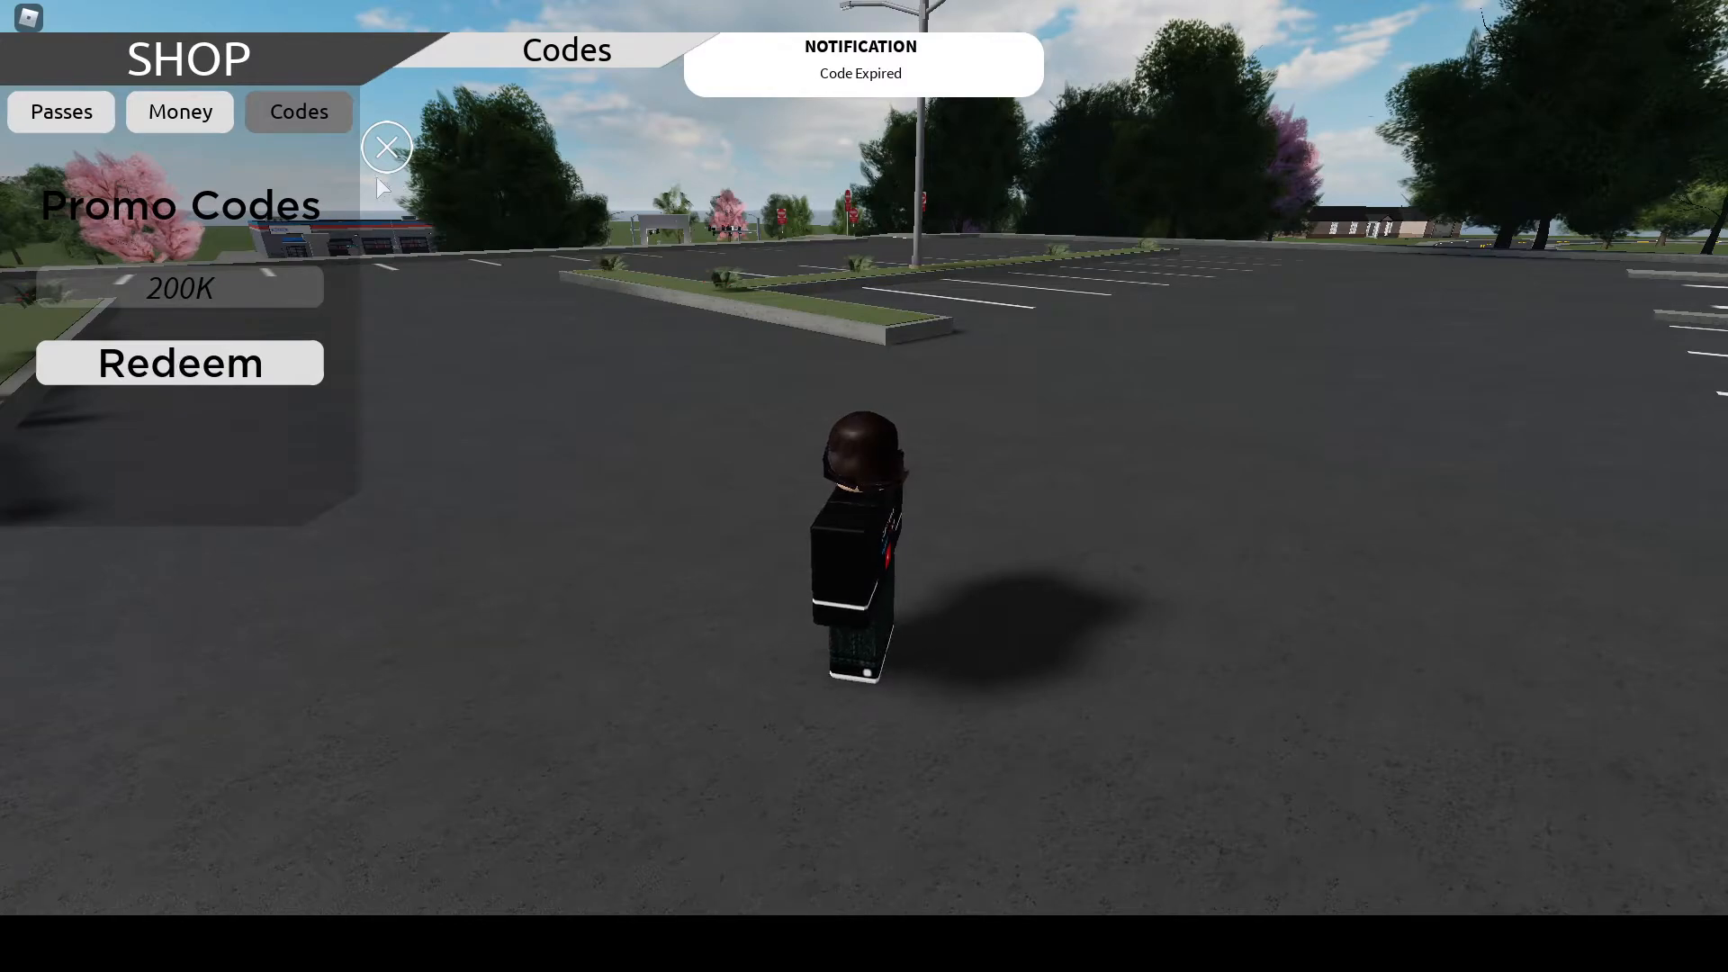
pyautogui.moveTo(467, 189)
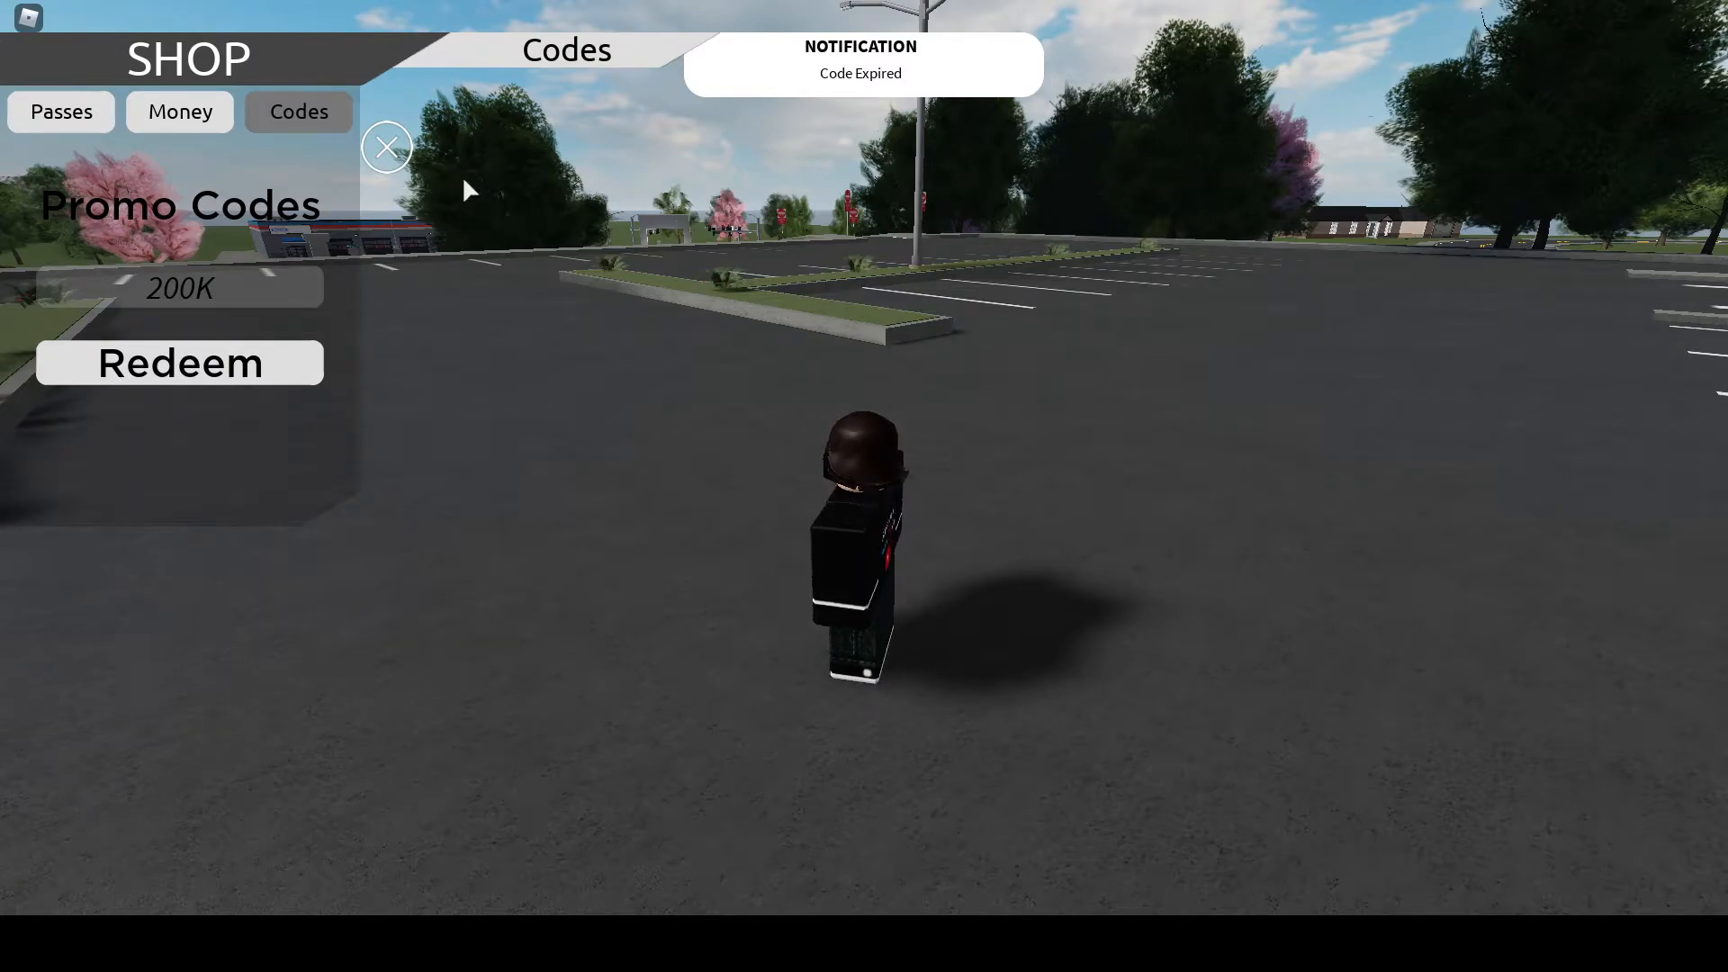
pyautogui.click(387, 146)
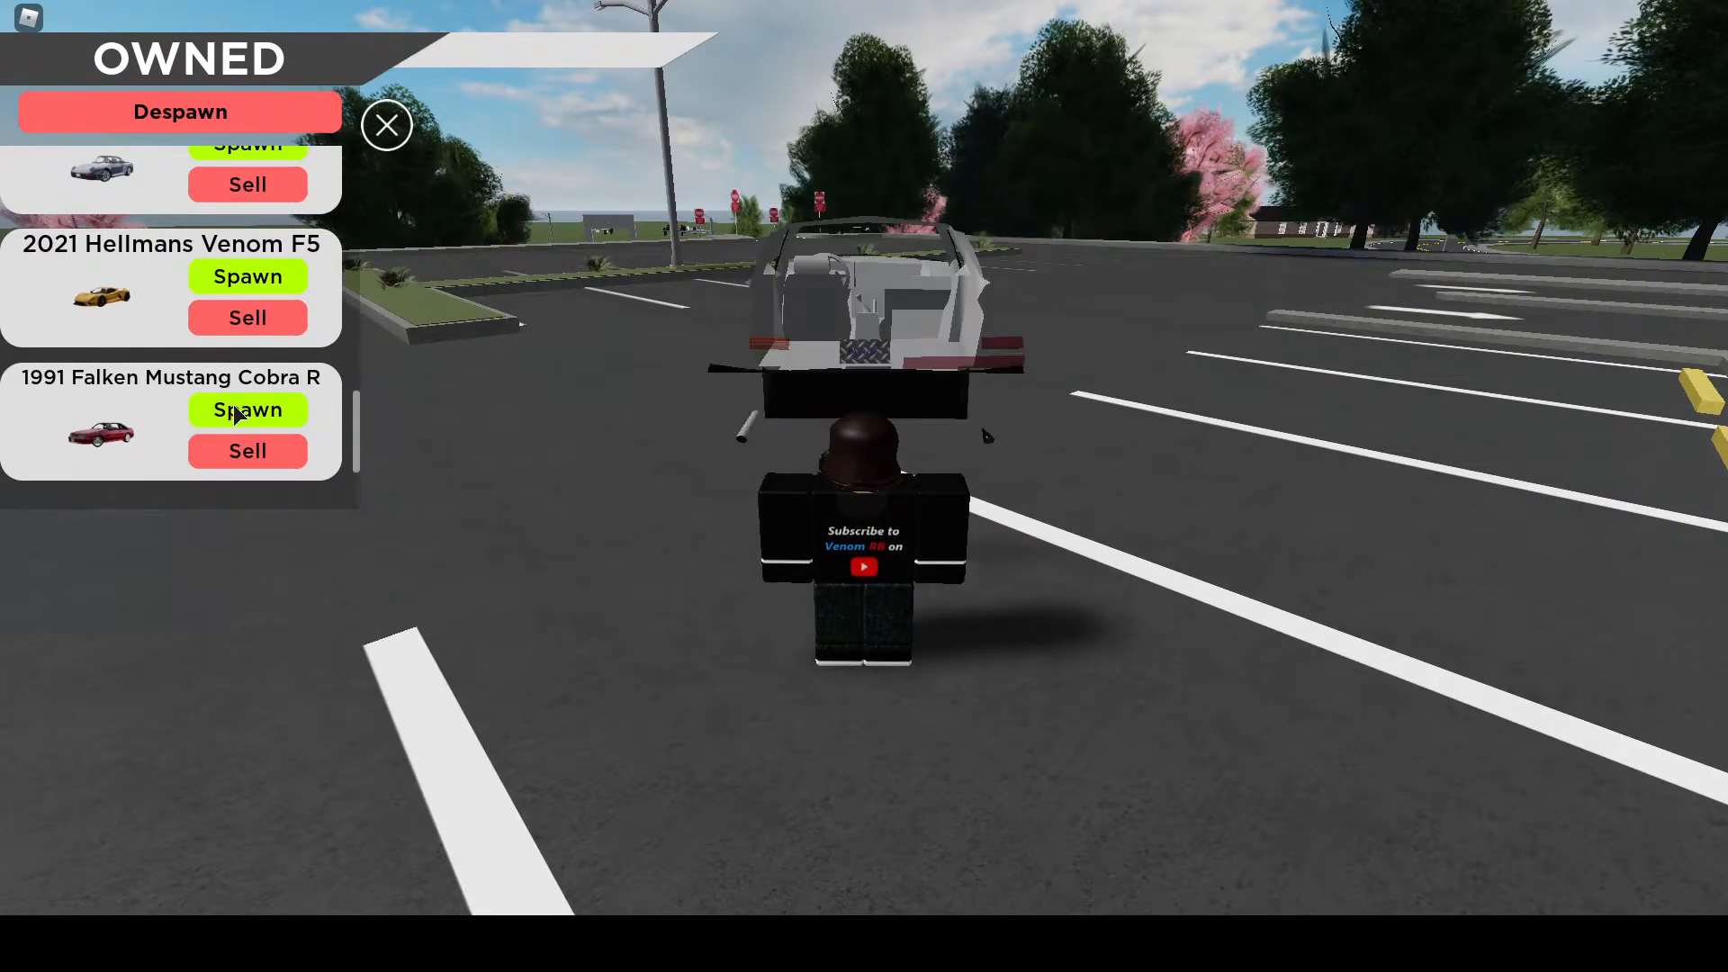
# - Spawn the blue sedan from the owned list and drive it through the parking lot
pyautogui.click(247, 409)
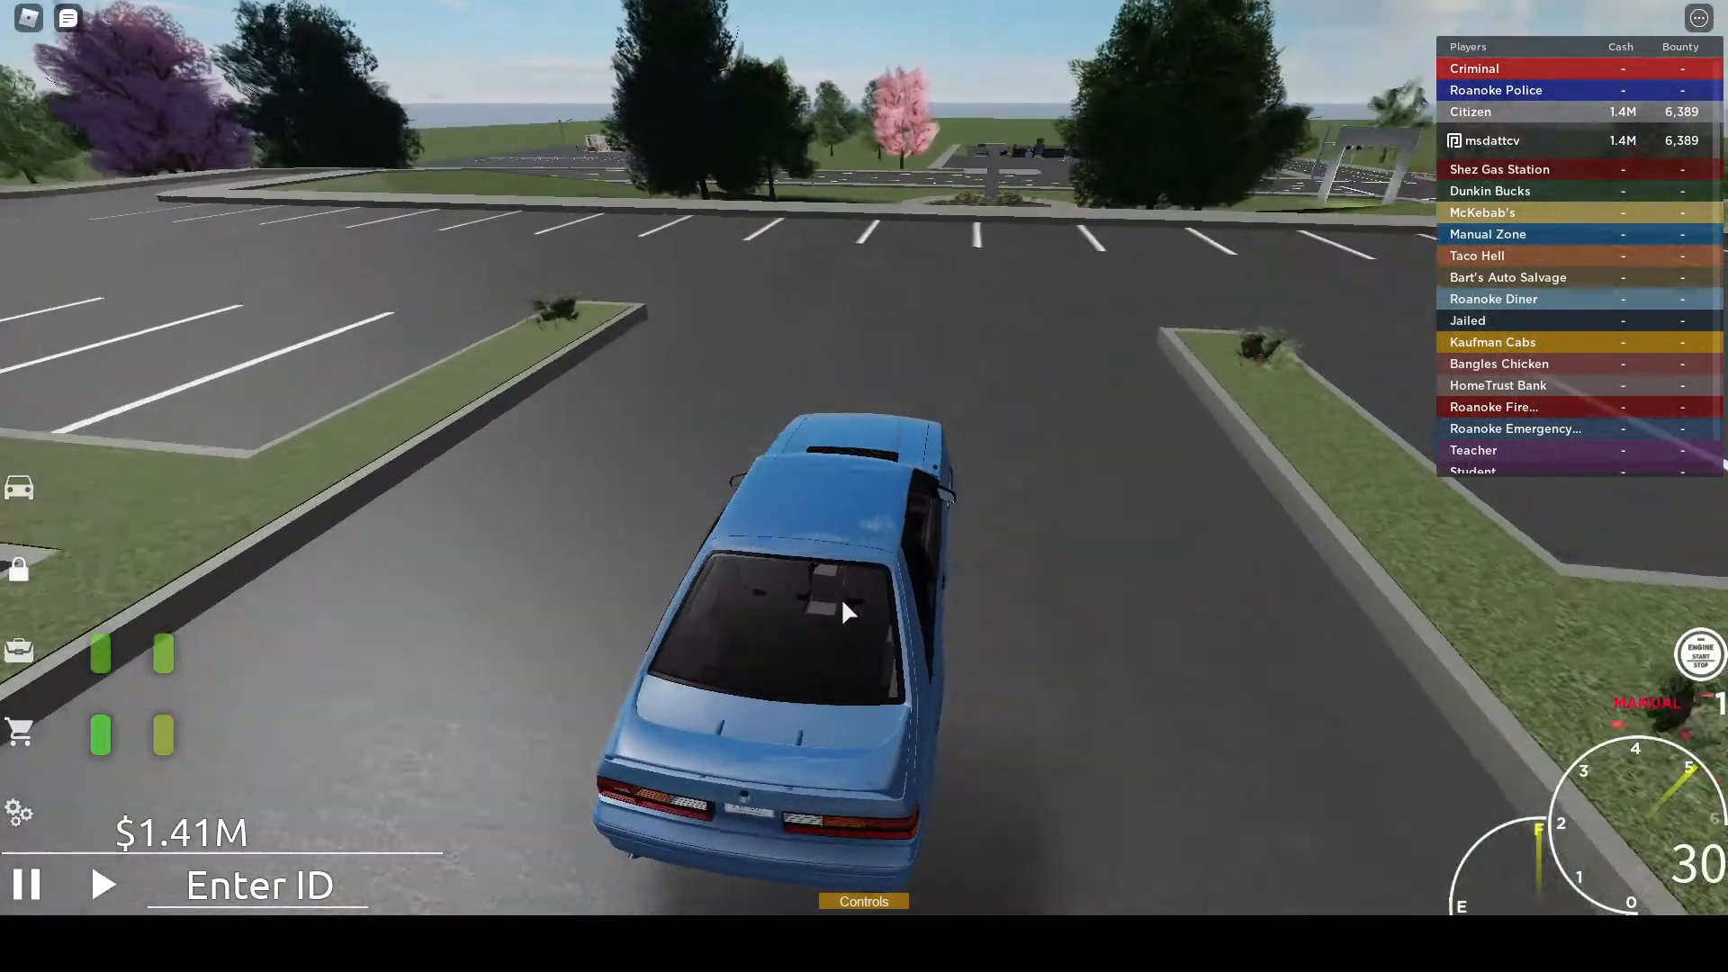
# - Visit the game menu's settings, resume play and leave the sedan on foot
pyautogui.press('Escape')
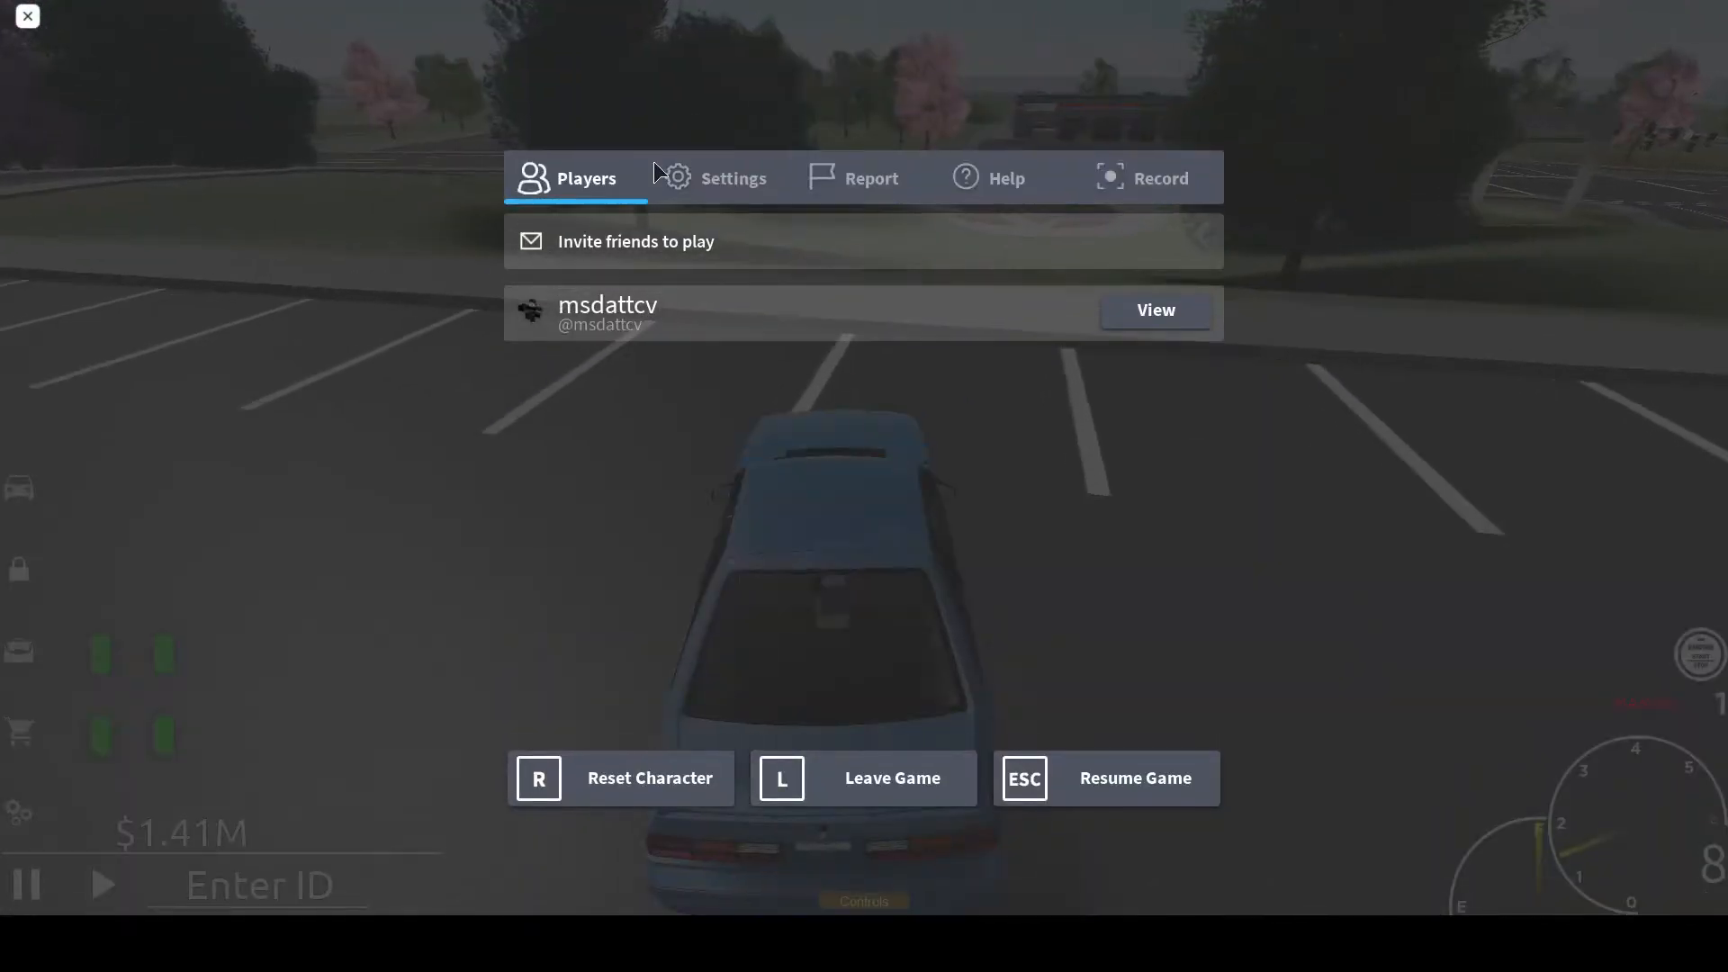
pyautogui.click(733, 178)
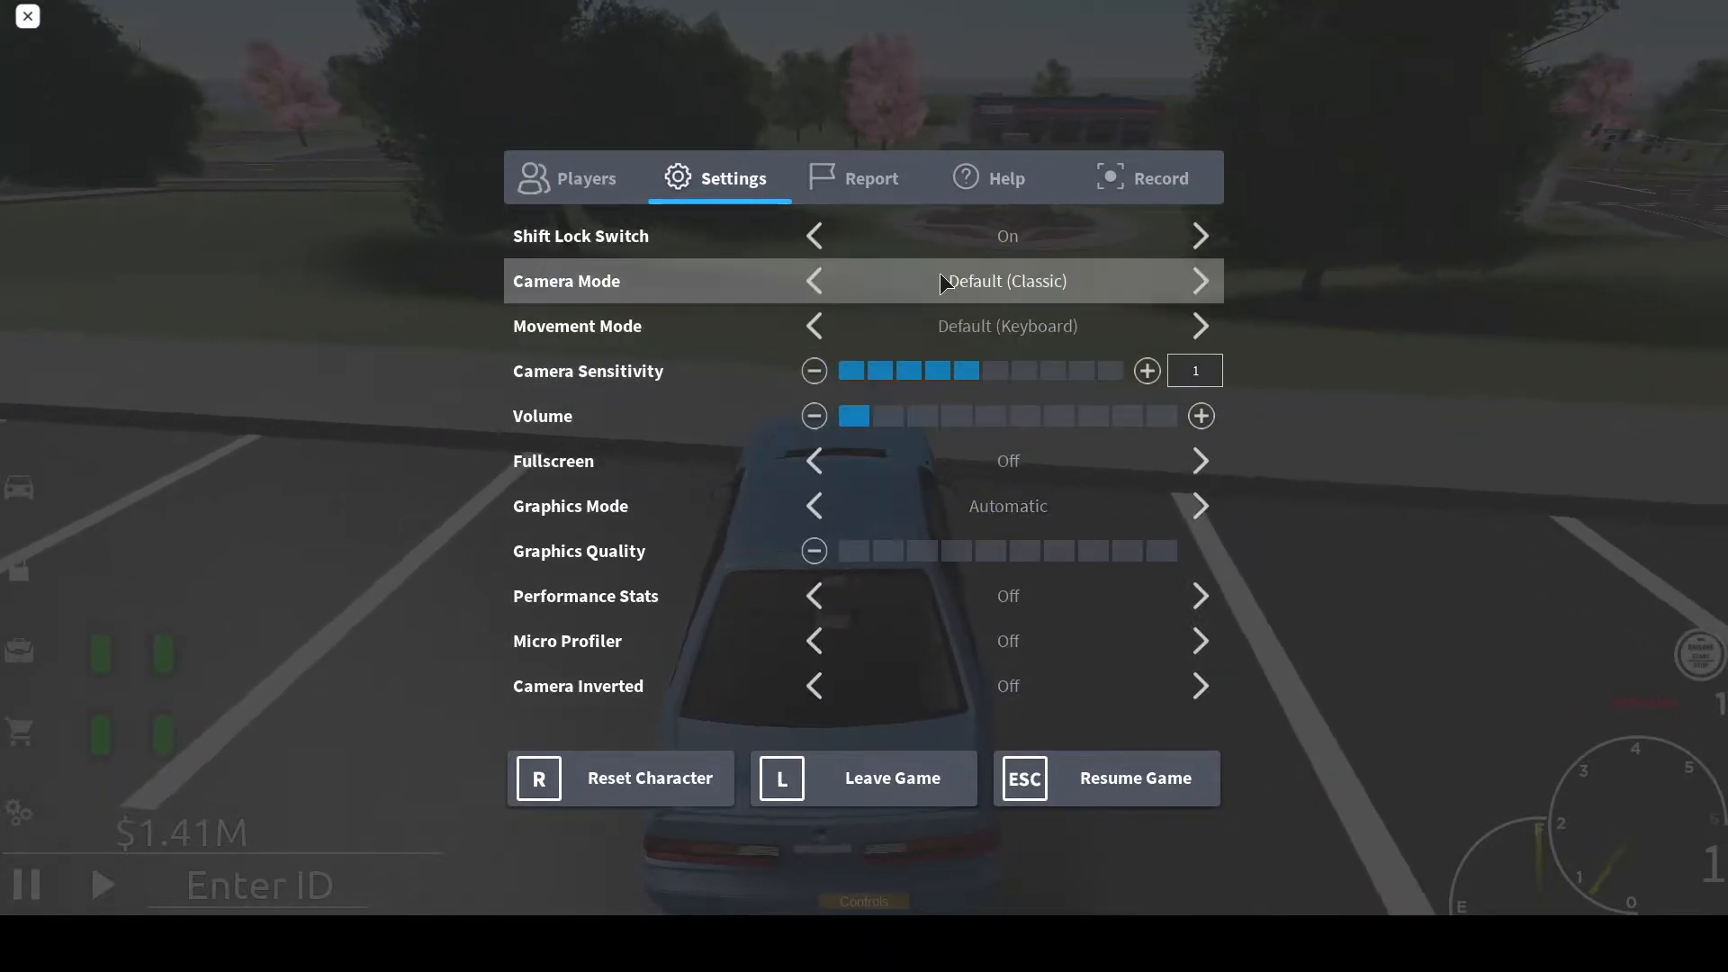
pyautogui.click(1103, 777)
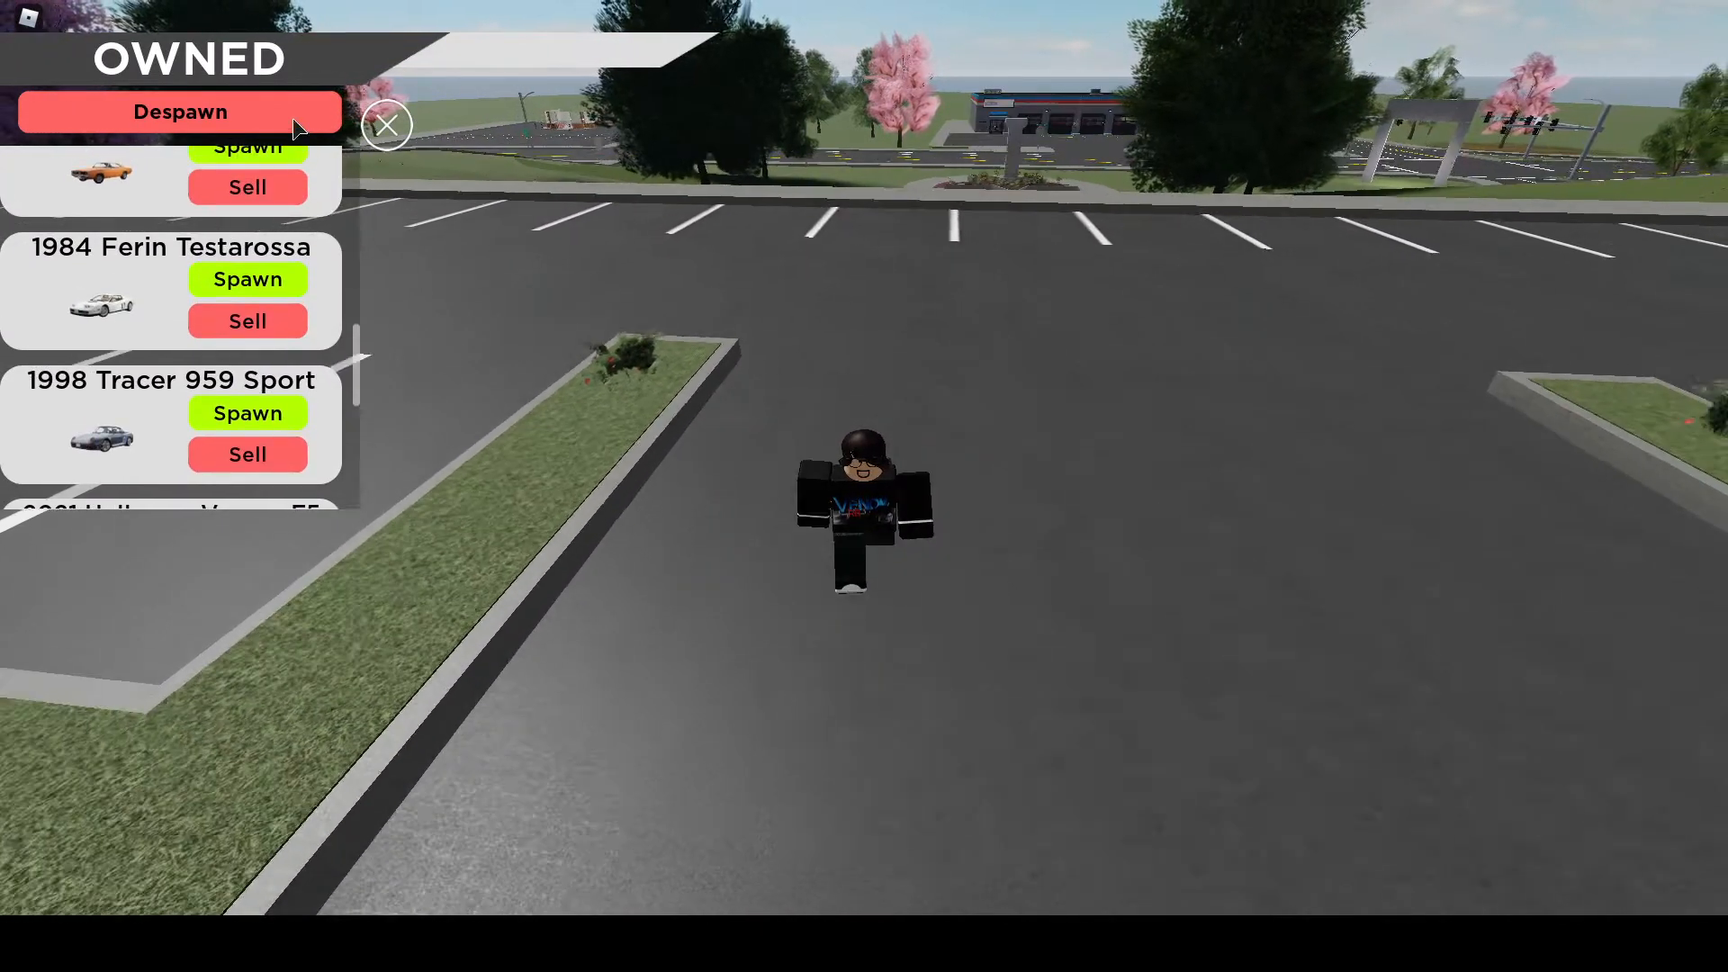
# - Despawn the blue sedan from the Owned menu before browsing the dealership coupes
pyautogui.click(387, 124)
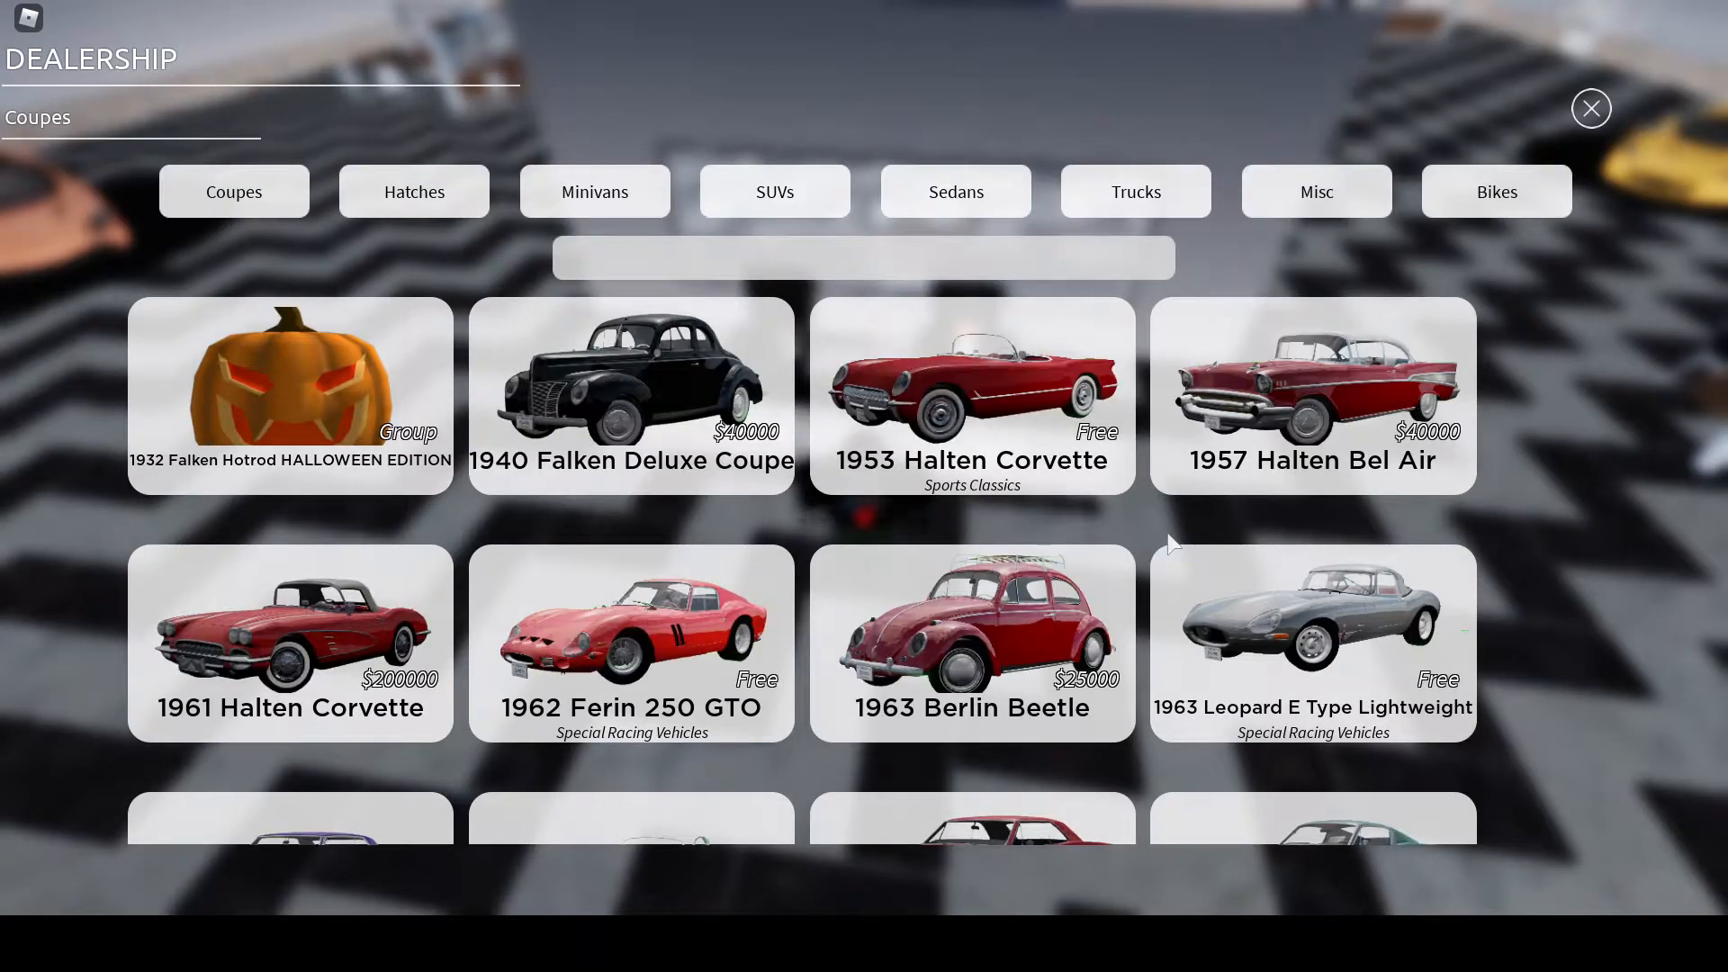
# - Scroll the Coupes catalog to the free 1995 Latef F1 GTR, buy it and close the dealership
pyautogui.scroll(-3)
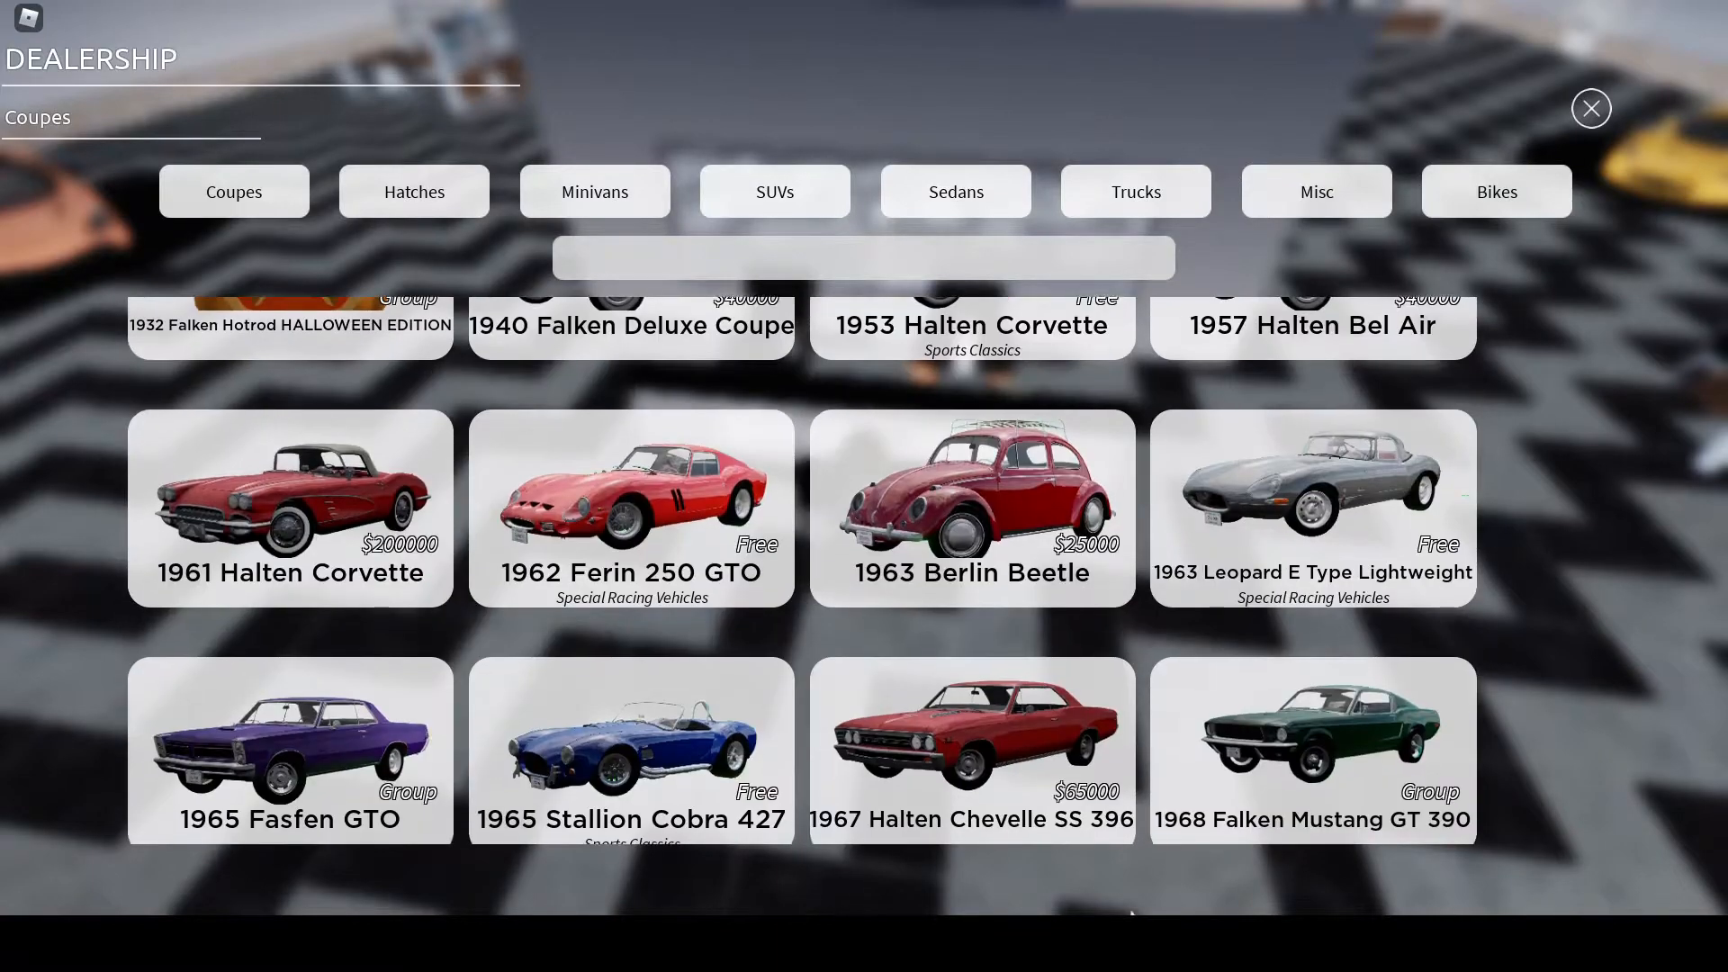
pyautogui.scroll(-3)
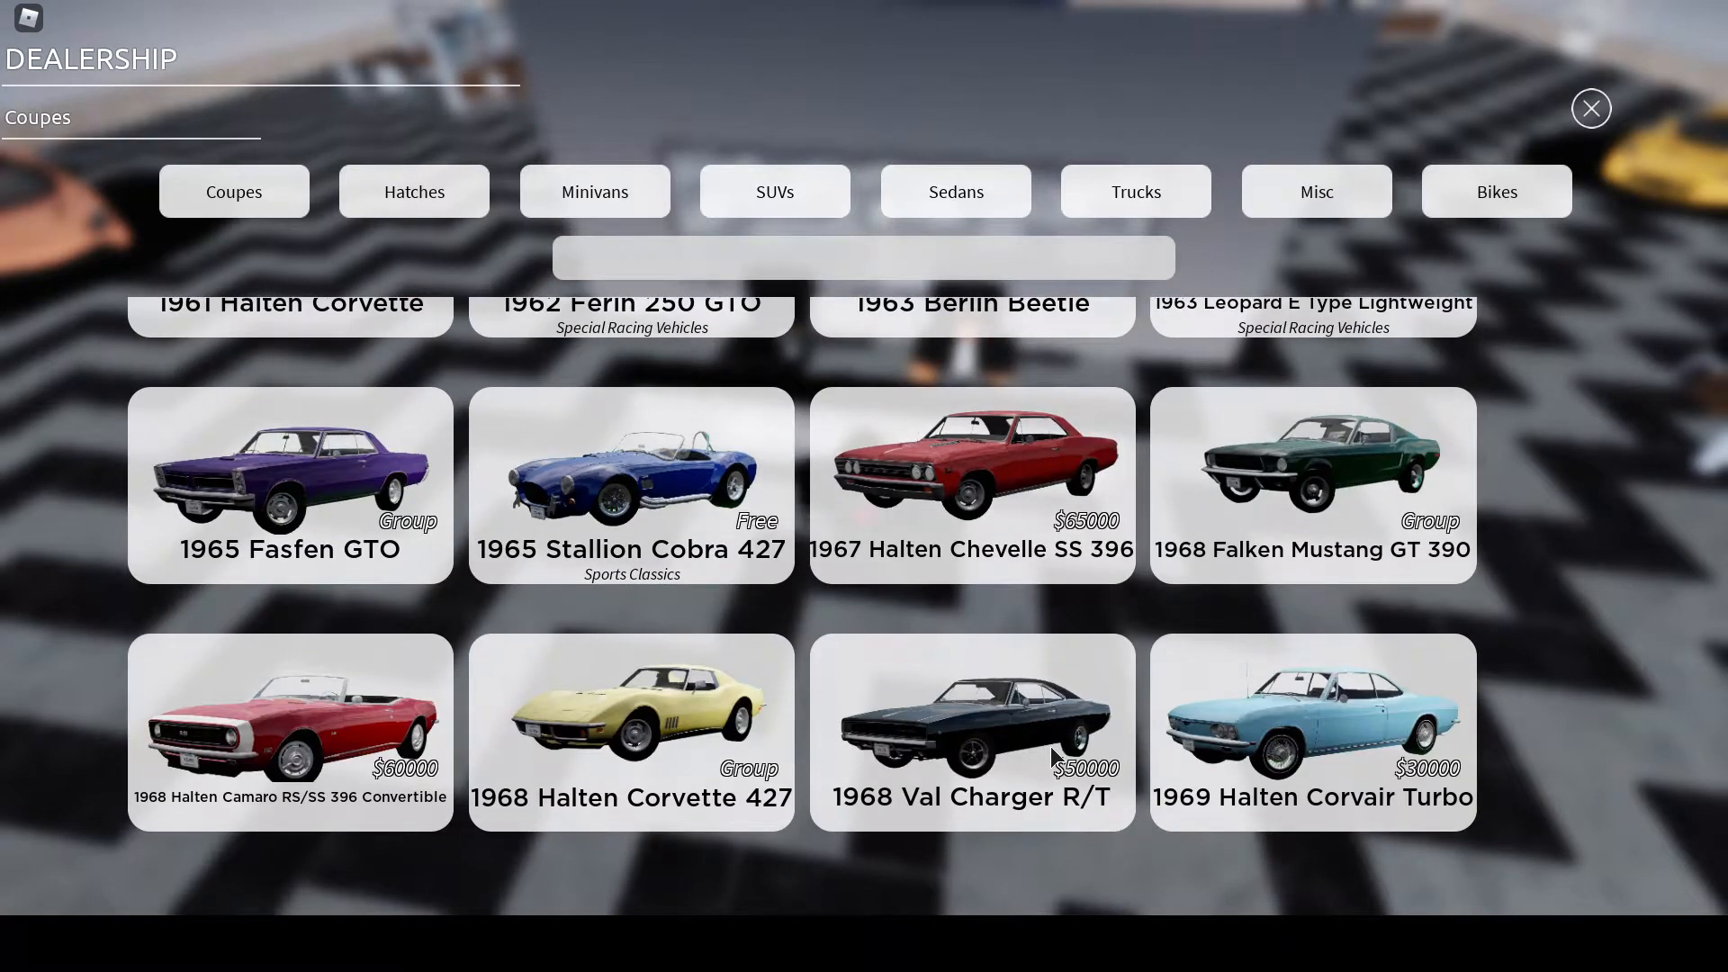
pyautogui.scroll(-3)
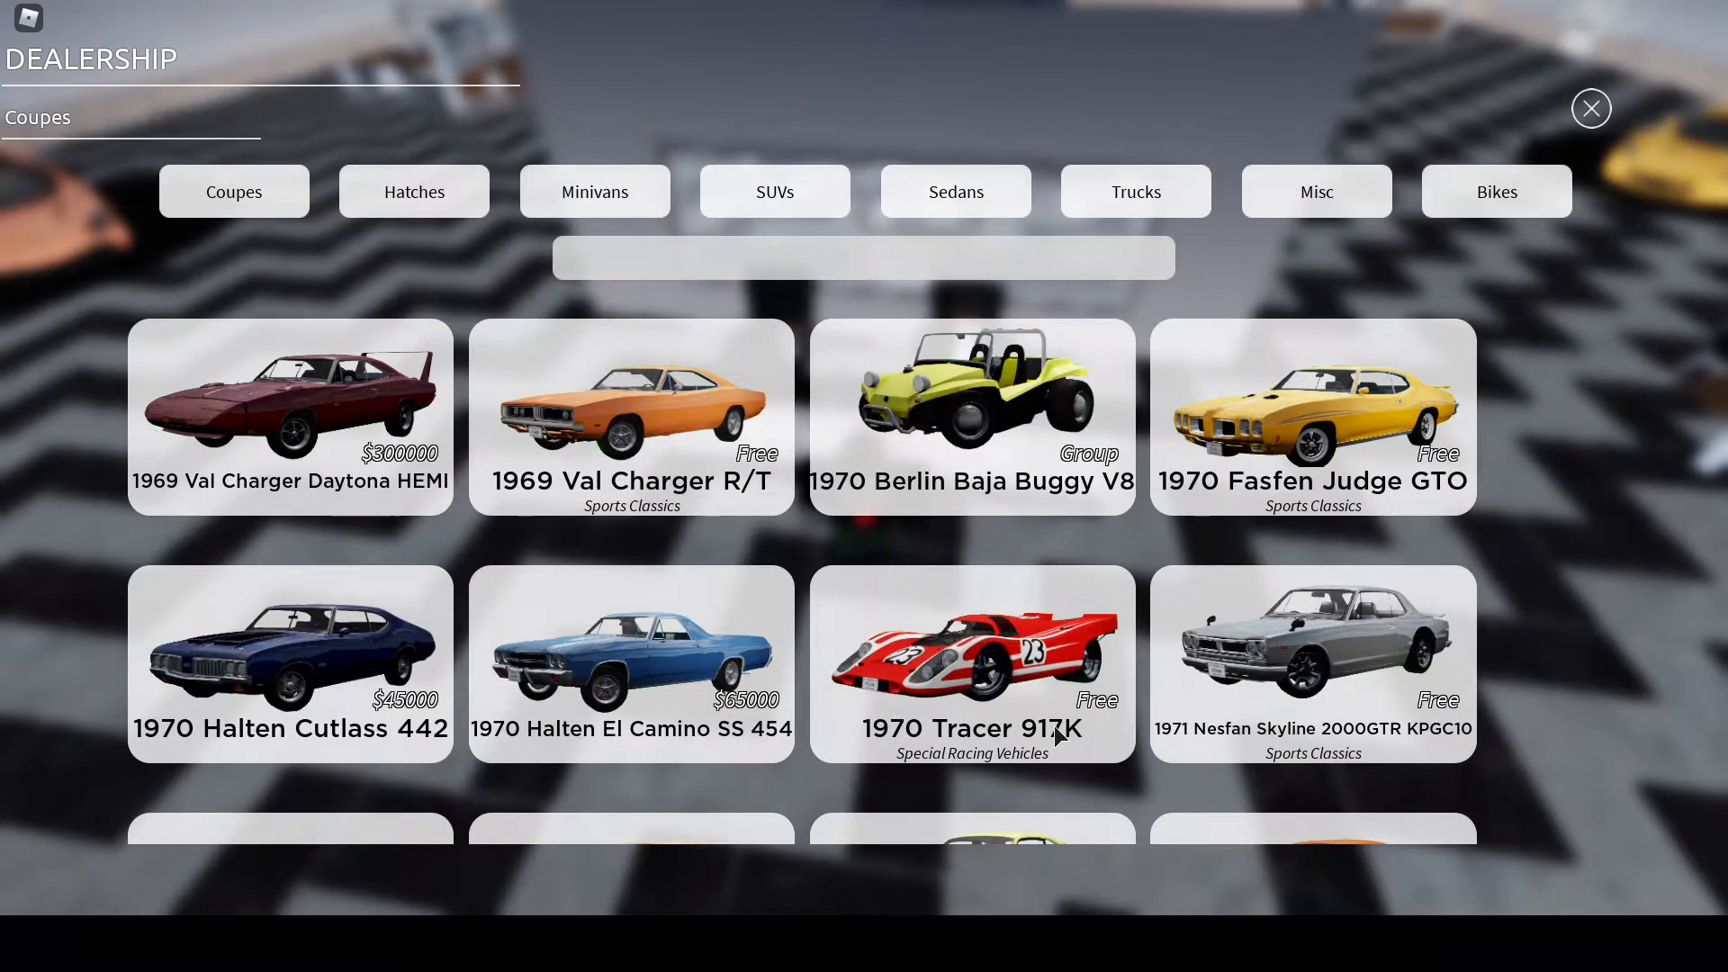
pyautogui.scroll(-3)
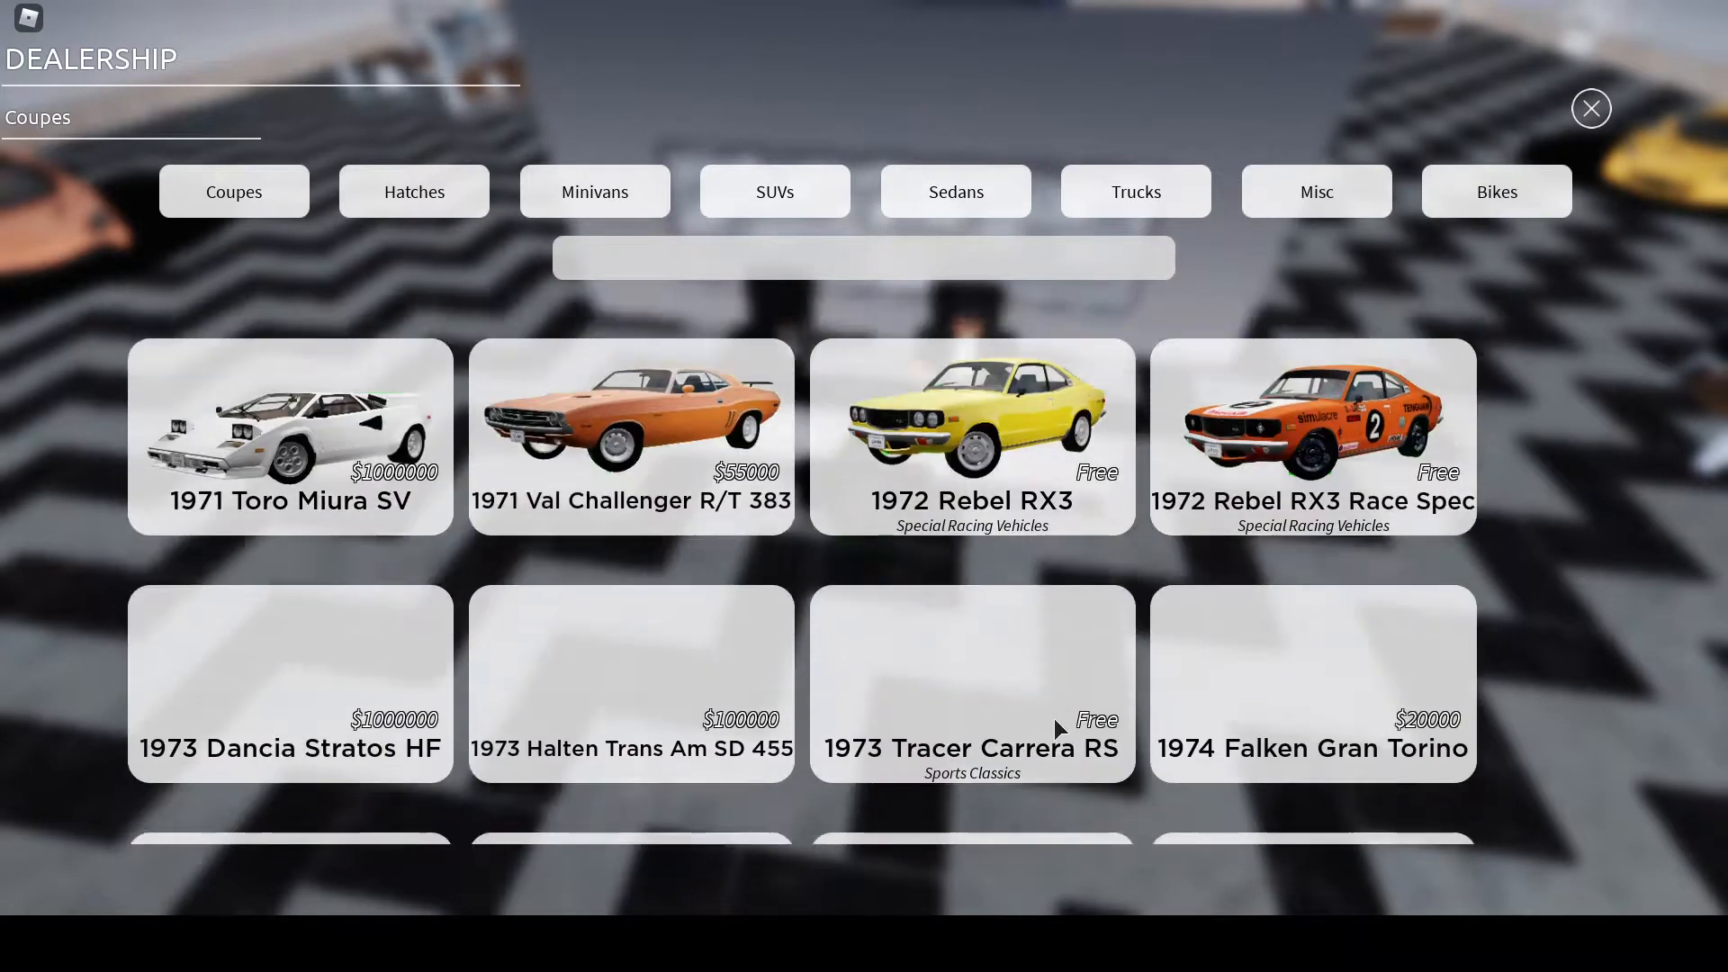
pyautogui.scroll(-3)
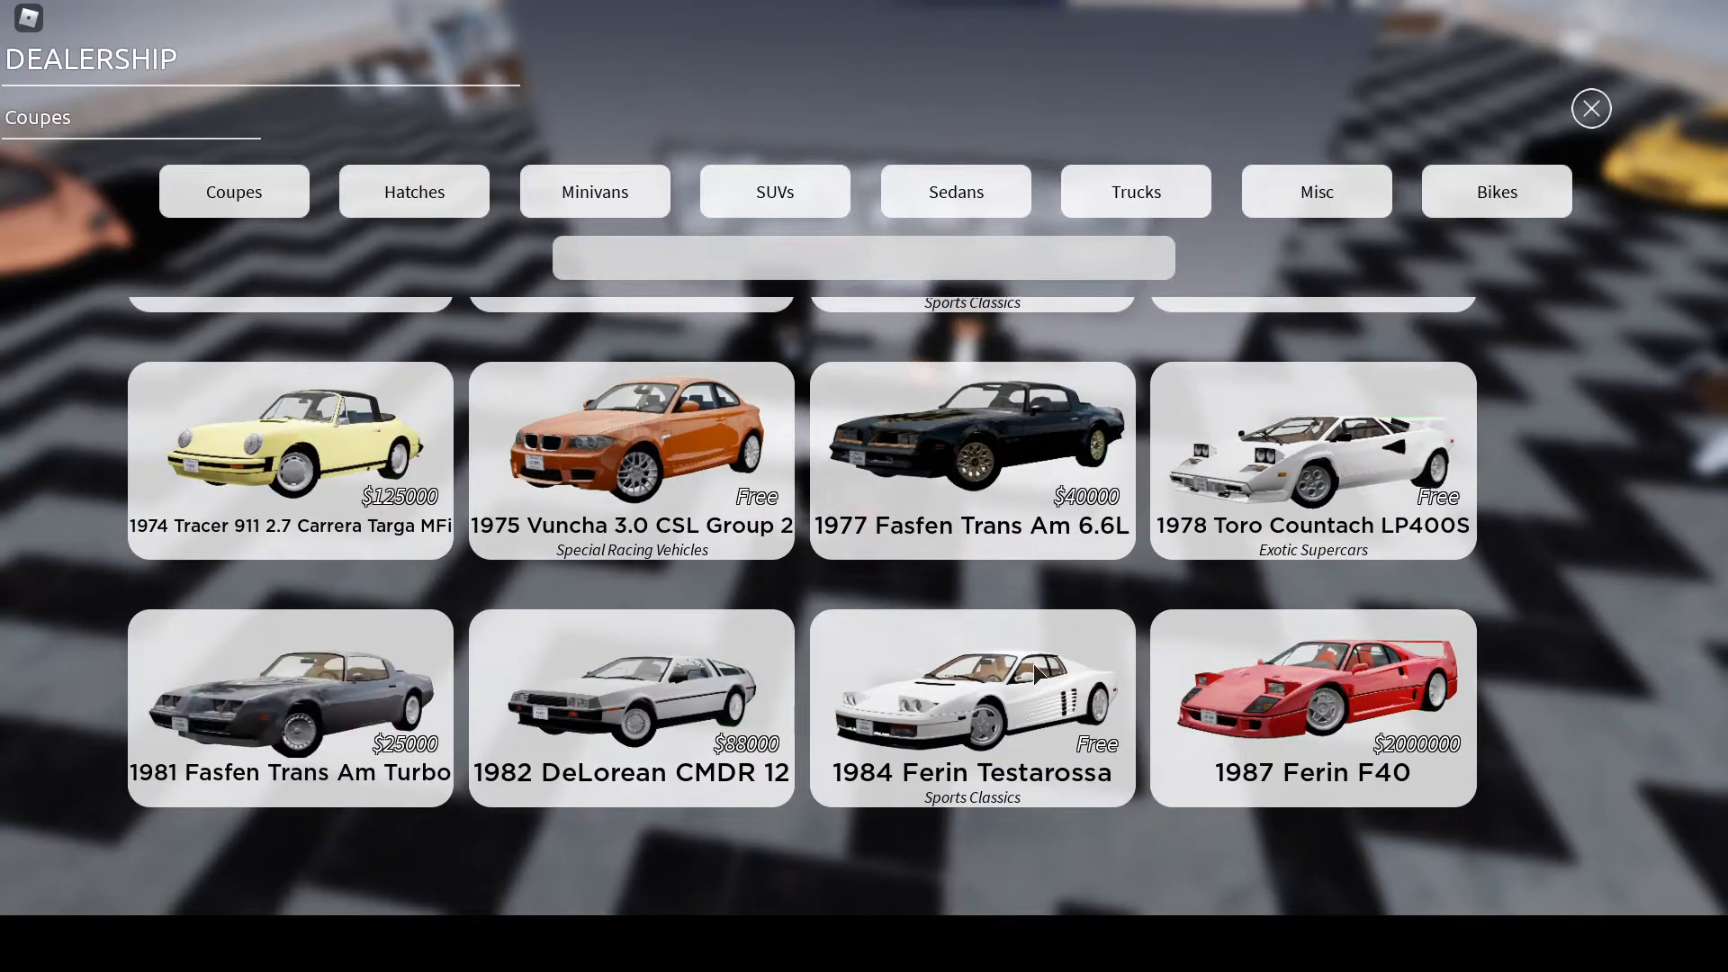
pyautogui.scroll(-3)
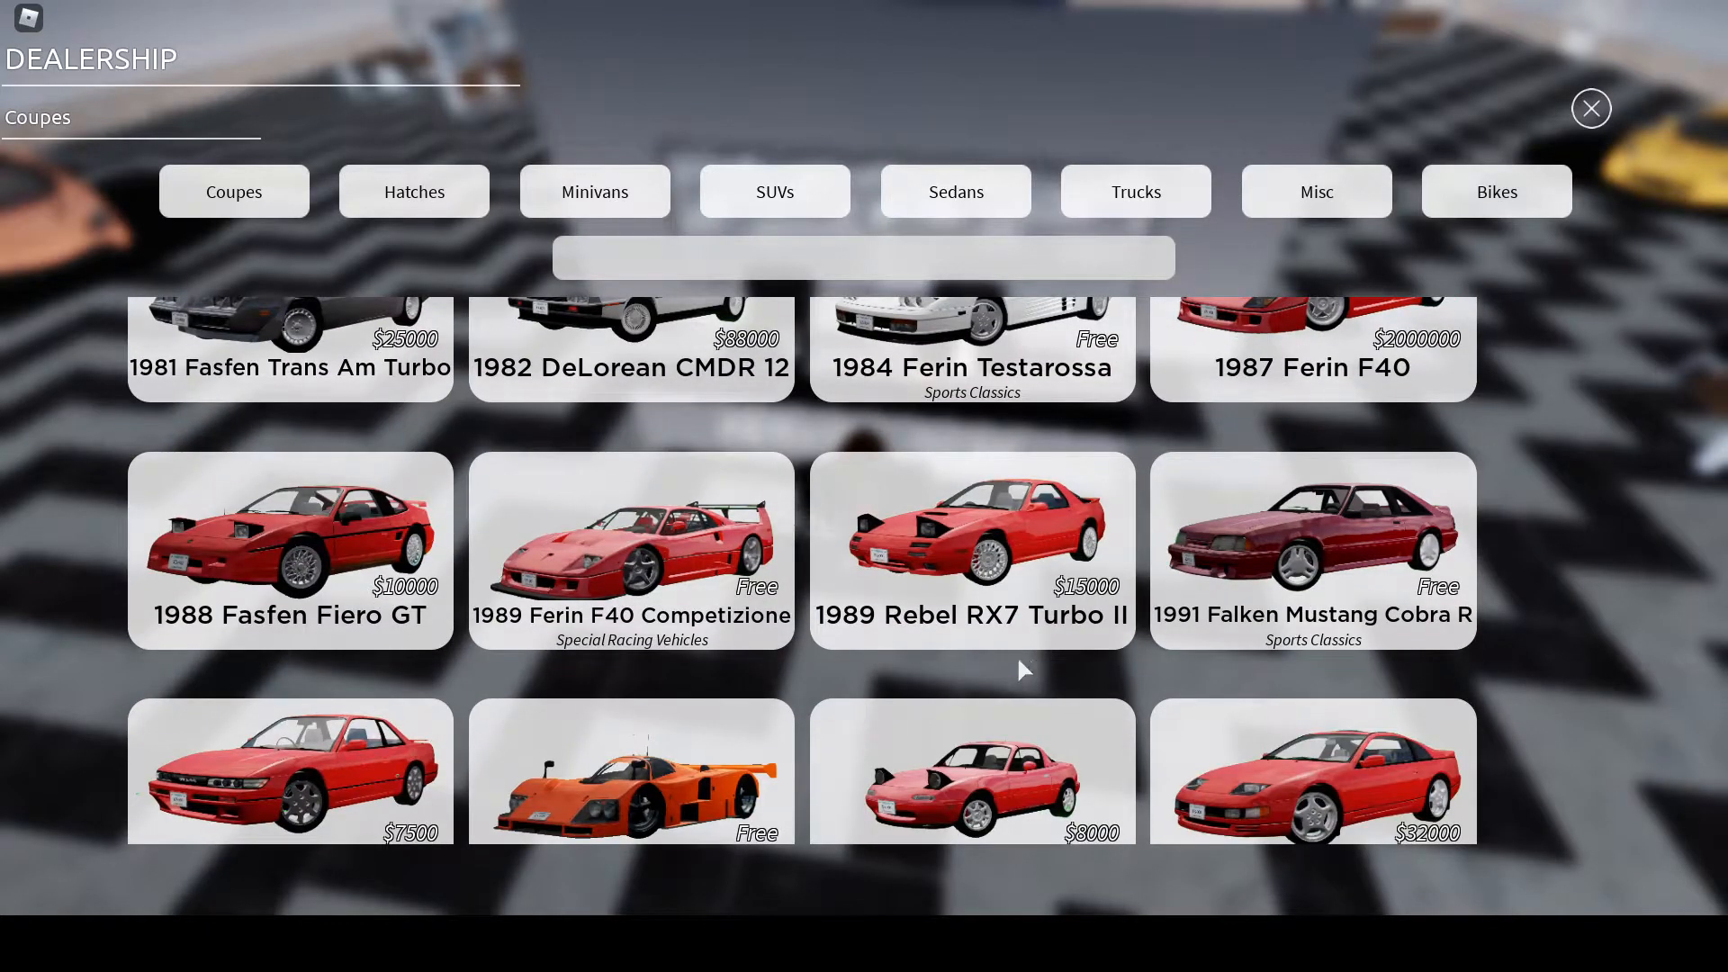
pyautogui.scroll(-3)
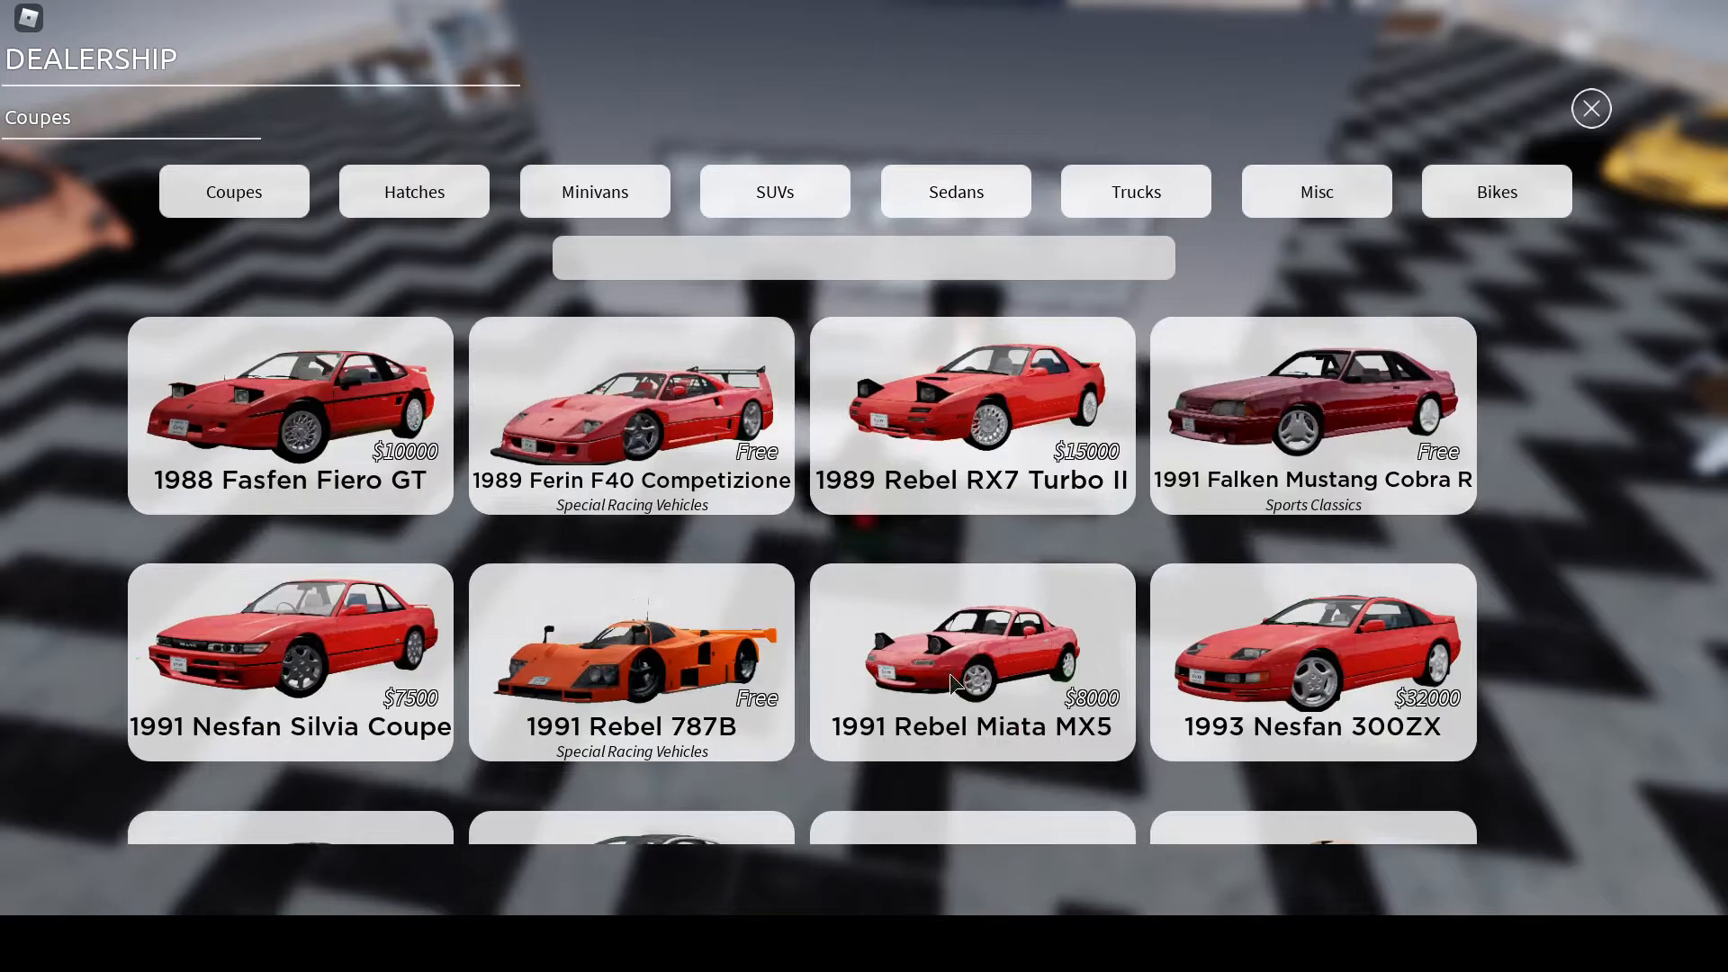
pyautogui.scroll(-3)
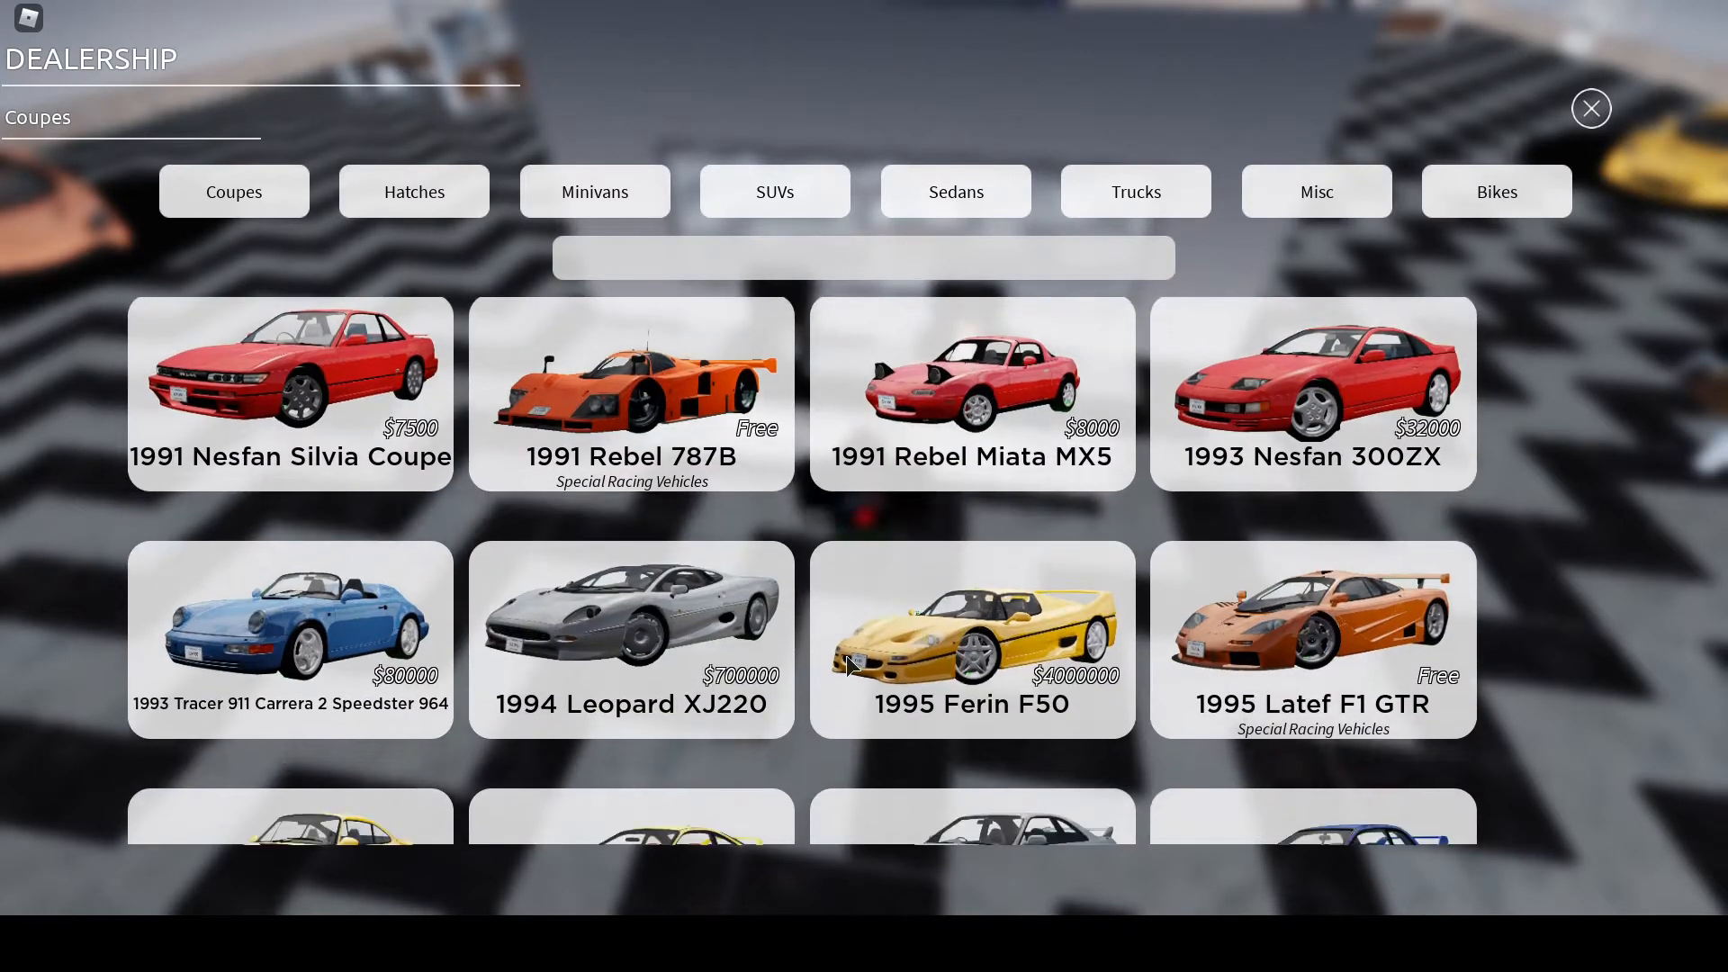
pyautogui.scroll(-3)
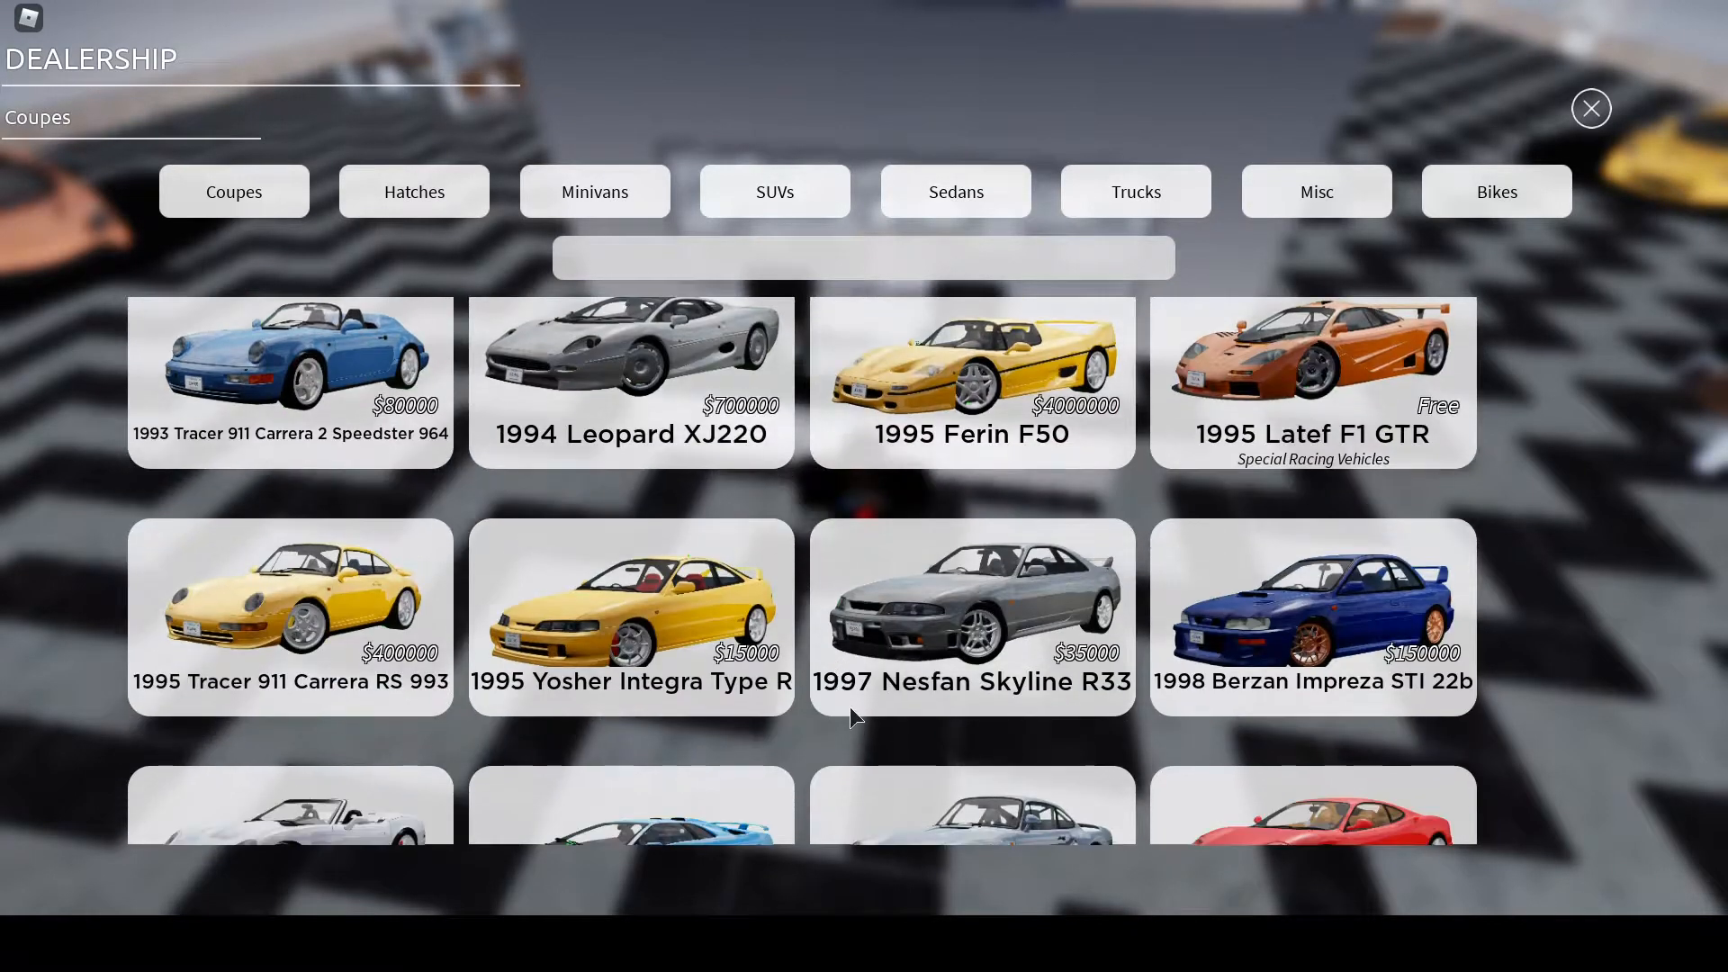
pyautogui.scroll(-3)
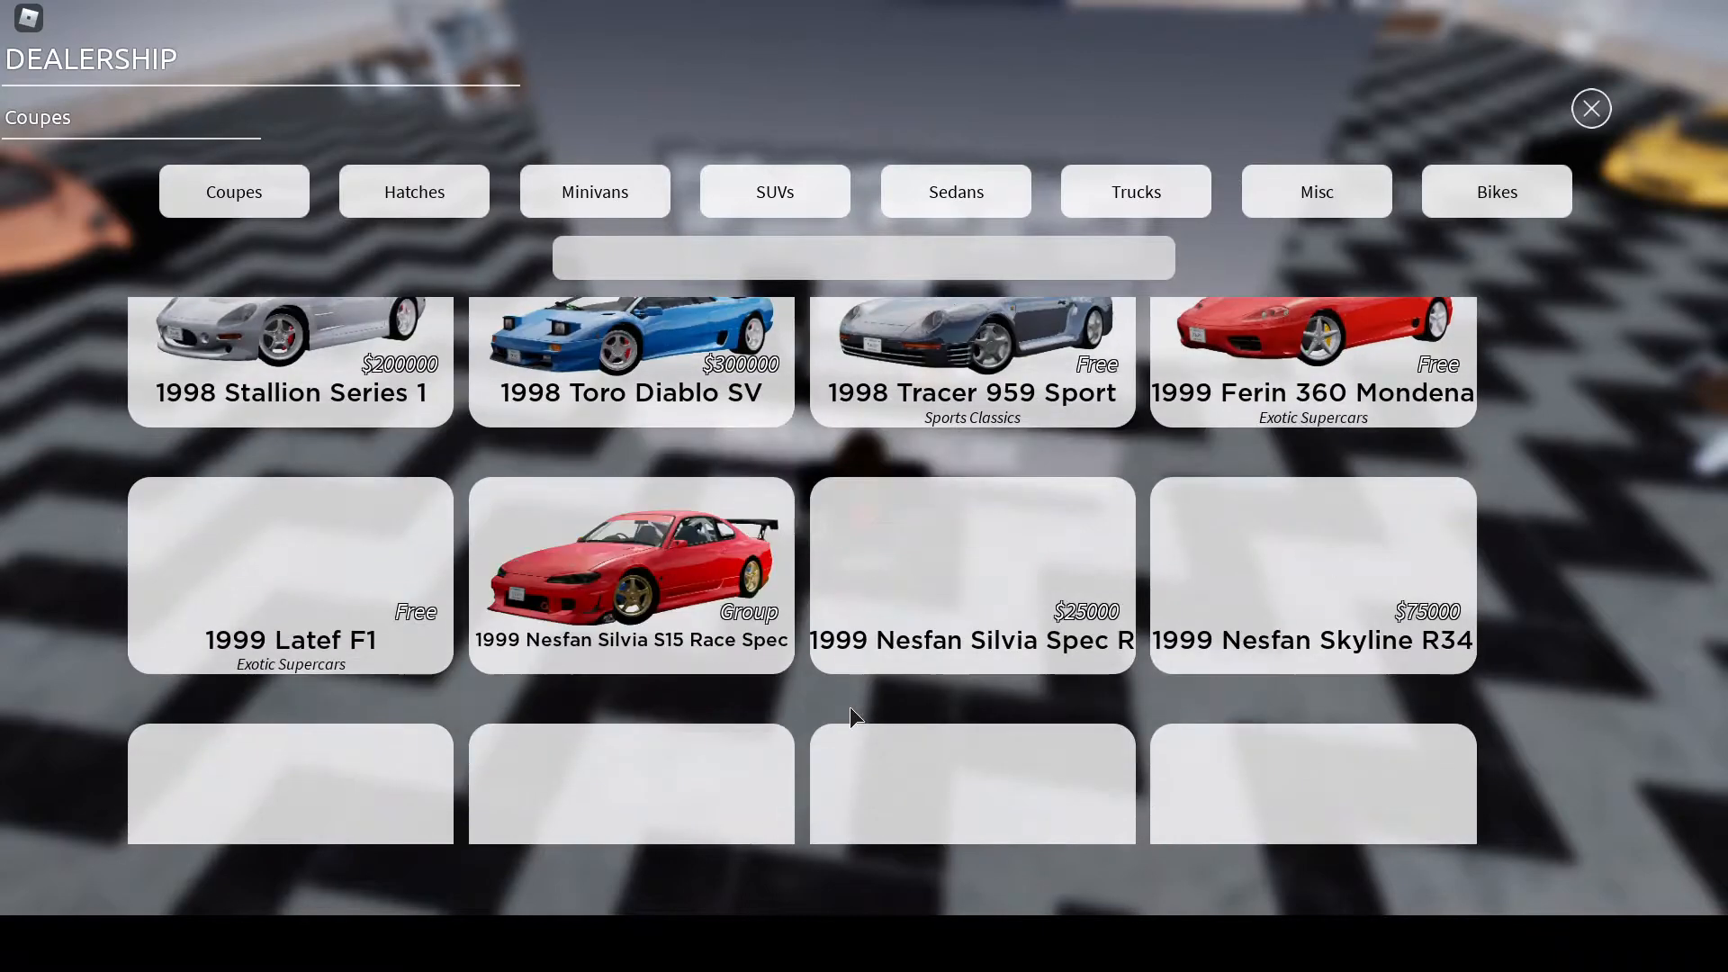
pyautogui.scroll(3)
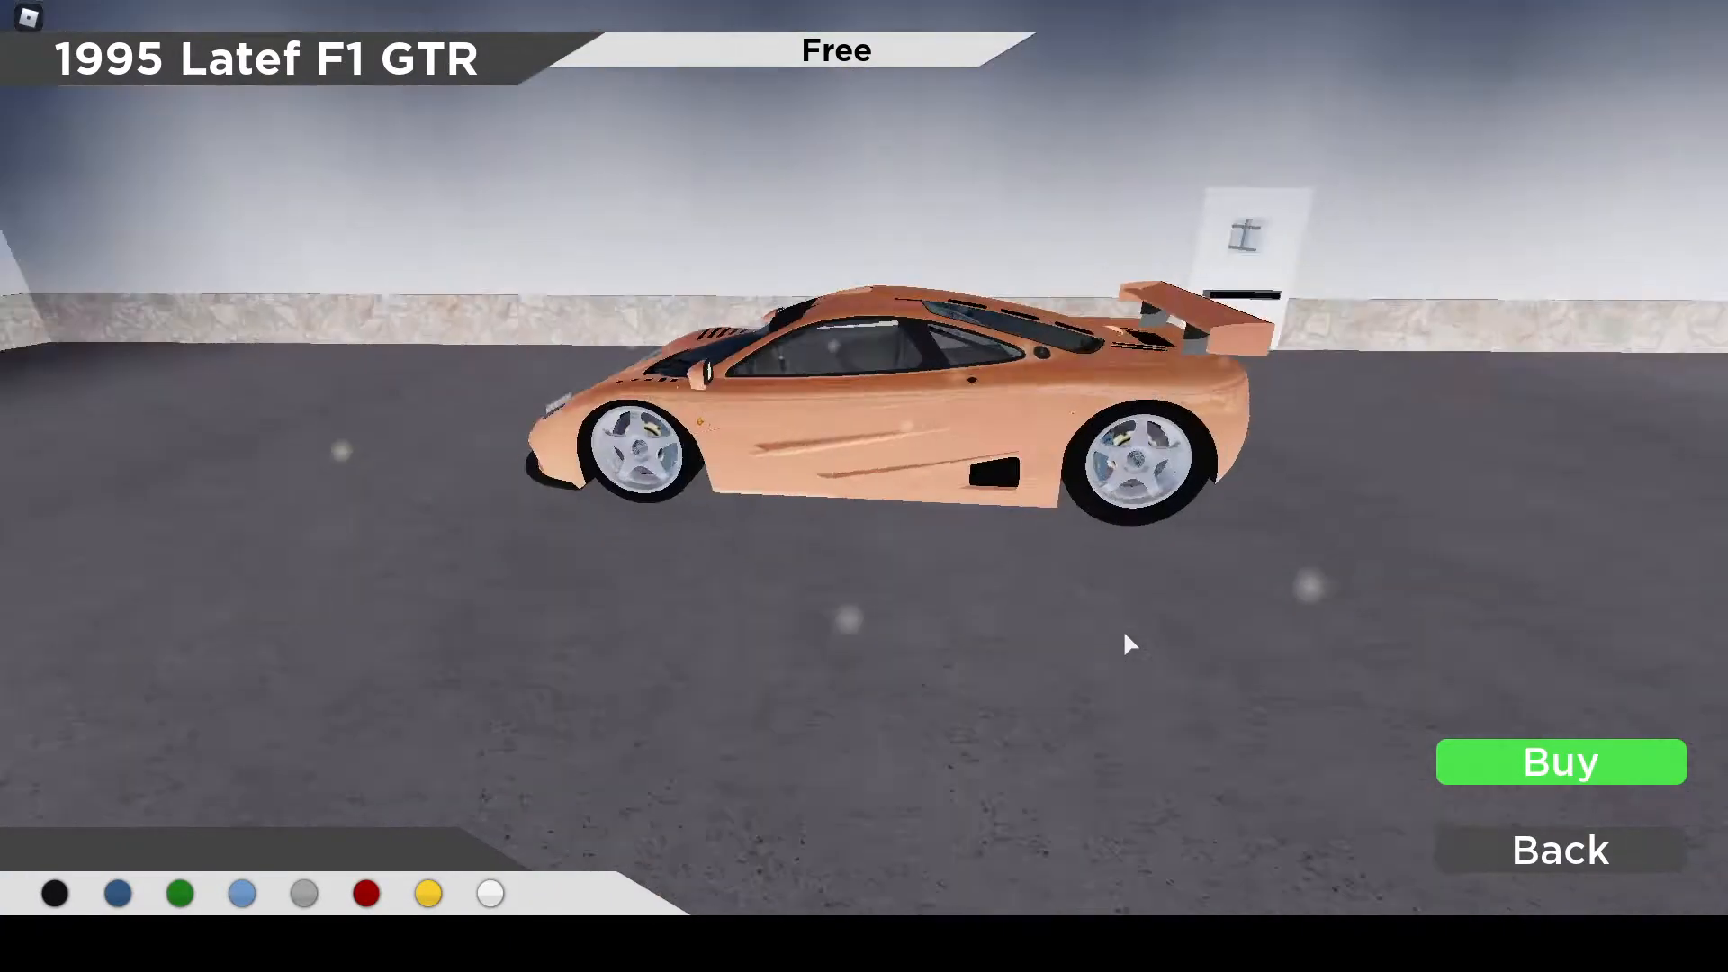
pyautogui.click(1559, 761)
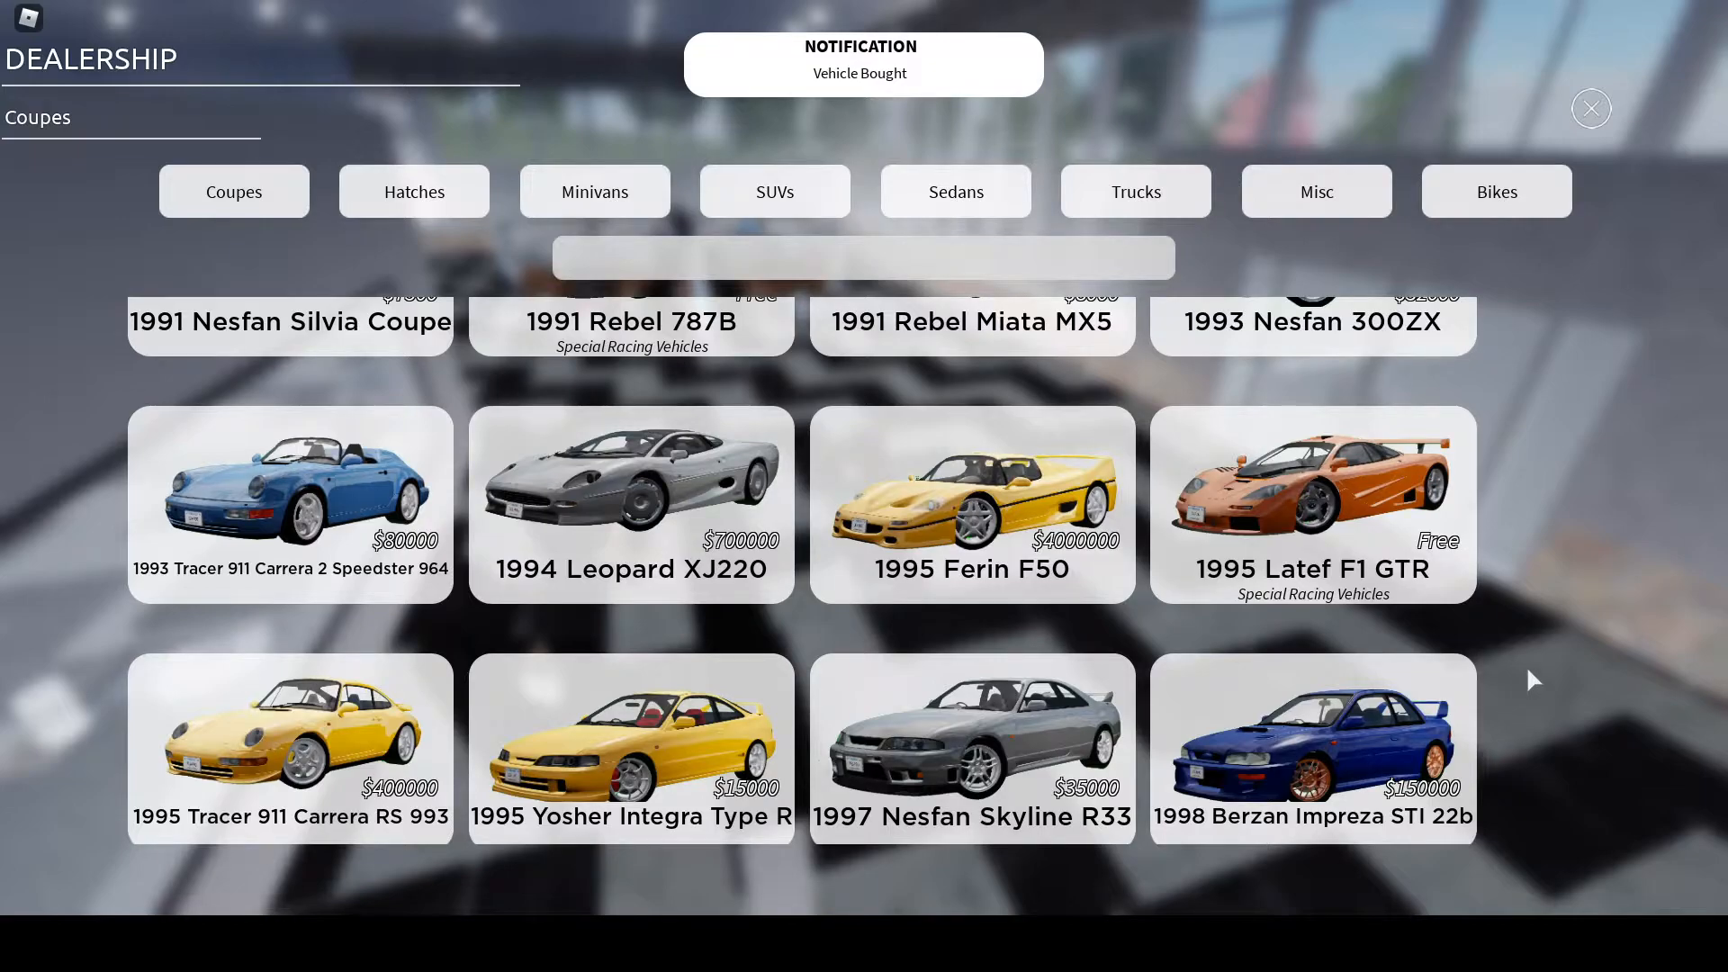
pyautogui.click(1591, 108)
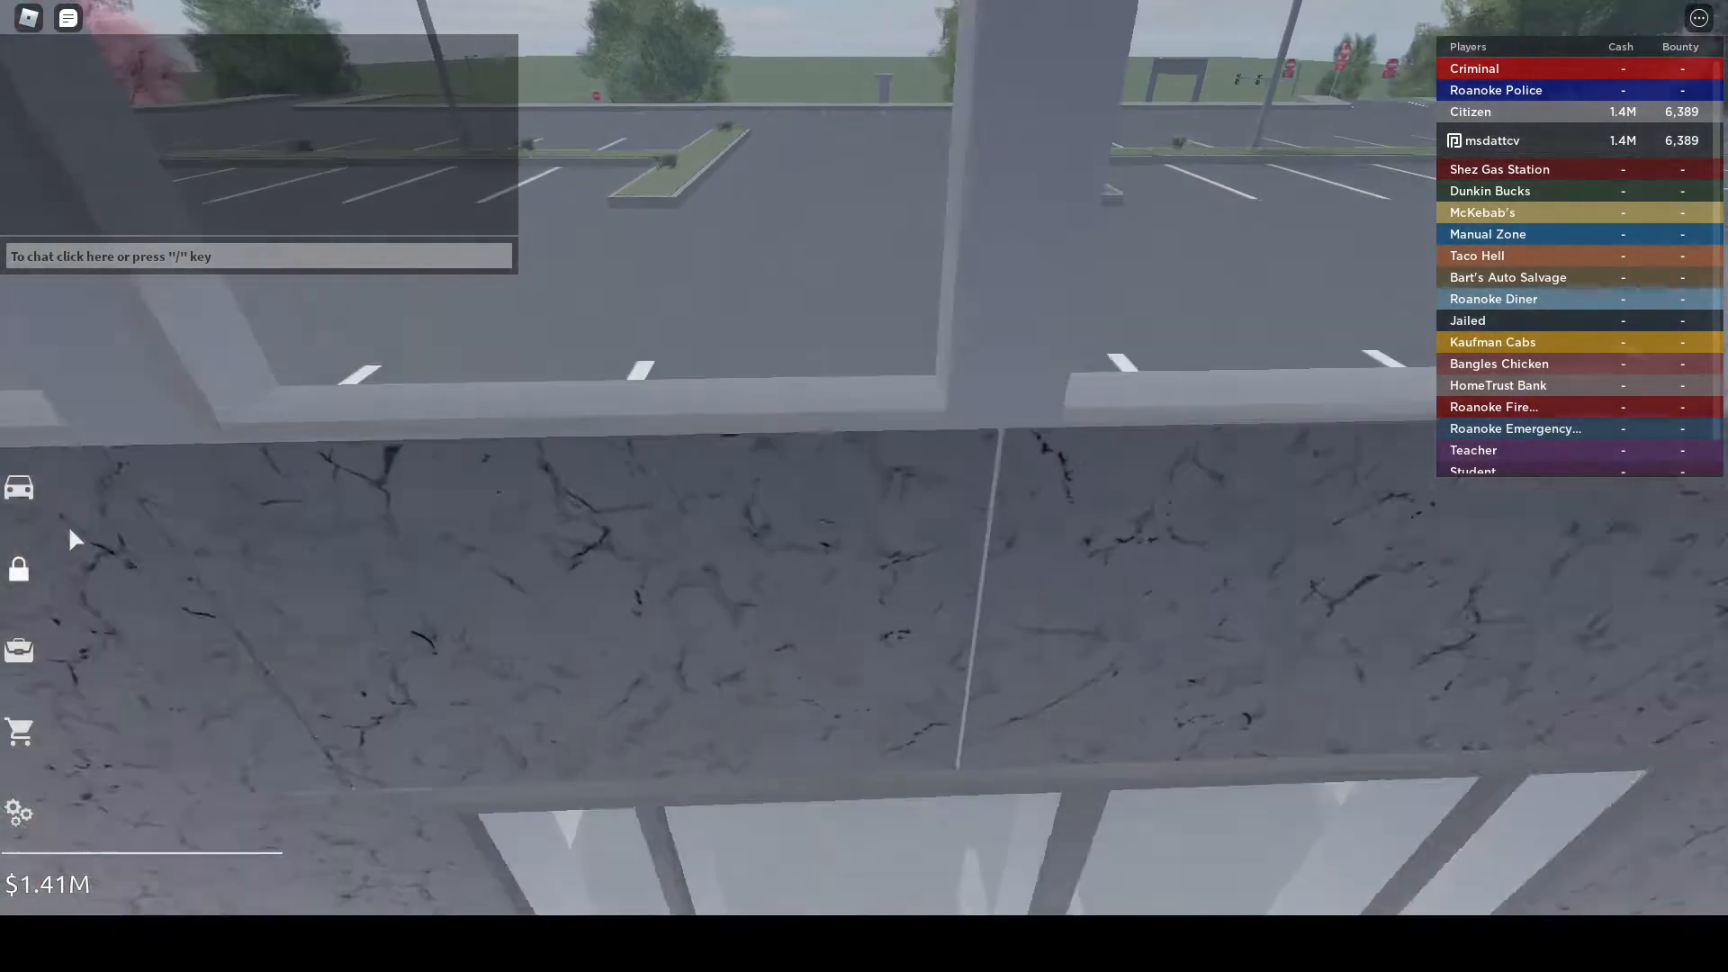
# - Spawn the 1995 Latef F1 GTR from the owned vehicles list and get into its driver seat
pyautogui.click(18, 488)
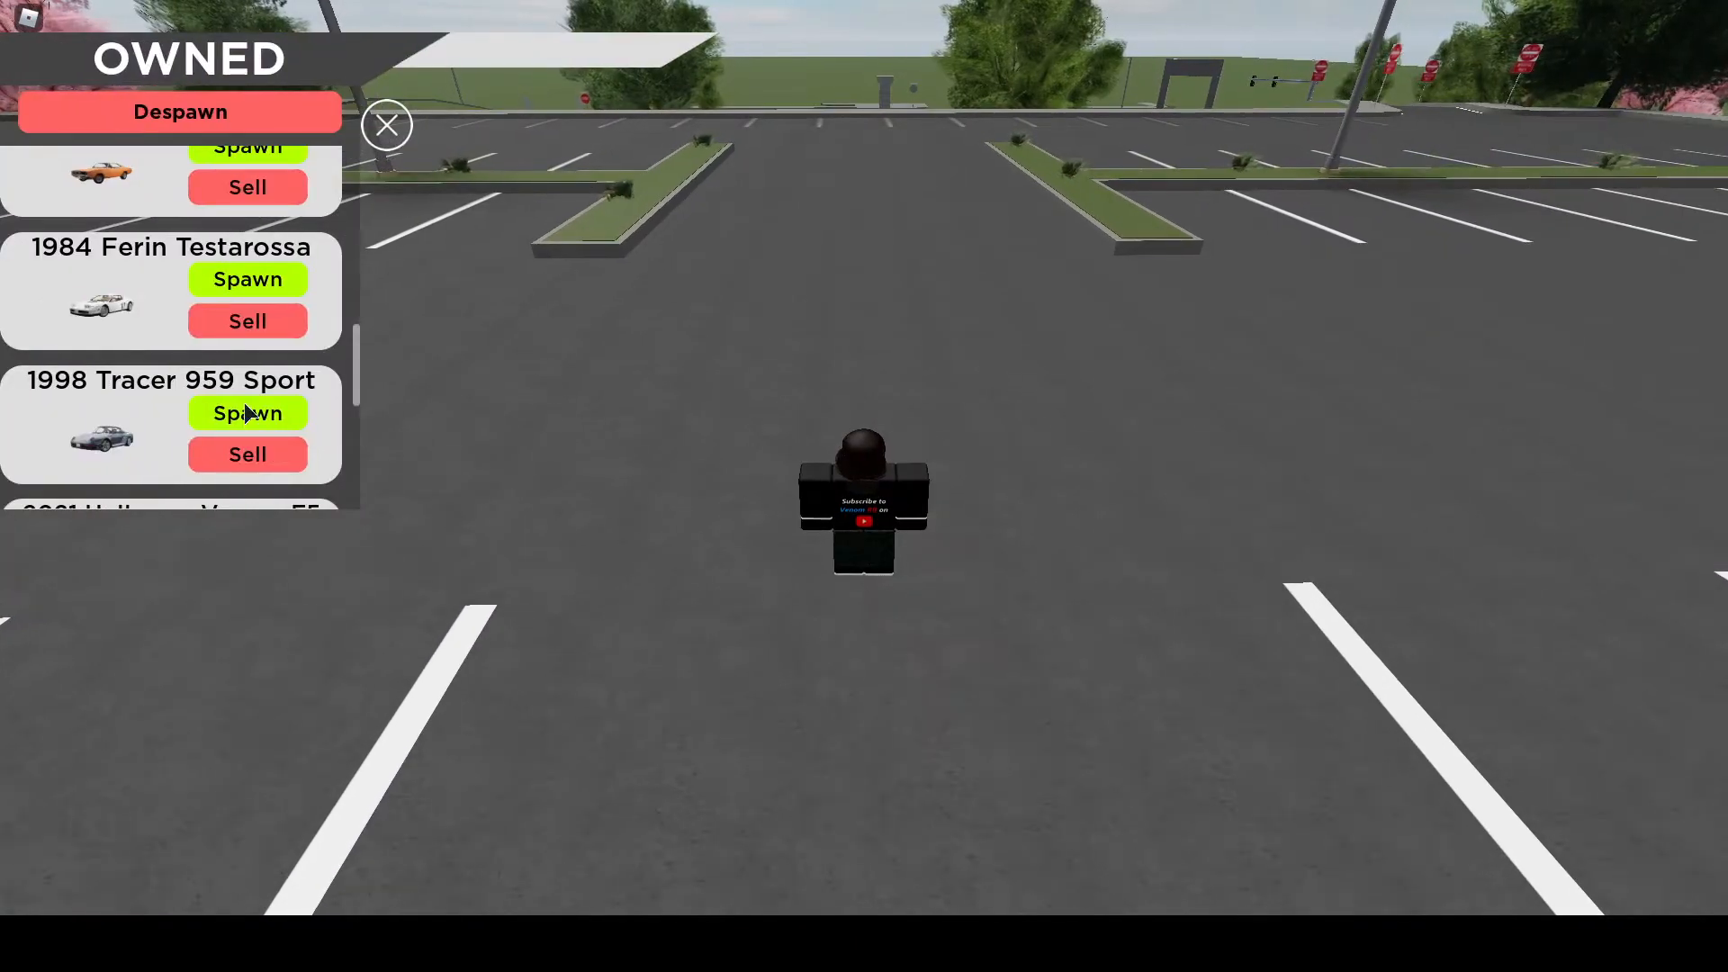
pyautogui.scroll(-3)
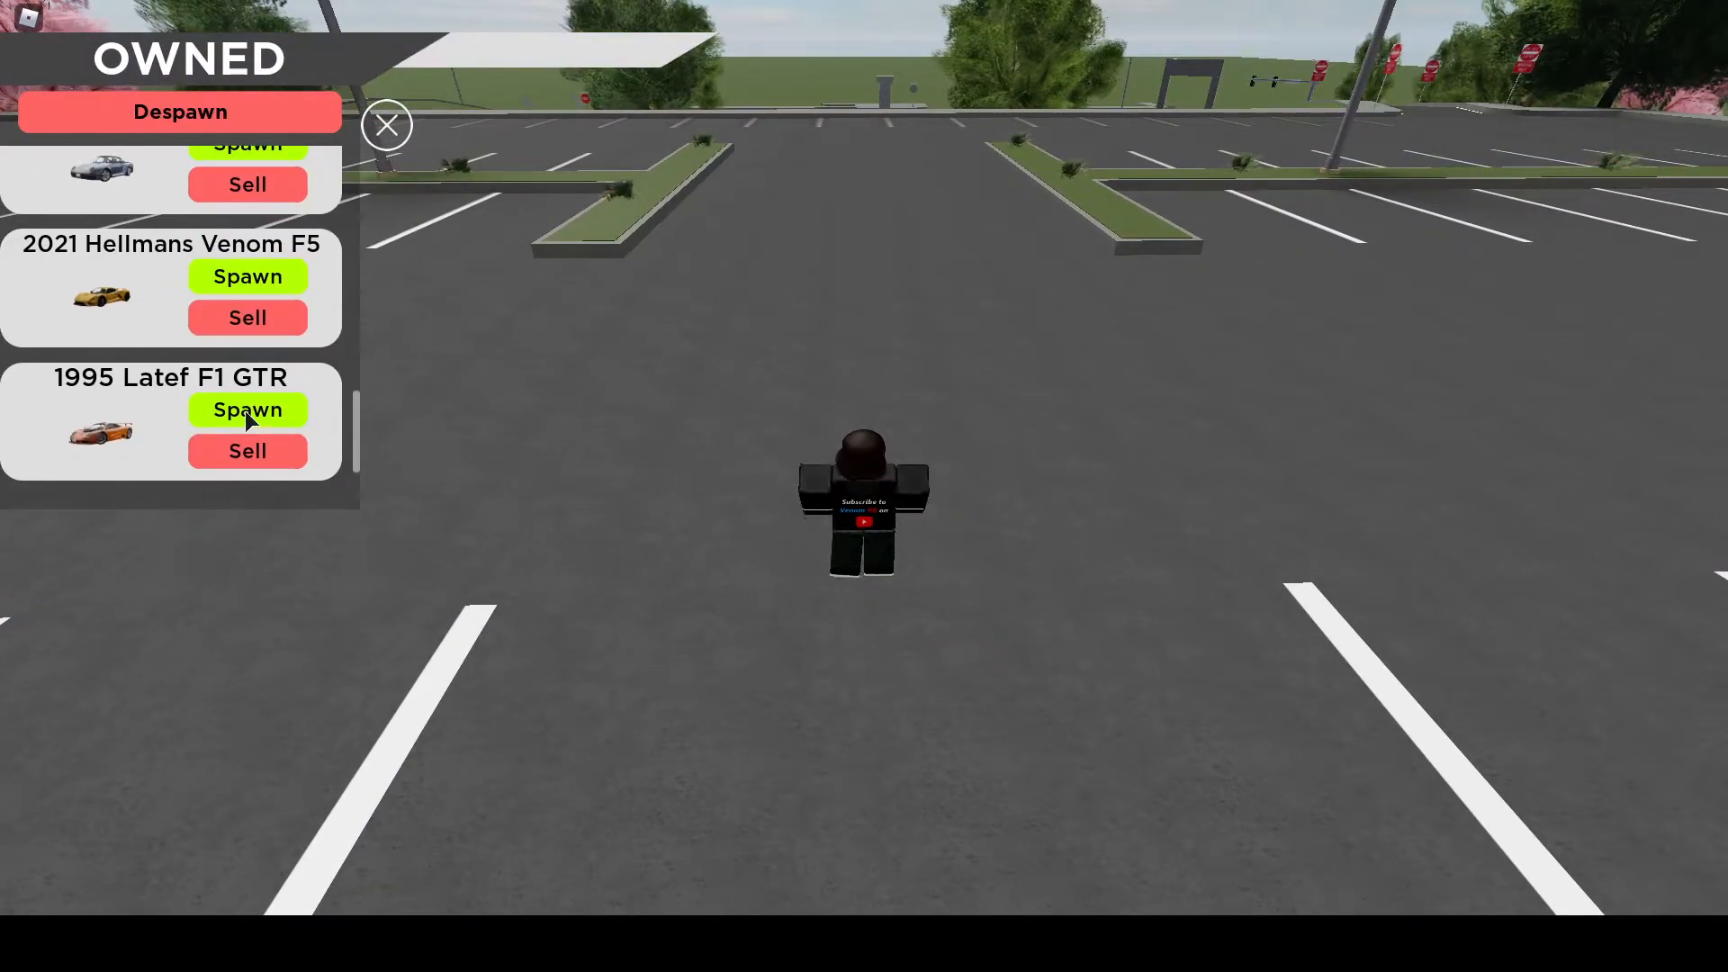
pyautogui.click(246, 409)
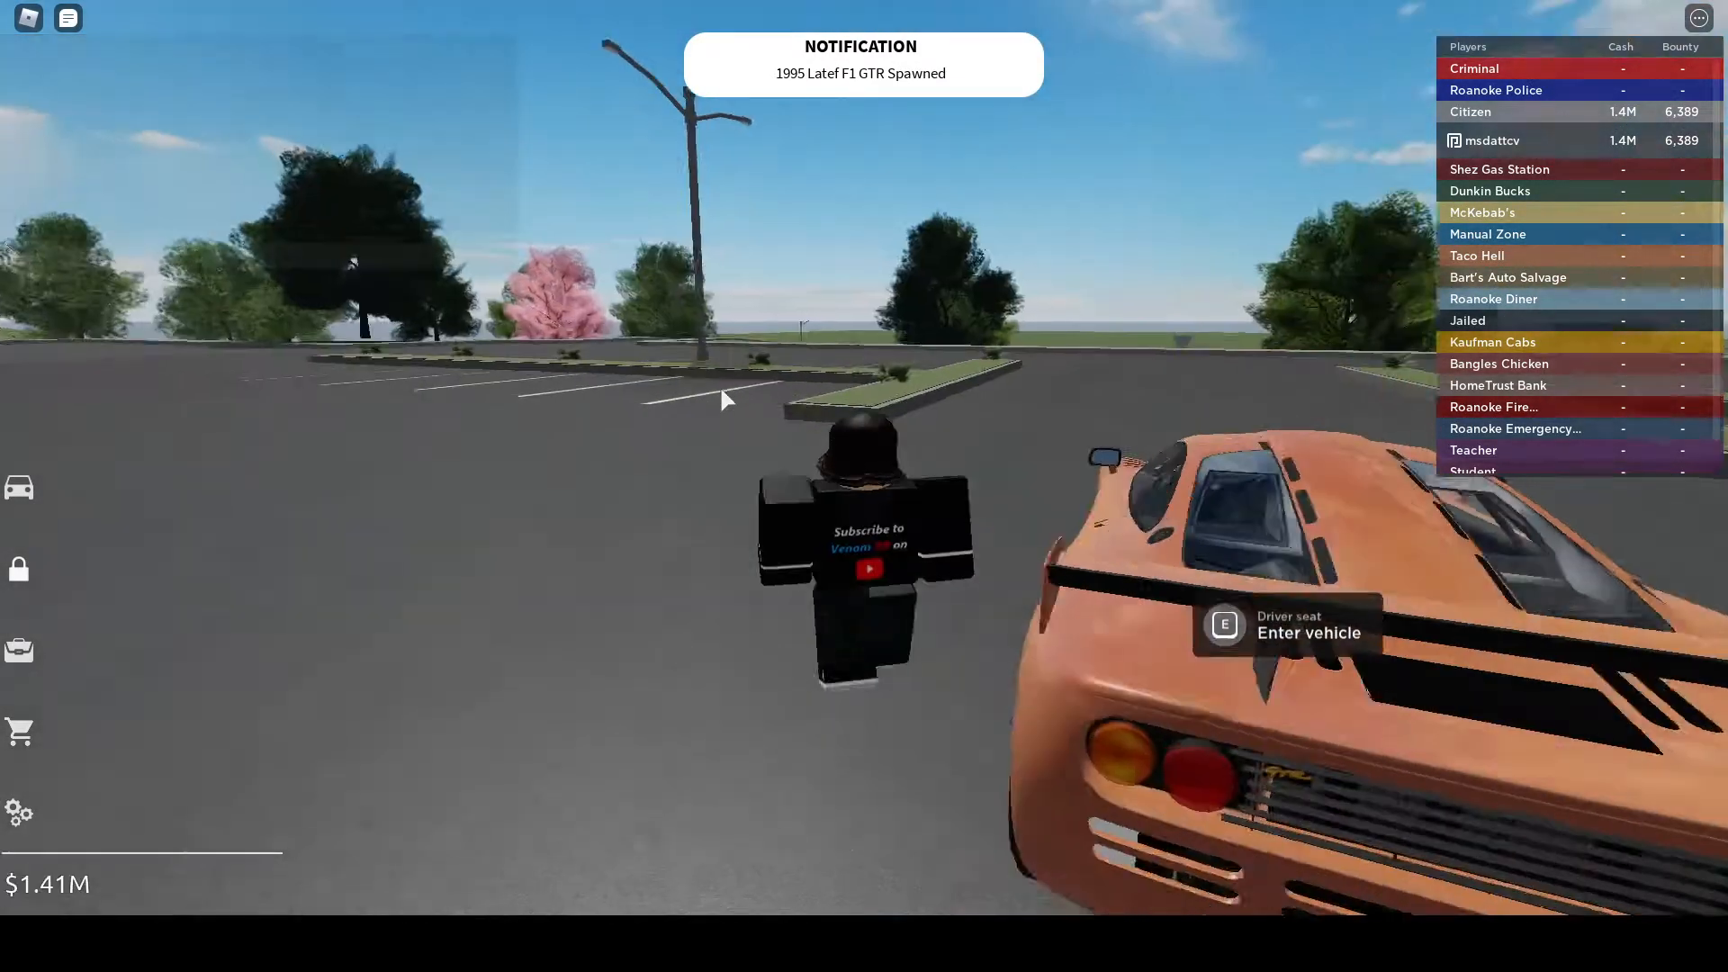
pyautogui.press('e')
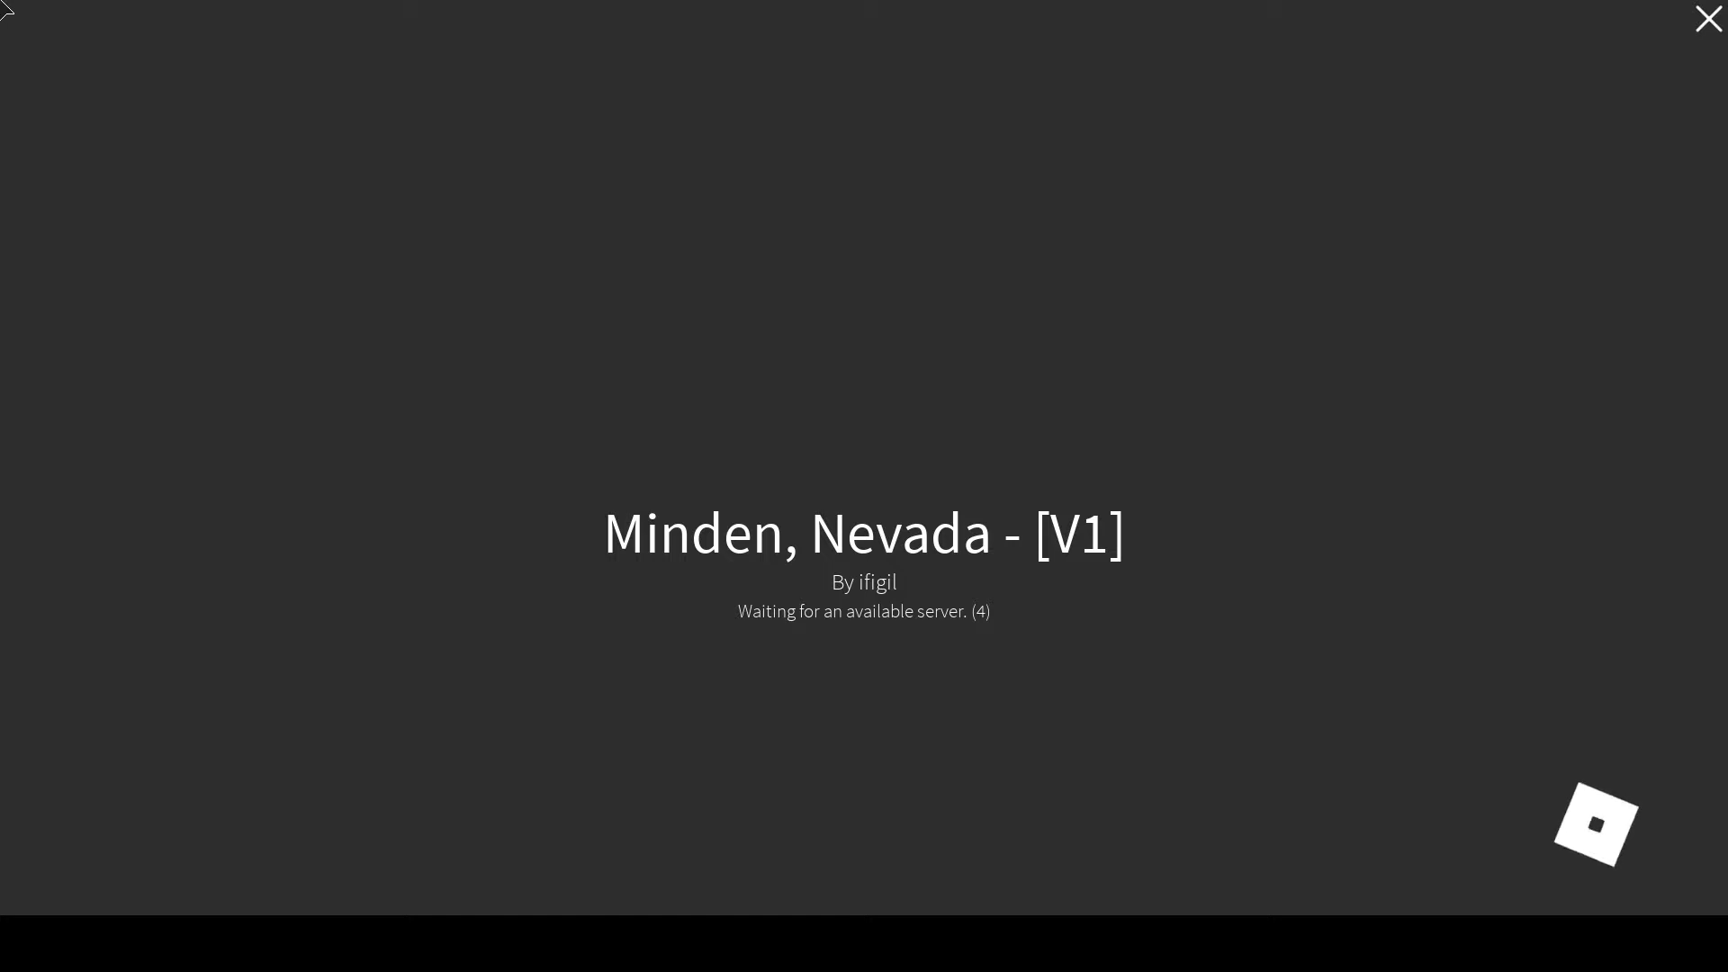
pyautogui.moveTo(992, 857)
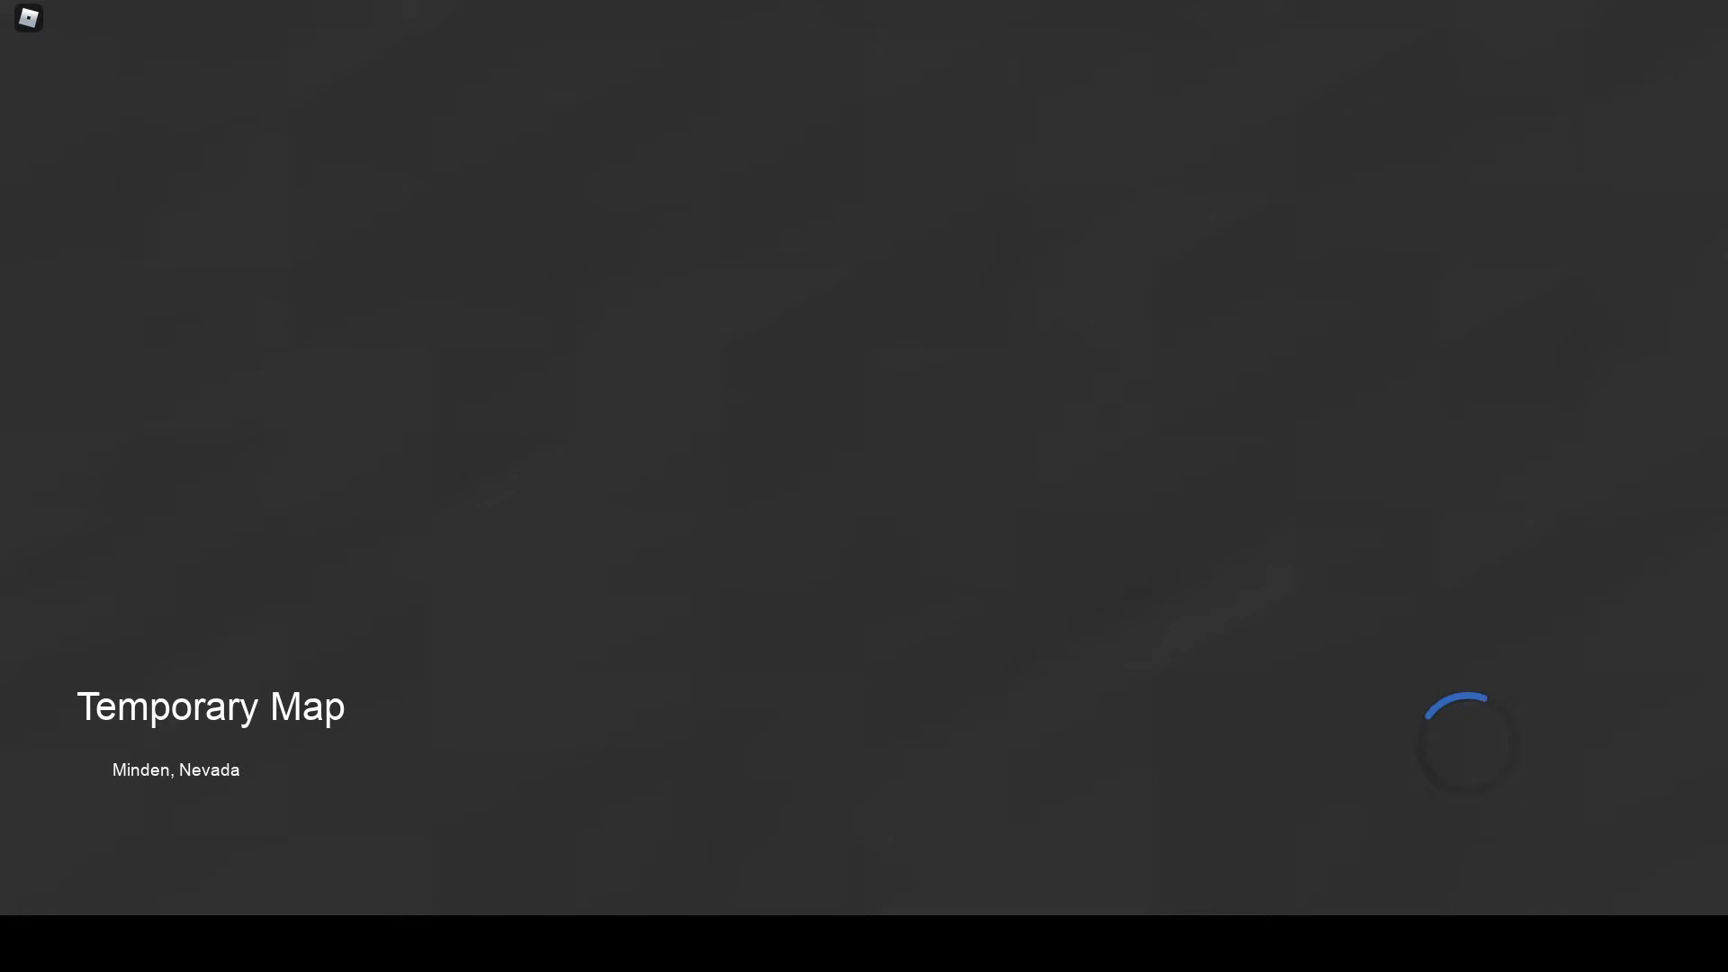
# - Dismiss the Minden, Nevada loading screen and spawn in as a Citizen by the storefront
pyautogui.click(237, 255)
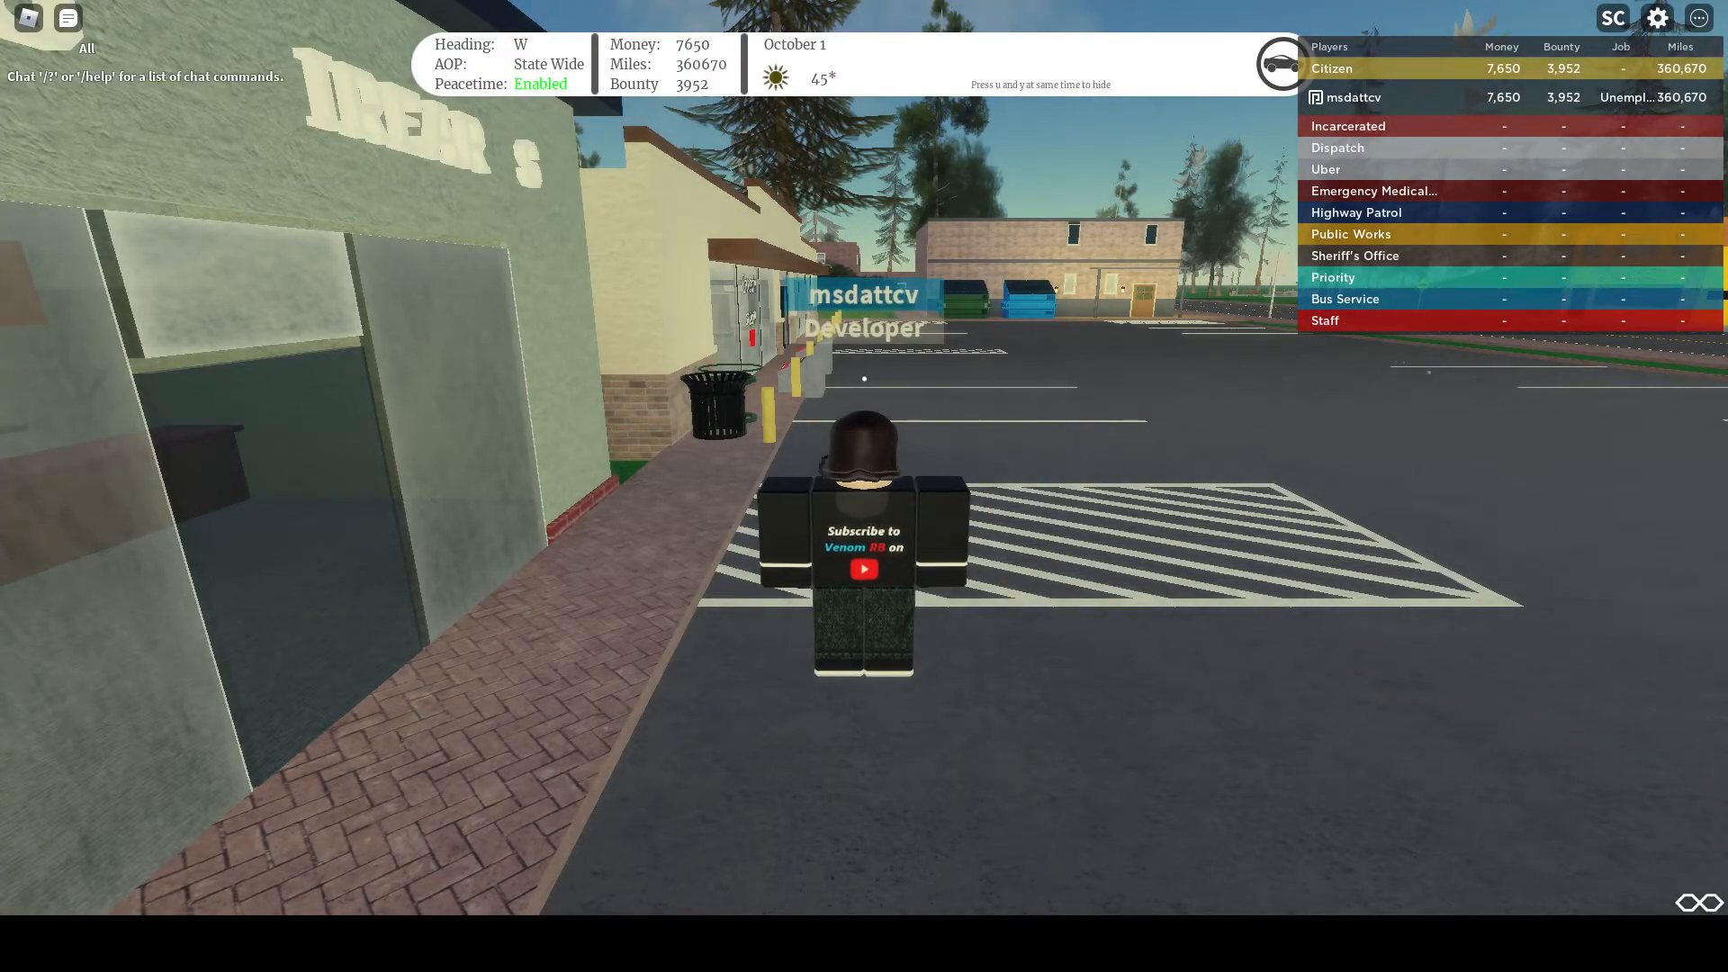
# - Spawn a vehicle in Minden from its Slot ID via EXECUTE
pyautogui.click(66, 18)
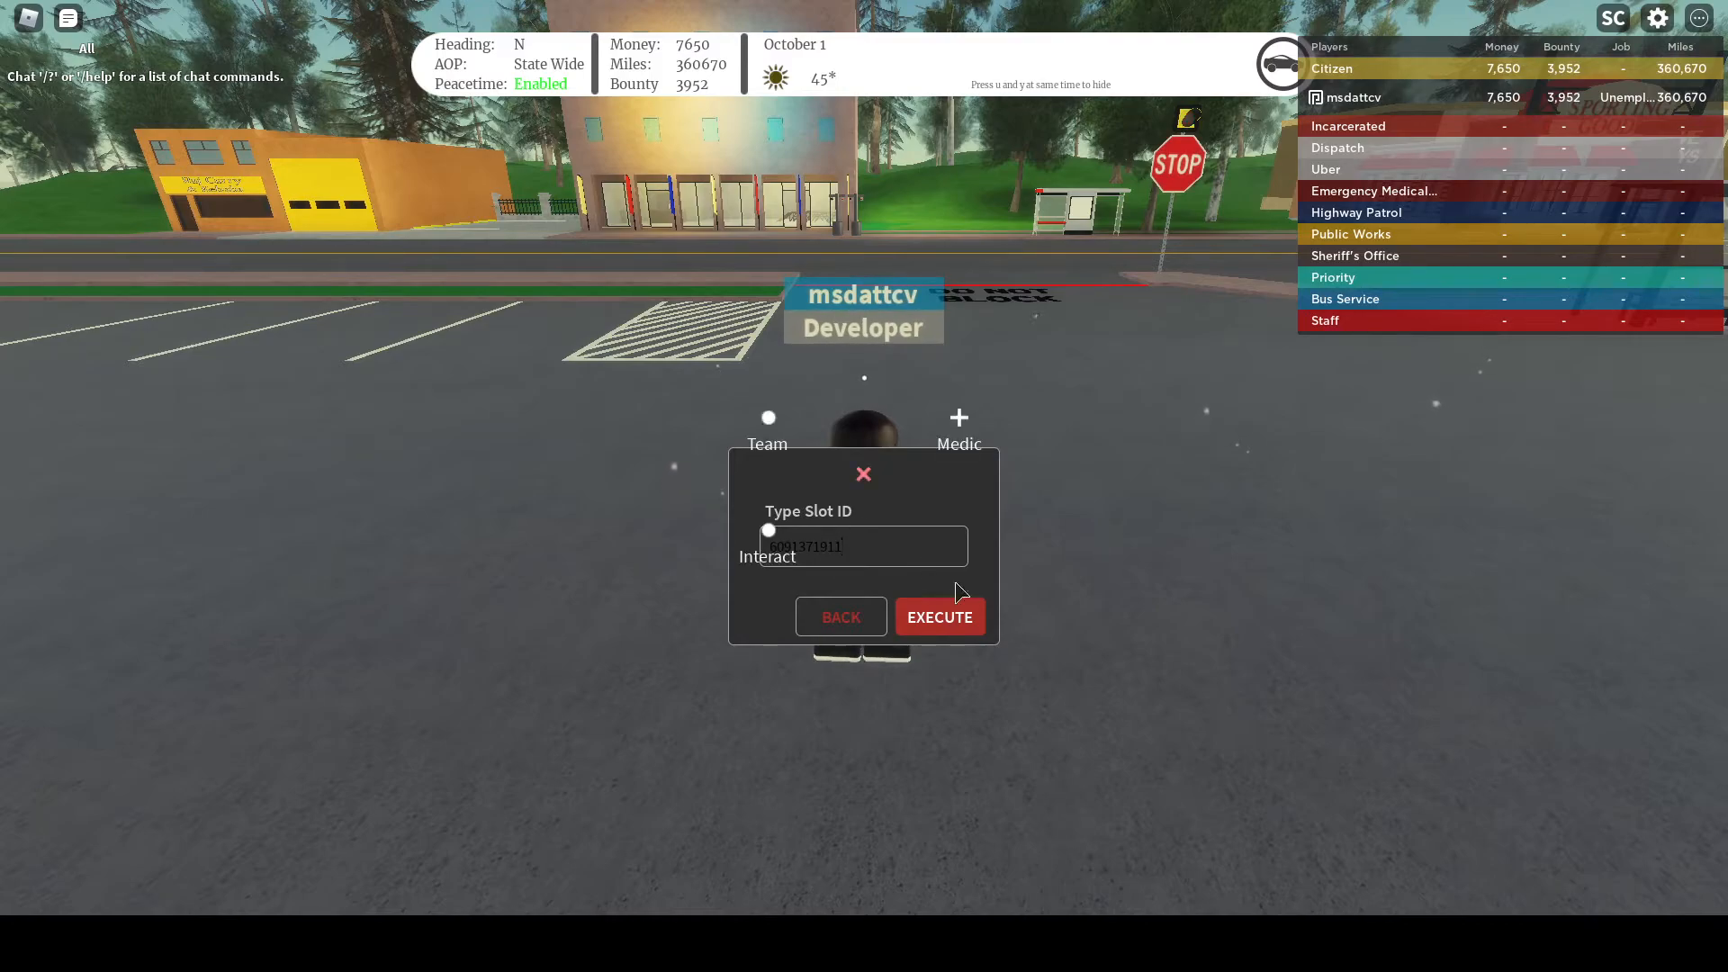
pyautogui.click(937, 618)
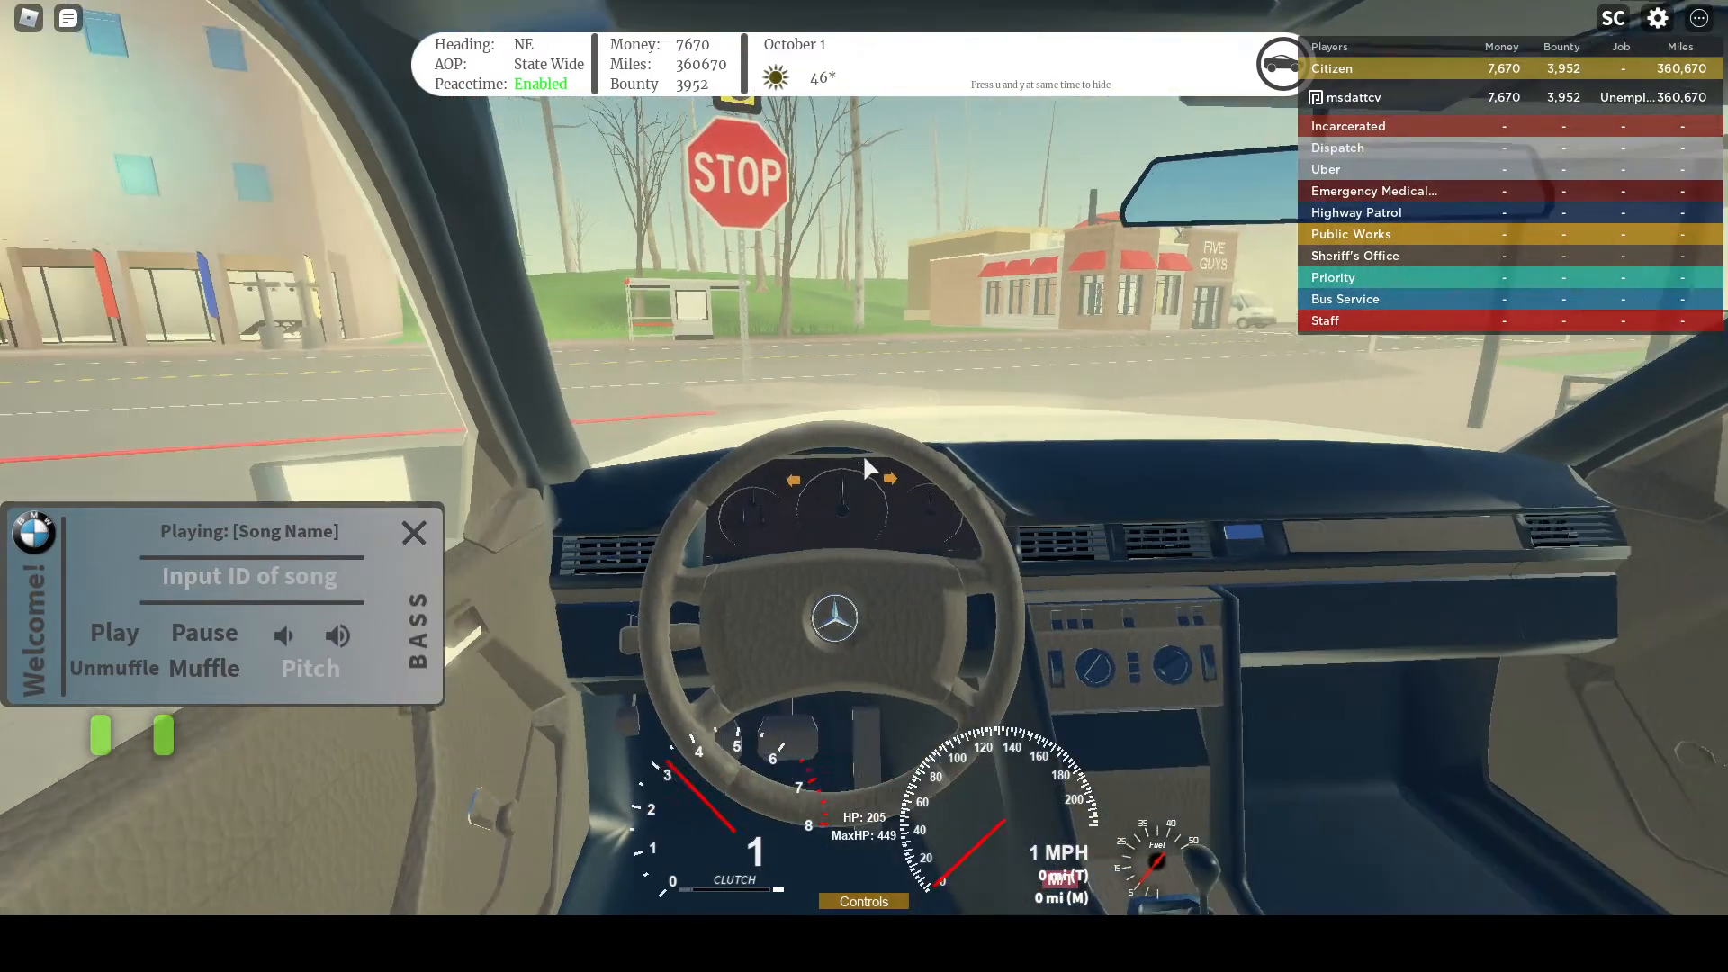
# - Accelerate the Mercedes sedan forward past the stop sign at about 8 MPH
pyautogui.press('w')
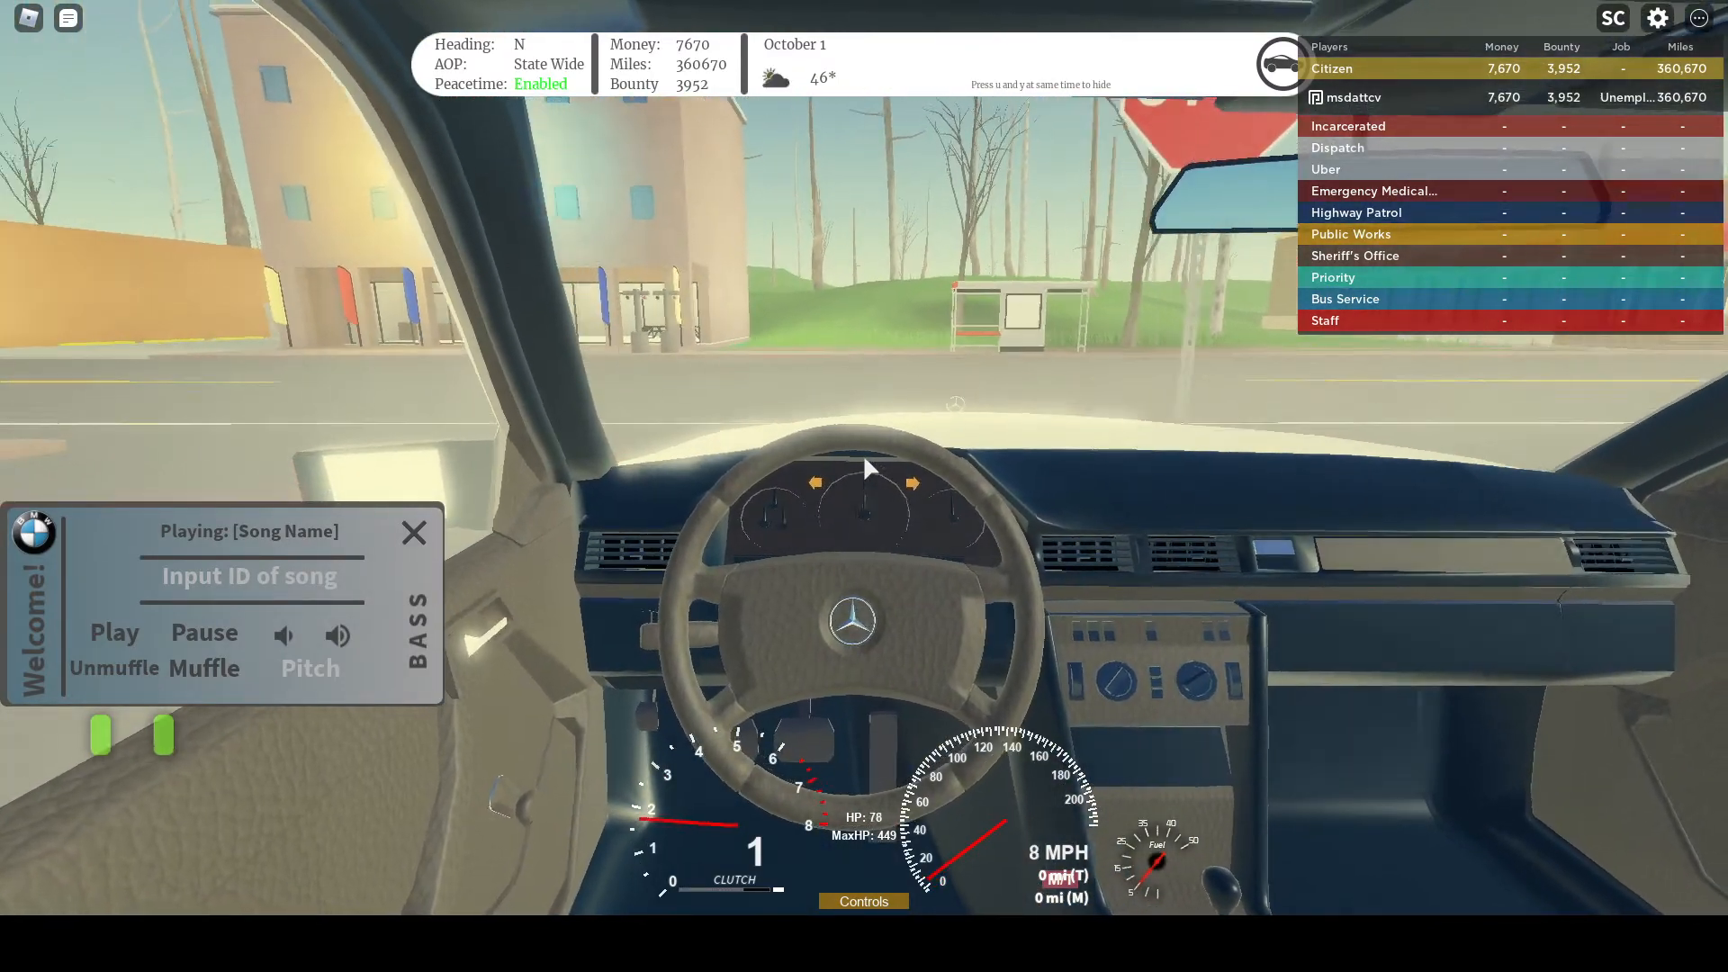